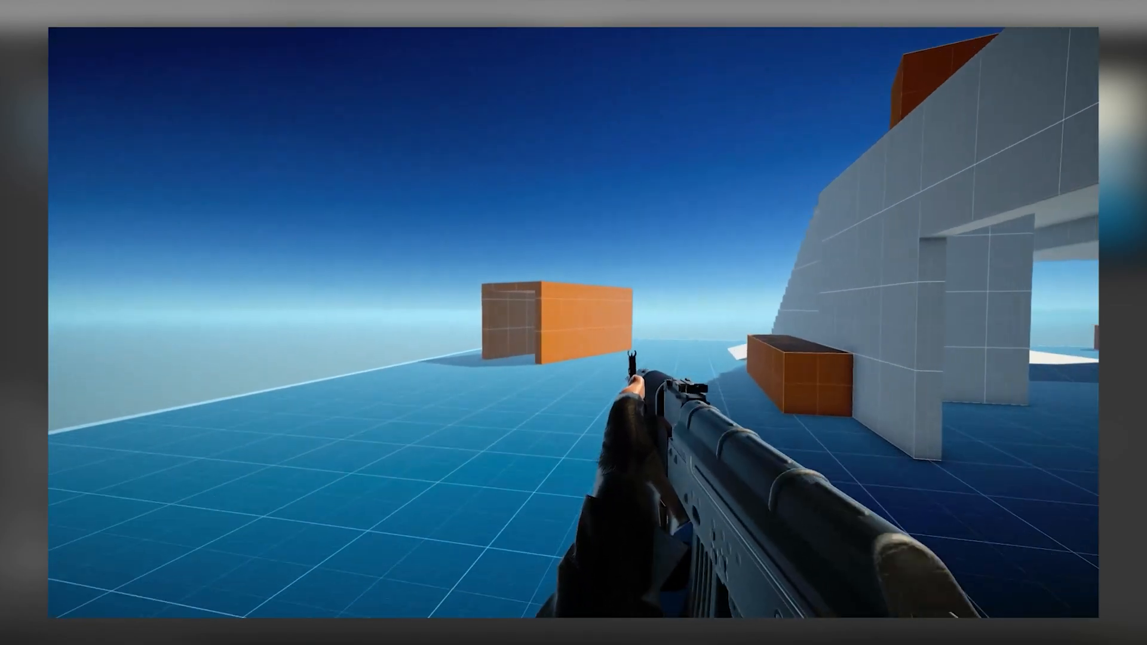
mouse_move(574, 323)
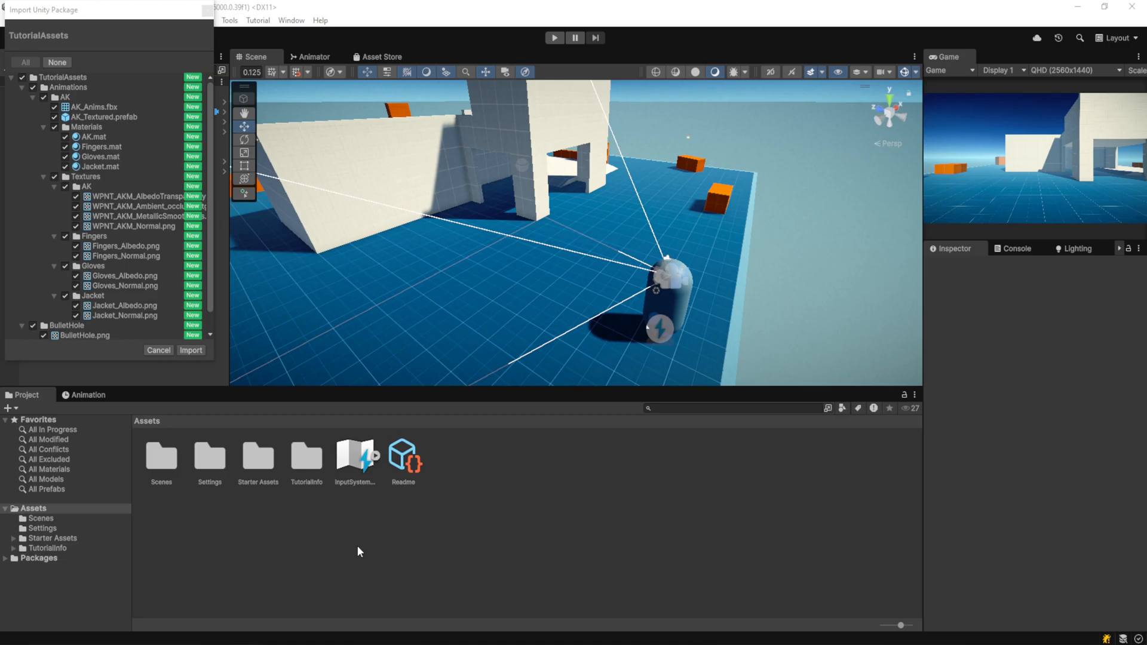
- Import the tutorial asset package and start creating new assets in the TutorialAssets folder
left_click(190, 350)
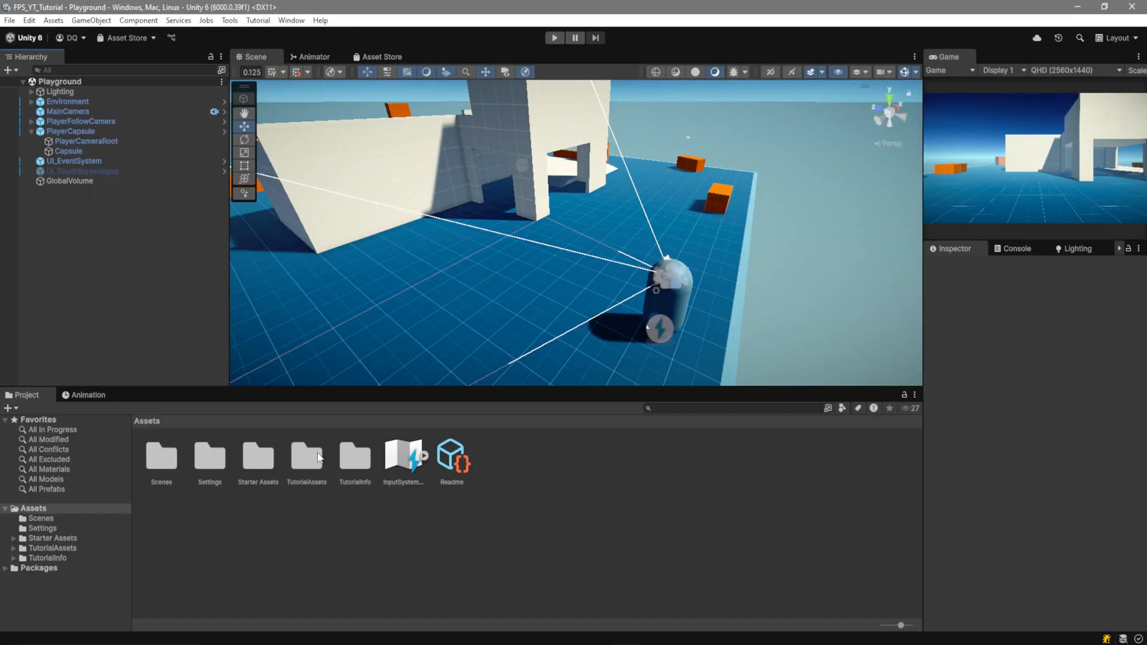
double_click(306, 454)
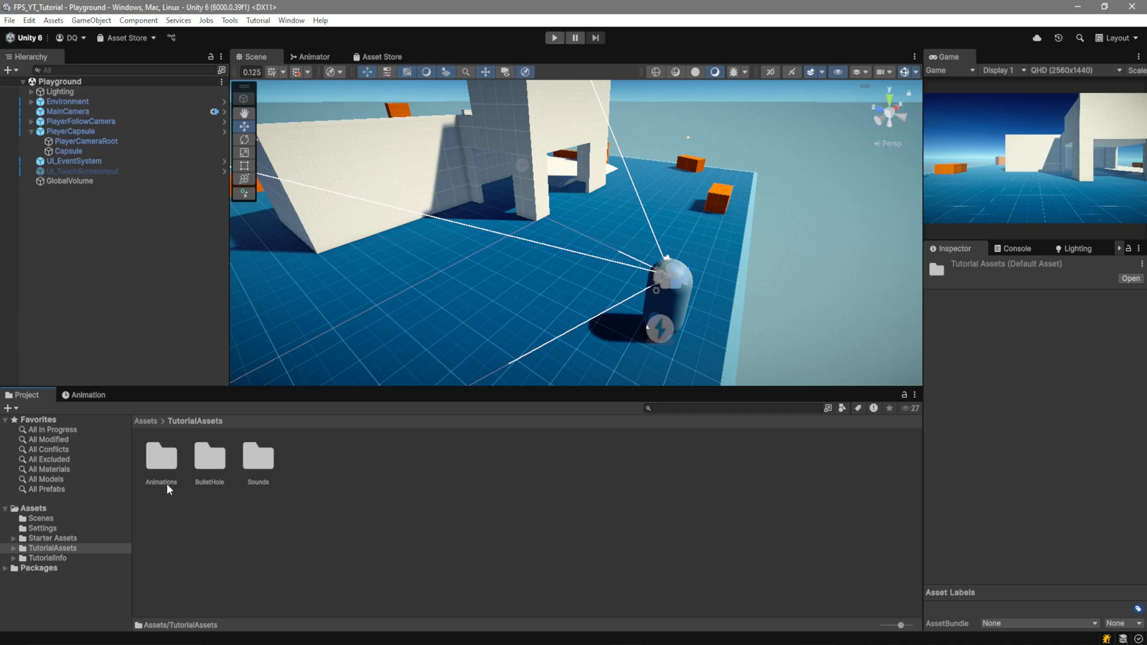
right_click(160, 457)
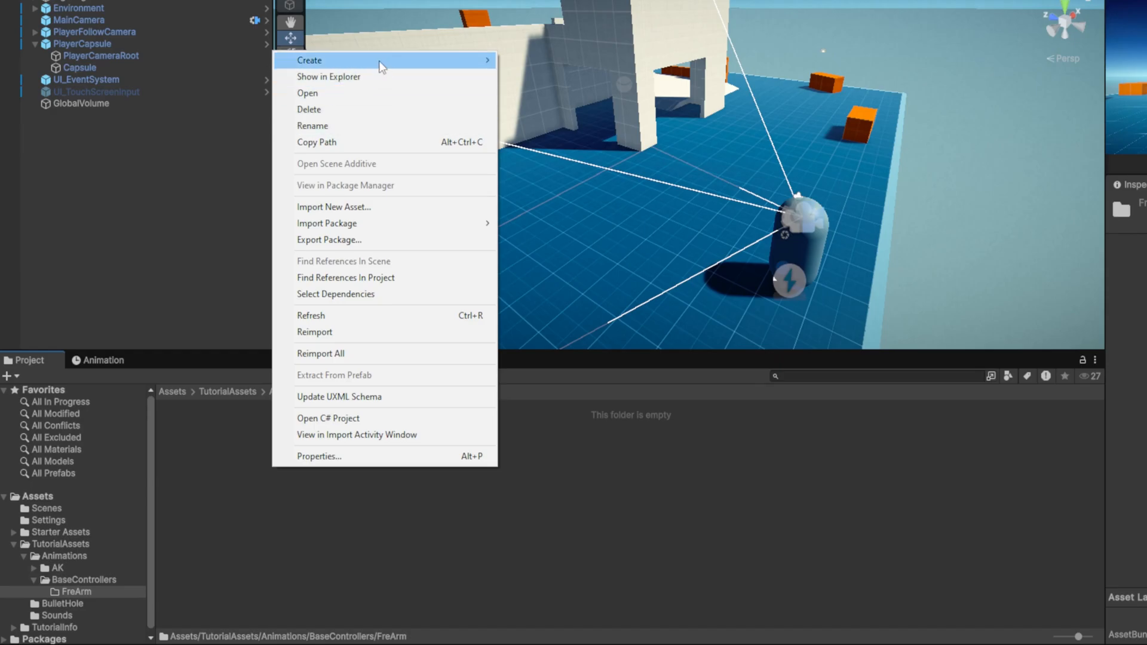
- Create the FireArm_Base animator controller and the Idle and Shoot animation clips in FreArm
left_click(309, 60)
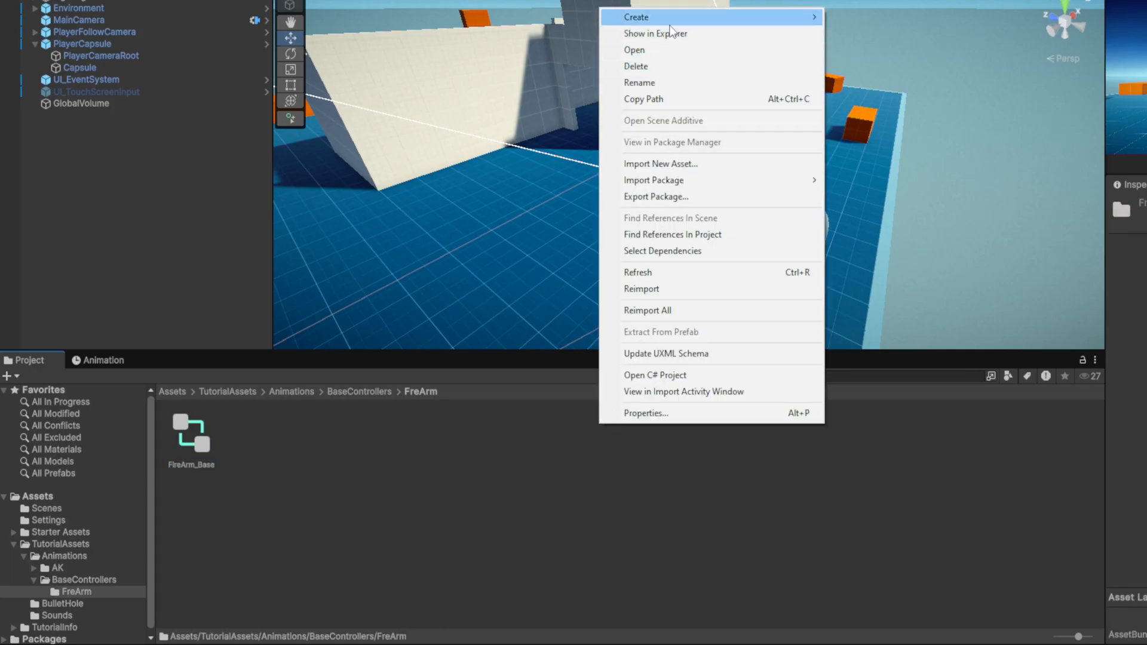
left_click(635, 17)
type("Shoot")
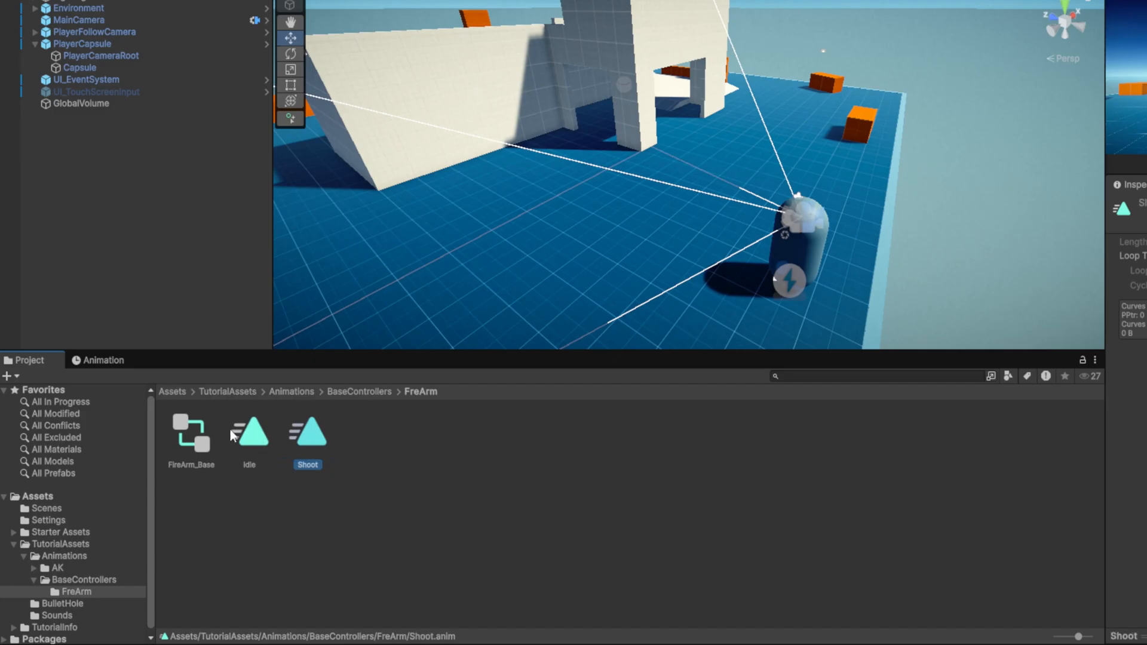
- Open FireArm_Base in the Animator and add Idle and Shoot states with a Shoot-to-Idle transition
double_click(191, 433)
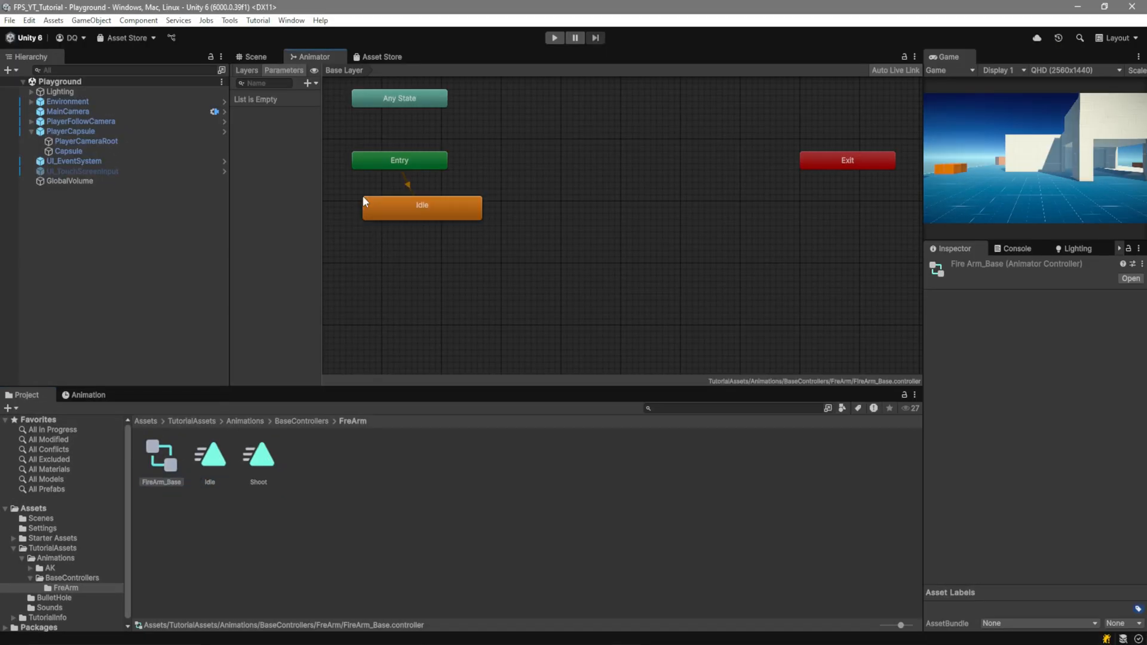
left_click(417, 257)
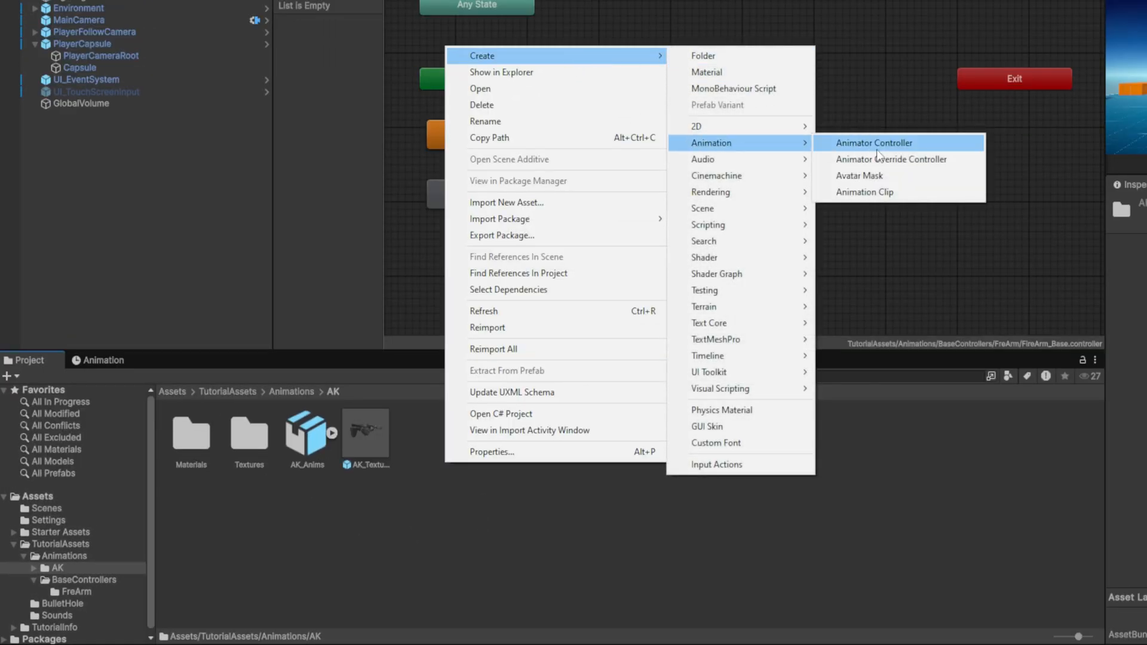
- Create an Animator Override Controller in the AK folder based on FireArm_Base
left_click(875, 142)
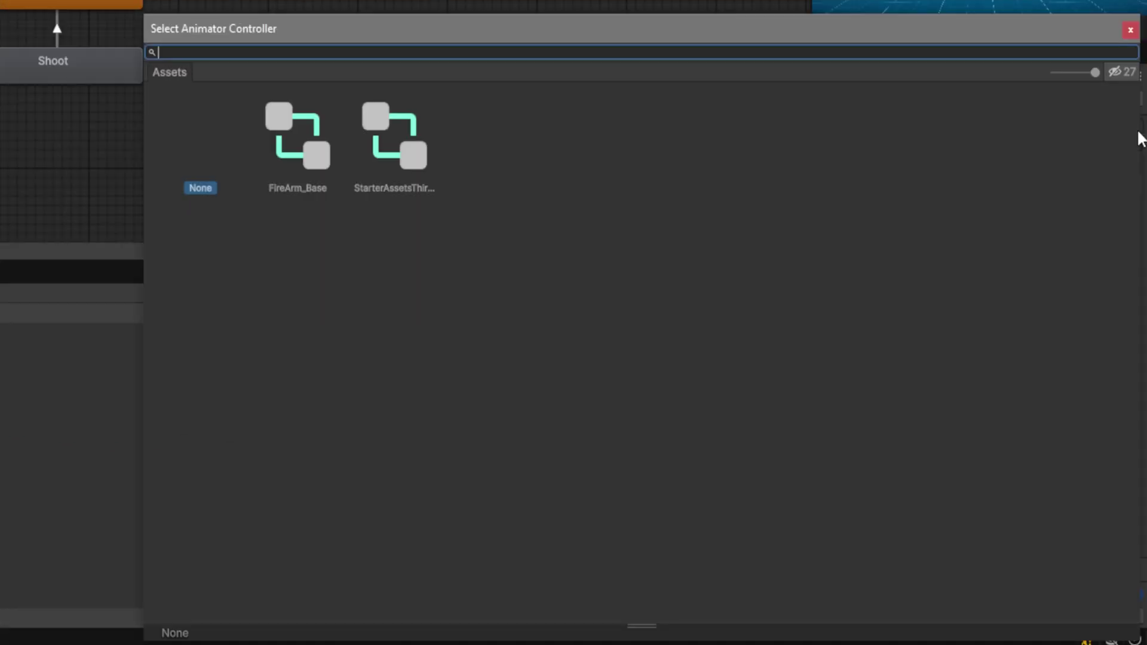
double_click(297, 135)
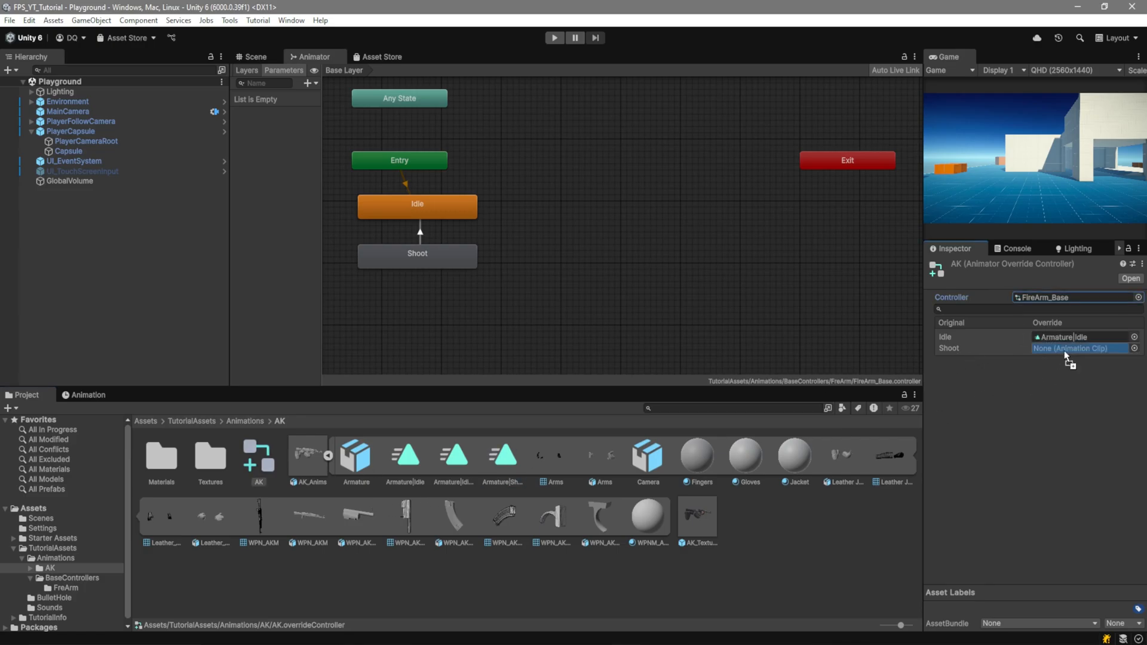
- Map the Shoot override to Armature|Shoot and inspect the AK_Anims model's clips
left_click(1083, 348)
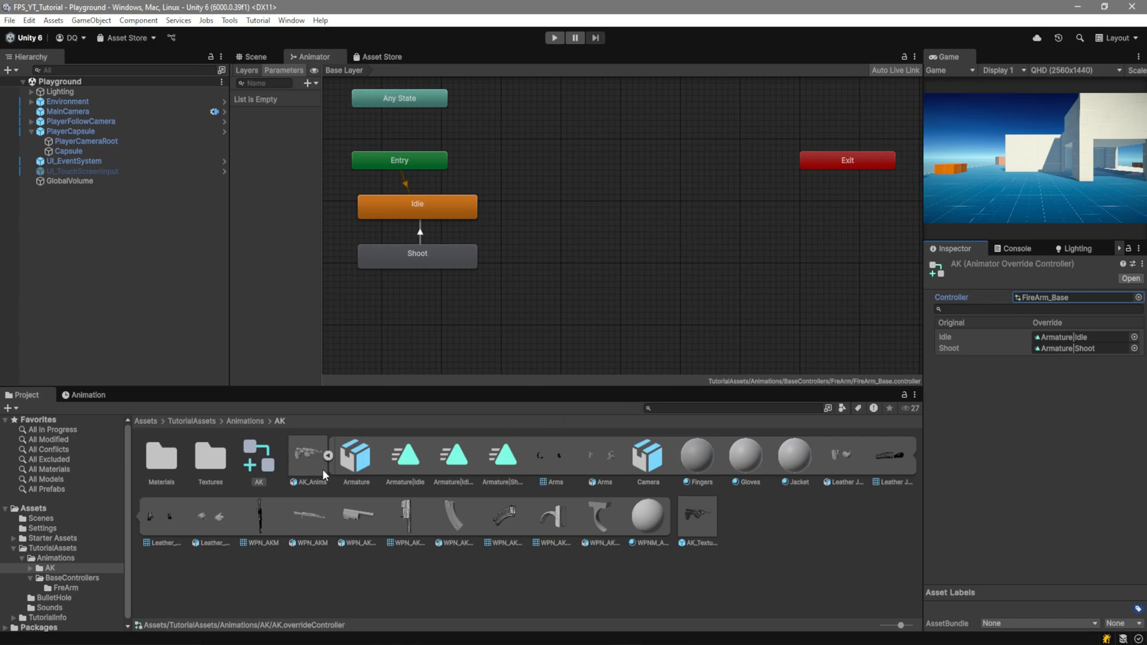
left_click(307, 453)
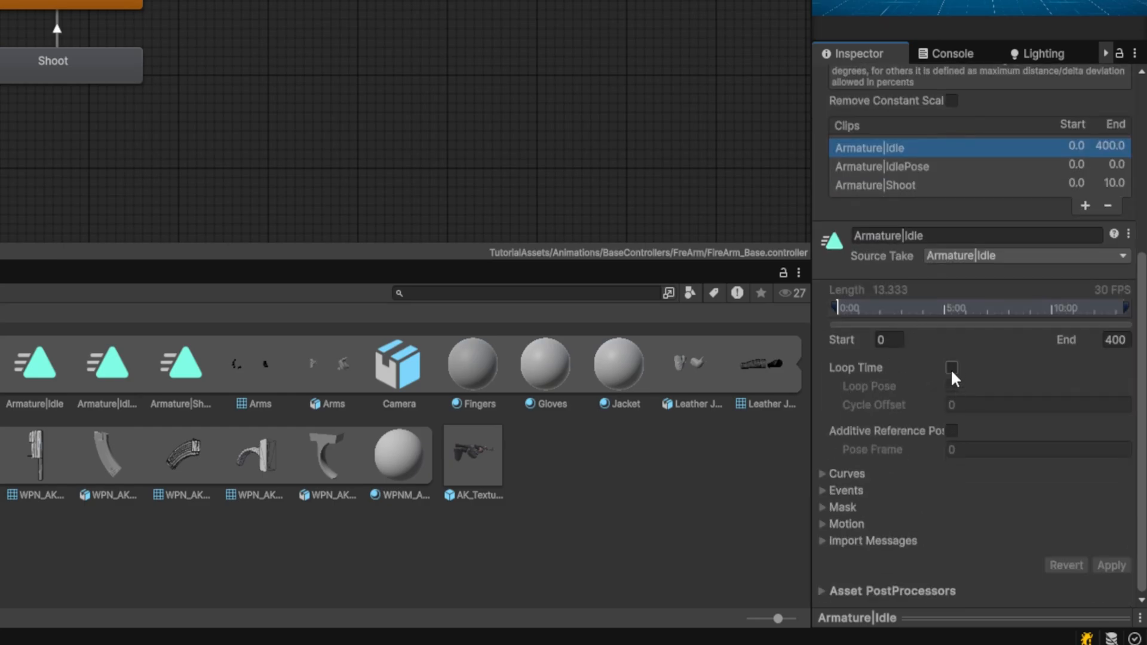
- Enable Loop Time on the Armature|Idle clip so the idle animation loops
left_click(951, 368)
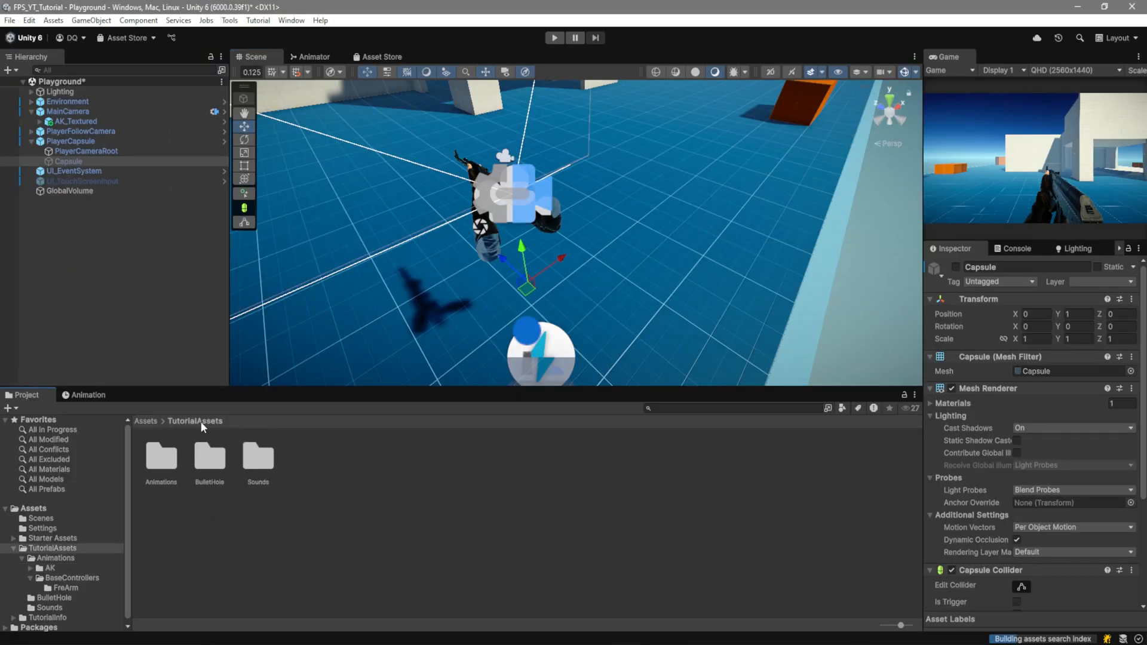
- Create a BulletHole material from the bullet hole texture with alpha clipping enabled
double_click(209, 455)
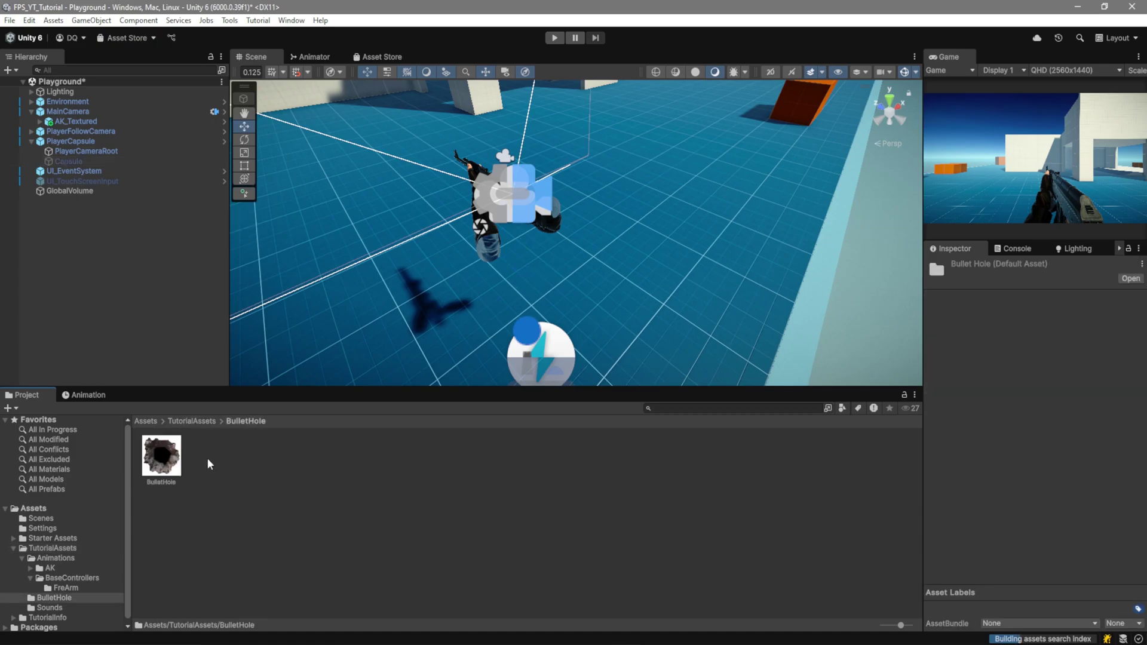
right_click(209, 465)
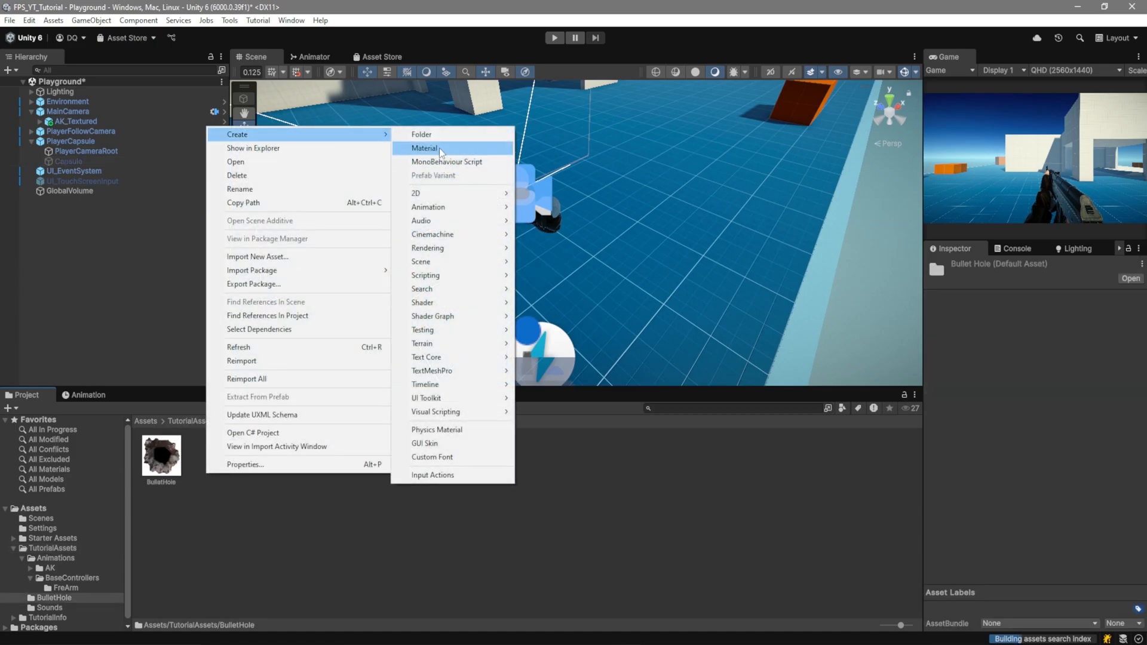
left_click(424, 149)
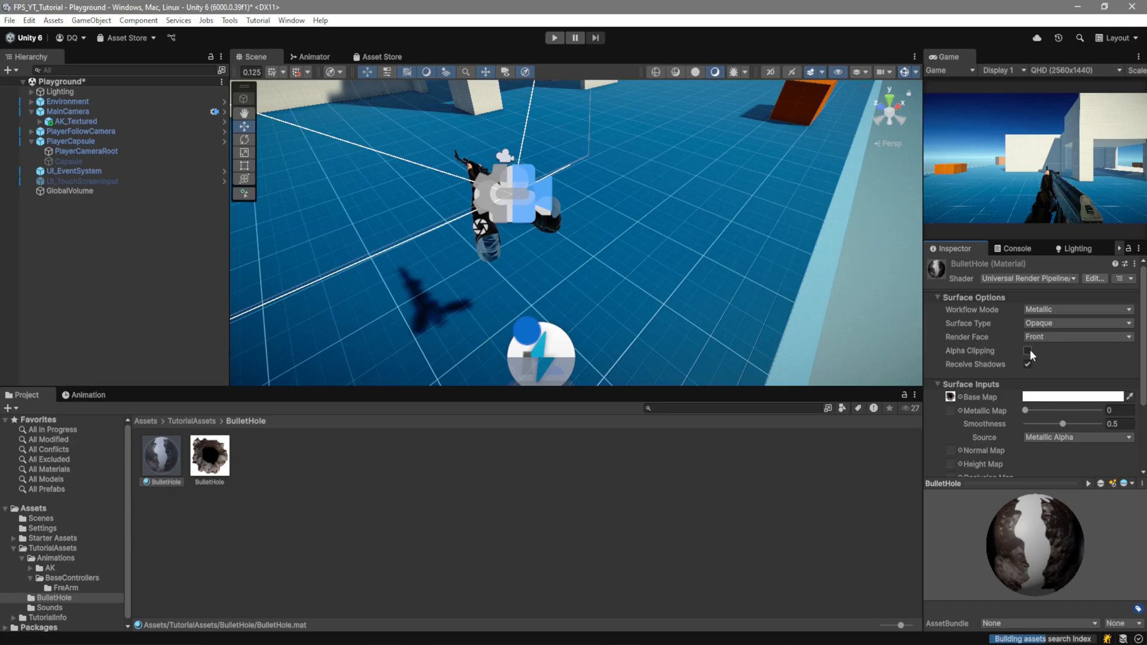
left_click(1032, 355)
type("BulletHole")
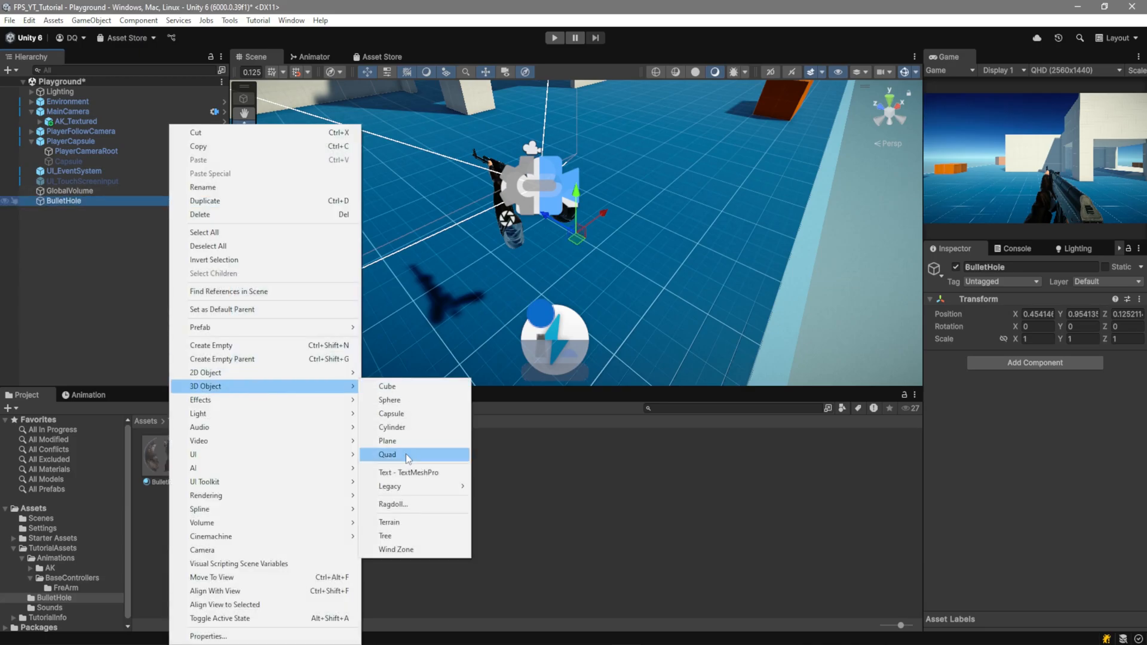
- Add a tiny Texture plane child to BulletHole and start a new FireArm script in the Scripts folder
left_click(387, 454)
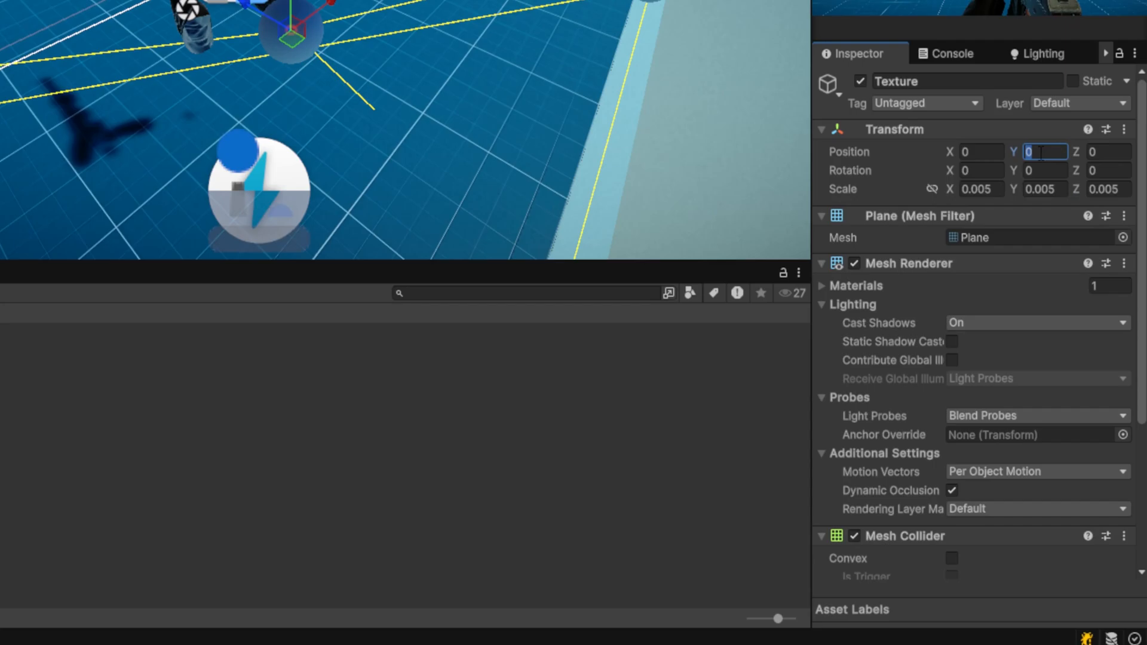
type("0.0001")
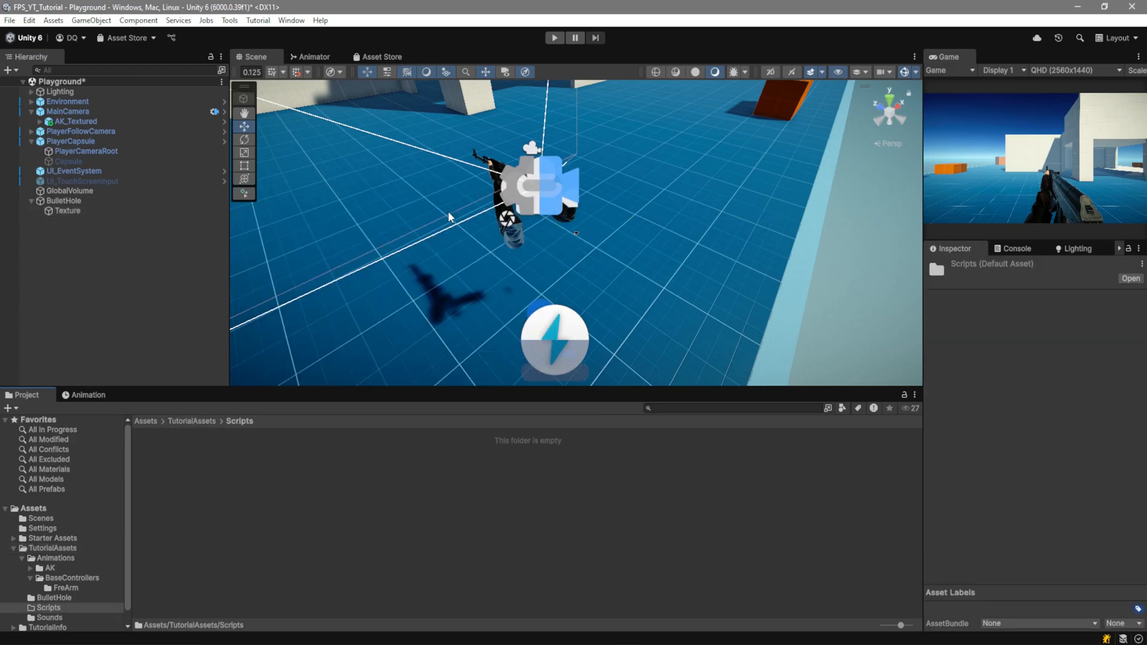
right_click(449, 216)
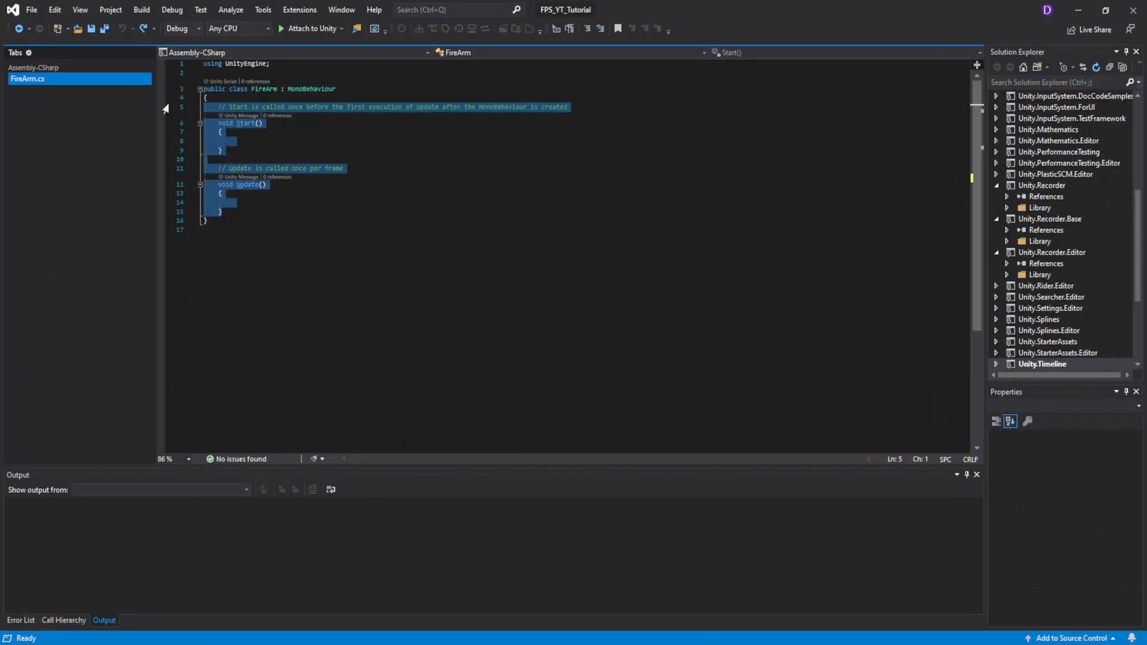
- Declare the Stats fields: fireRate 0.09f, range 500f and LayerMask shootableLayers
key("Delete")
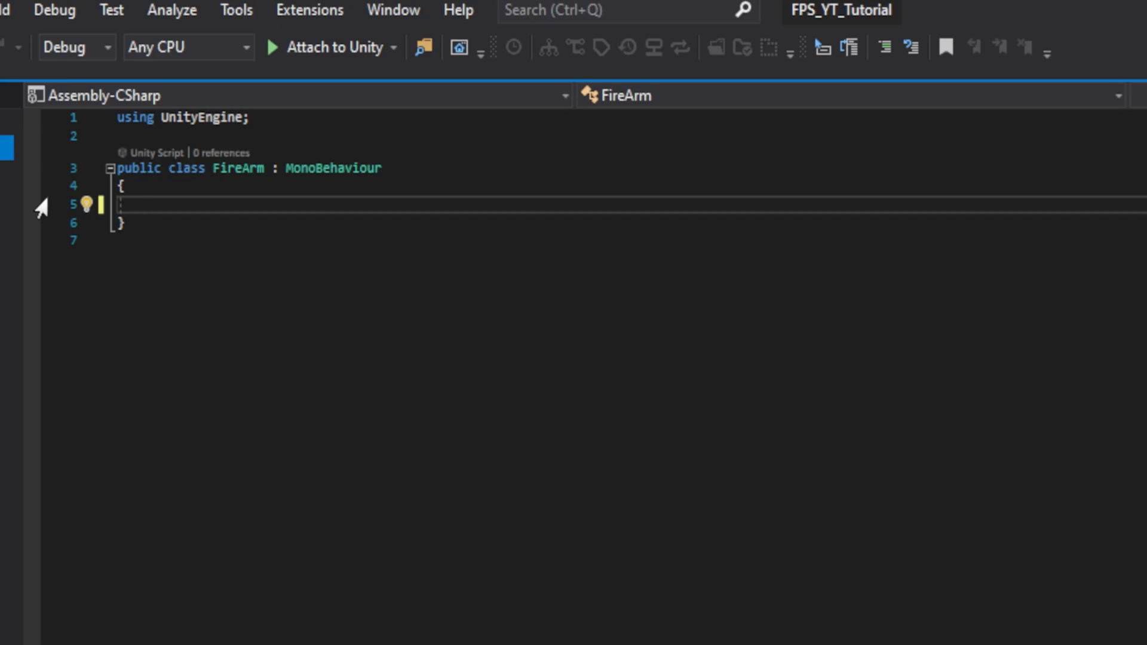
type("[Header(\"Stats\")]")
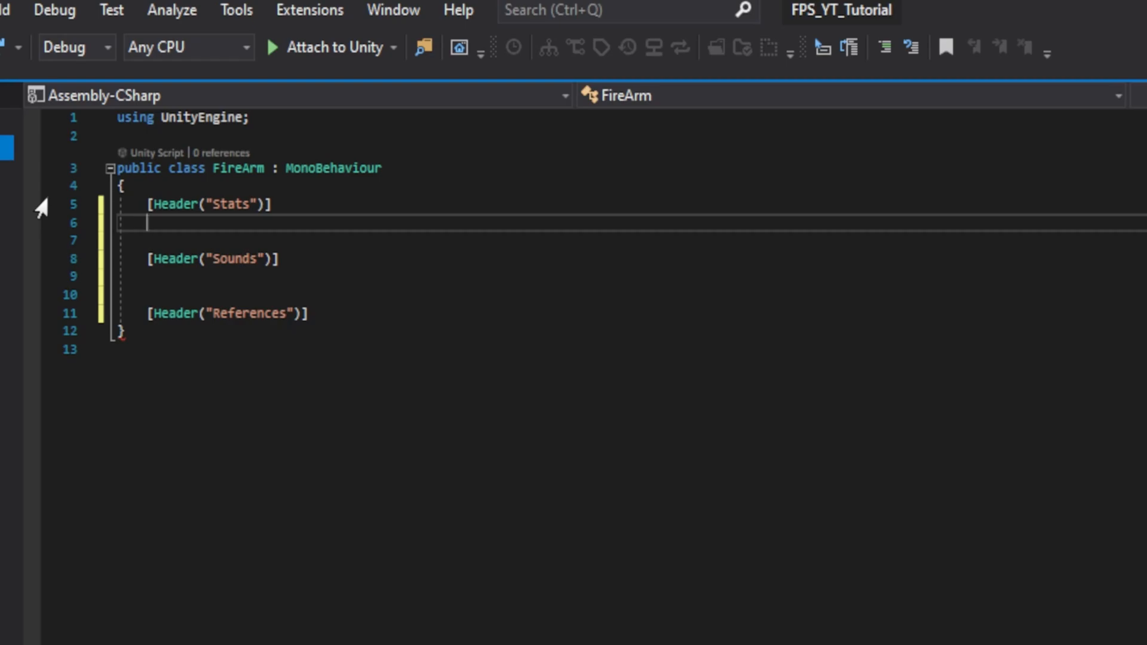
type("[SerializeField] private float fireRate = 0.09f;")
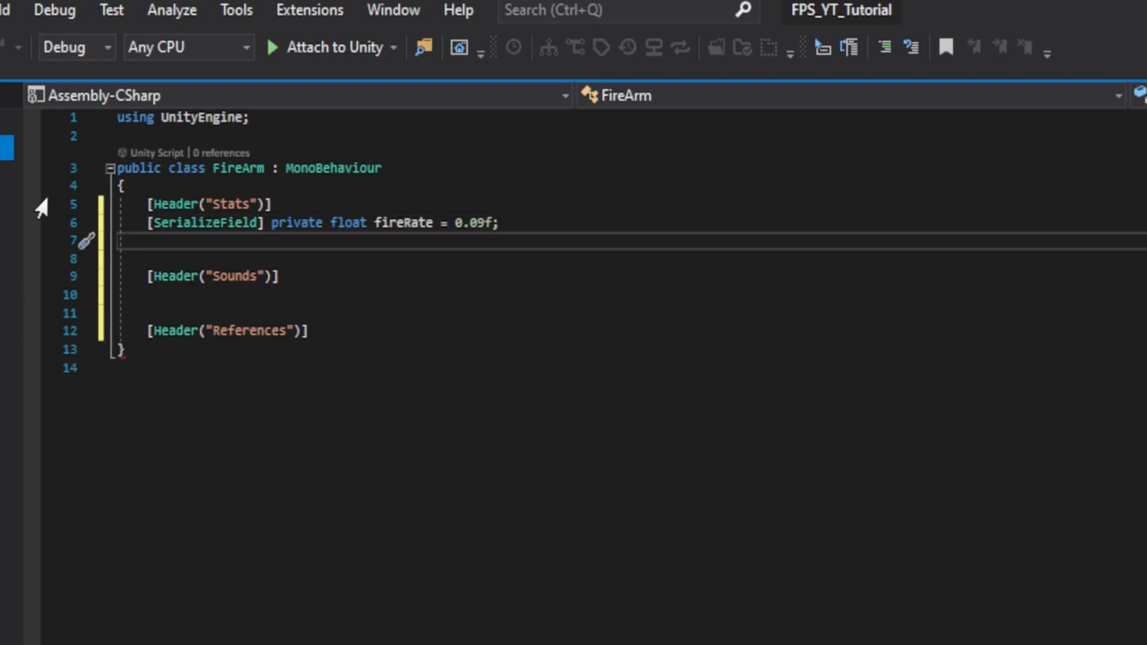
type("[SerializeField]")
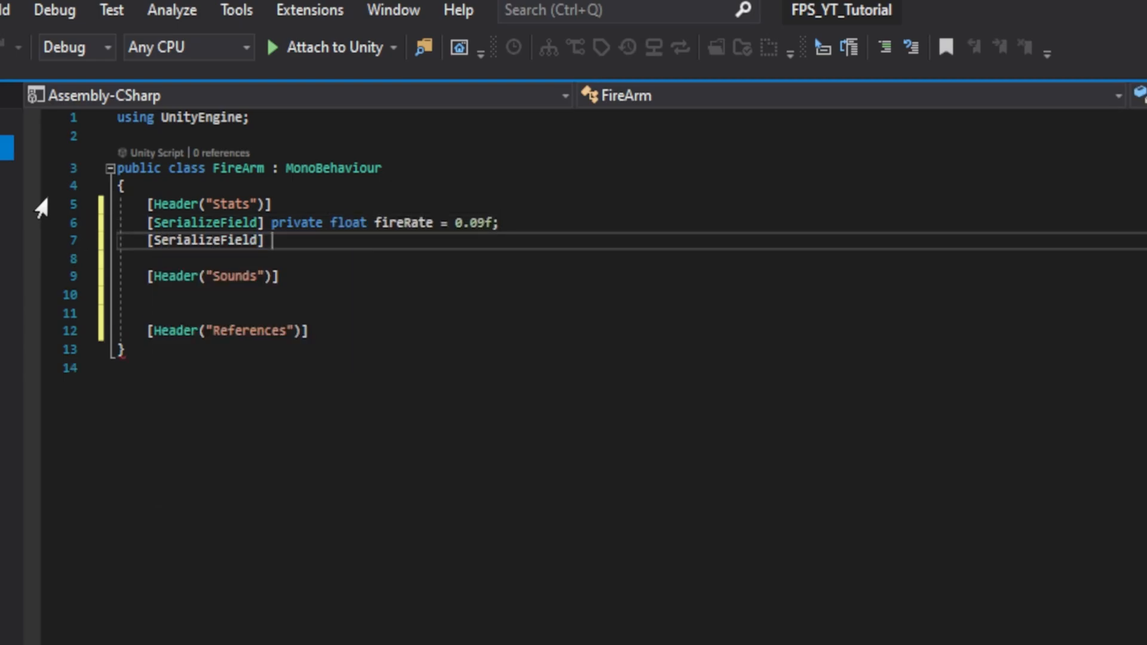
type("private float range = 500f;")
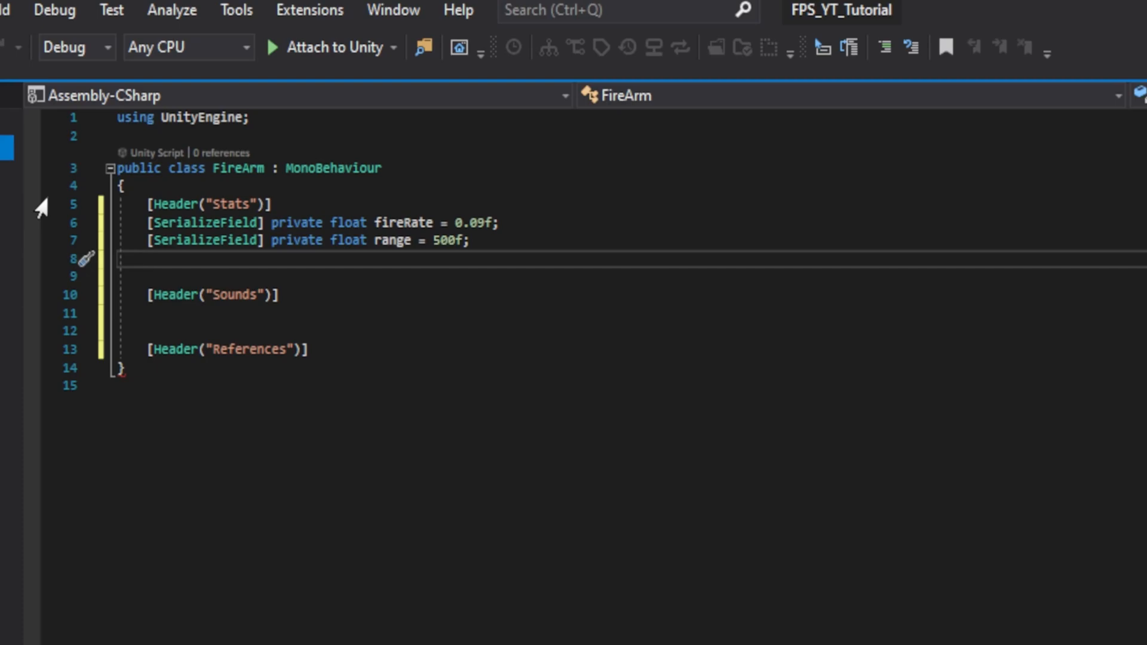
type("[SerializeField] private bool automatic;")
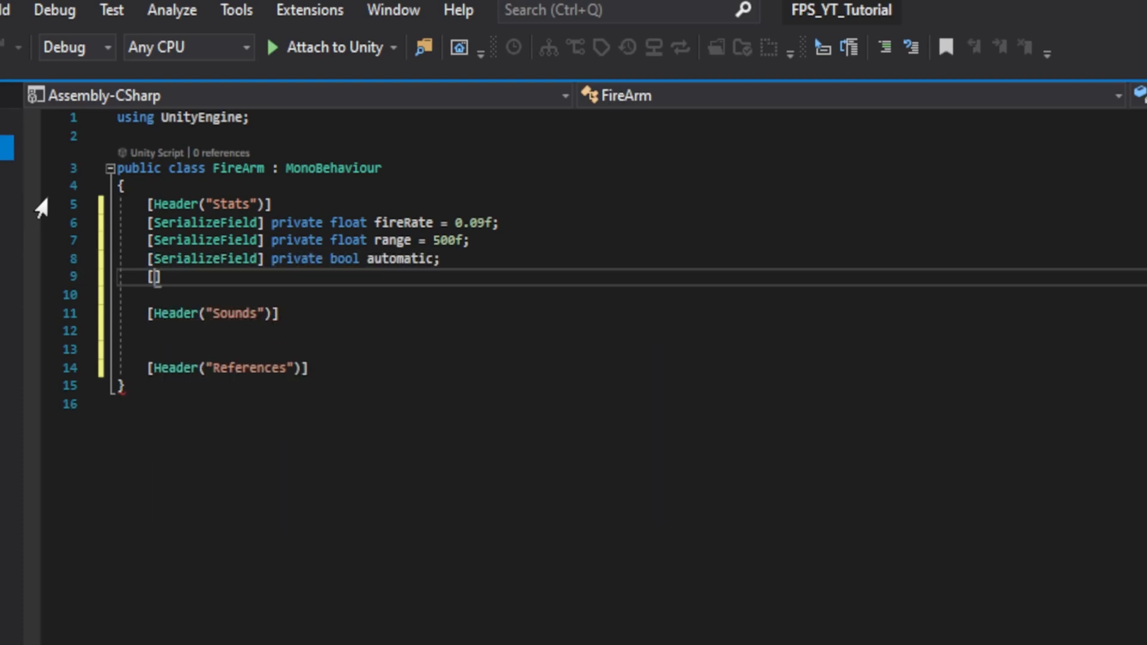
type("[SerializeField] private LayerMask")
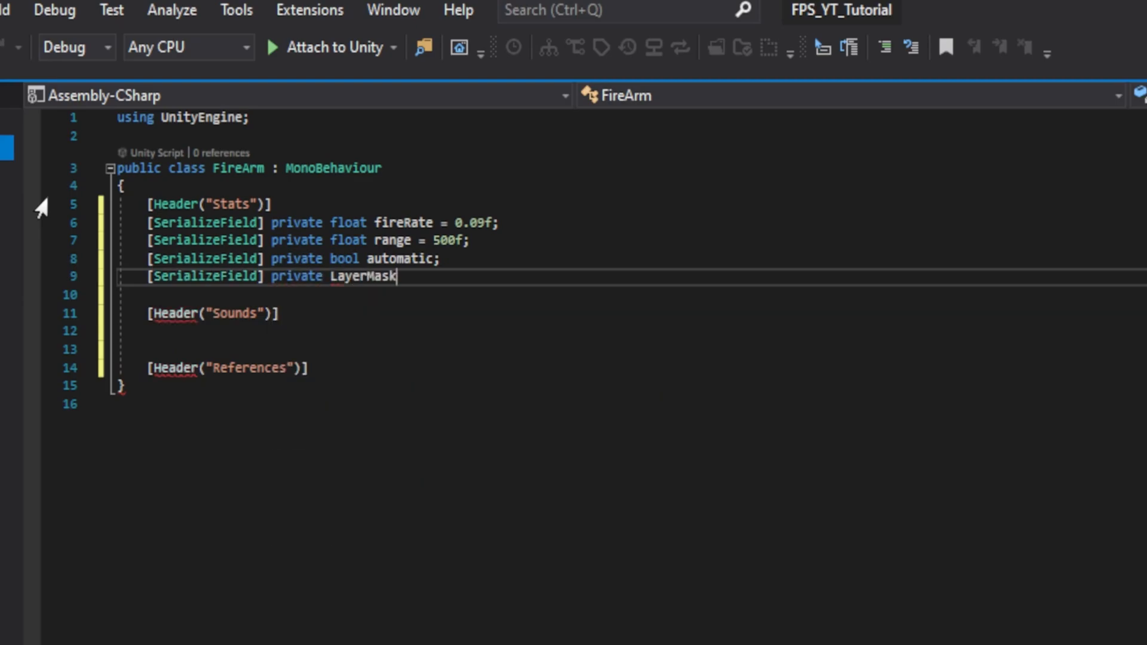
type("shootableLayers;")
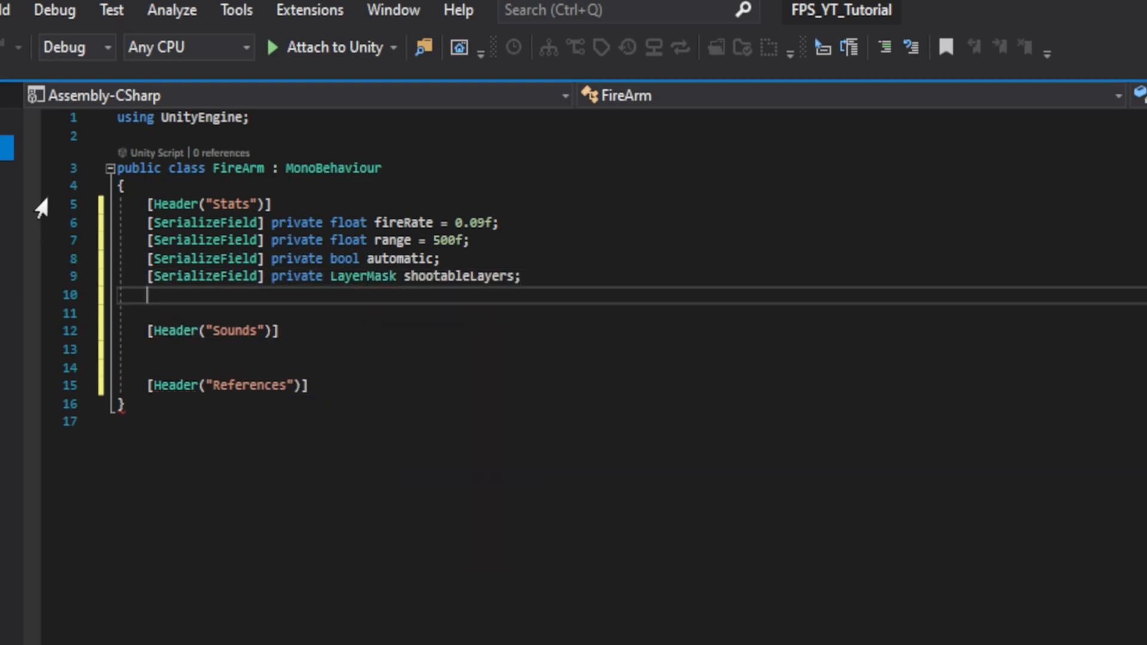
- Declare canShoot = true plus shootSound, anim, shootPoint and bulletHolePrefab references
type("pri")
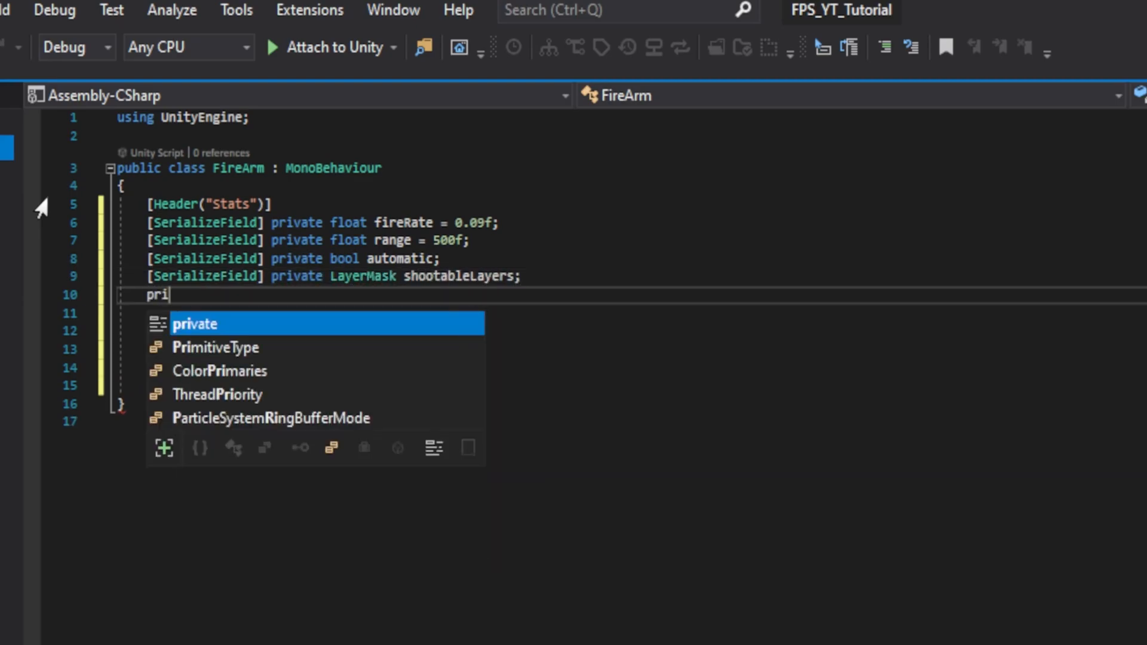
type("vate bool canShoot =")
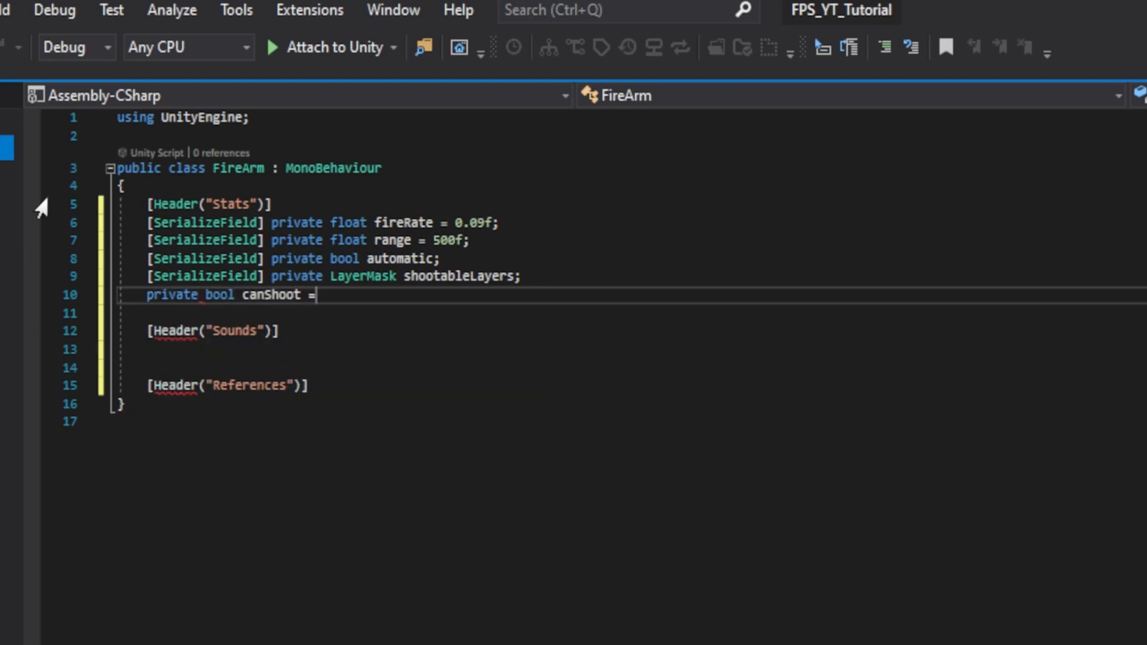
type("true;")
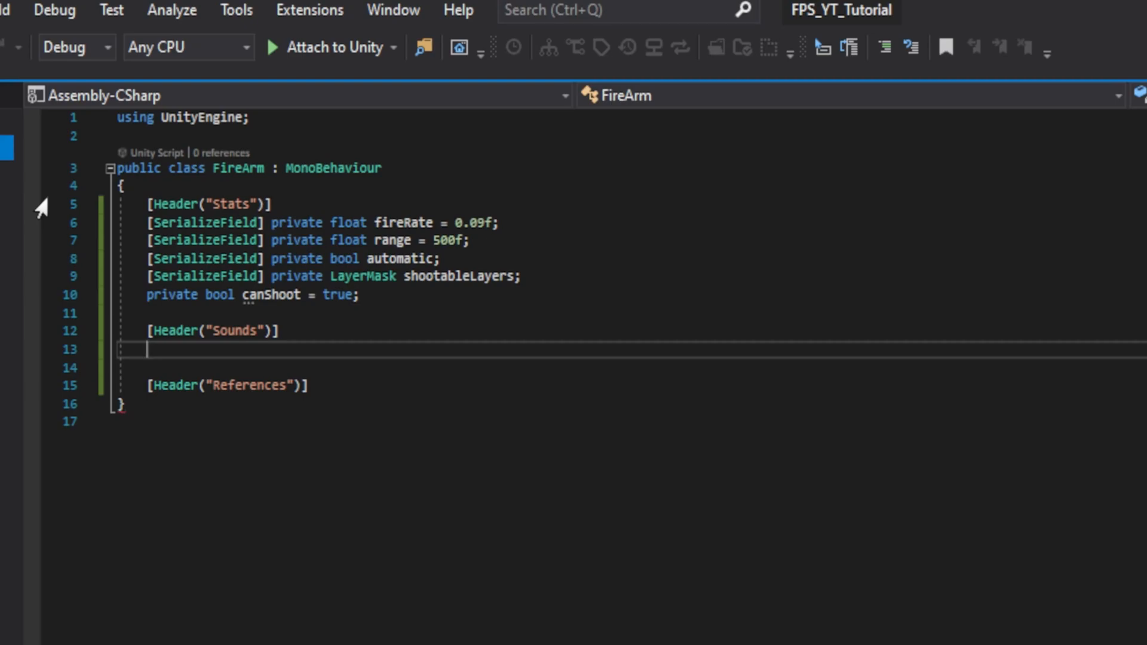
type("[SerializeField] private AudioClip")
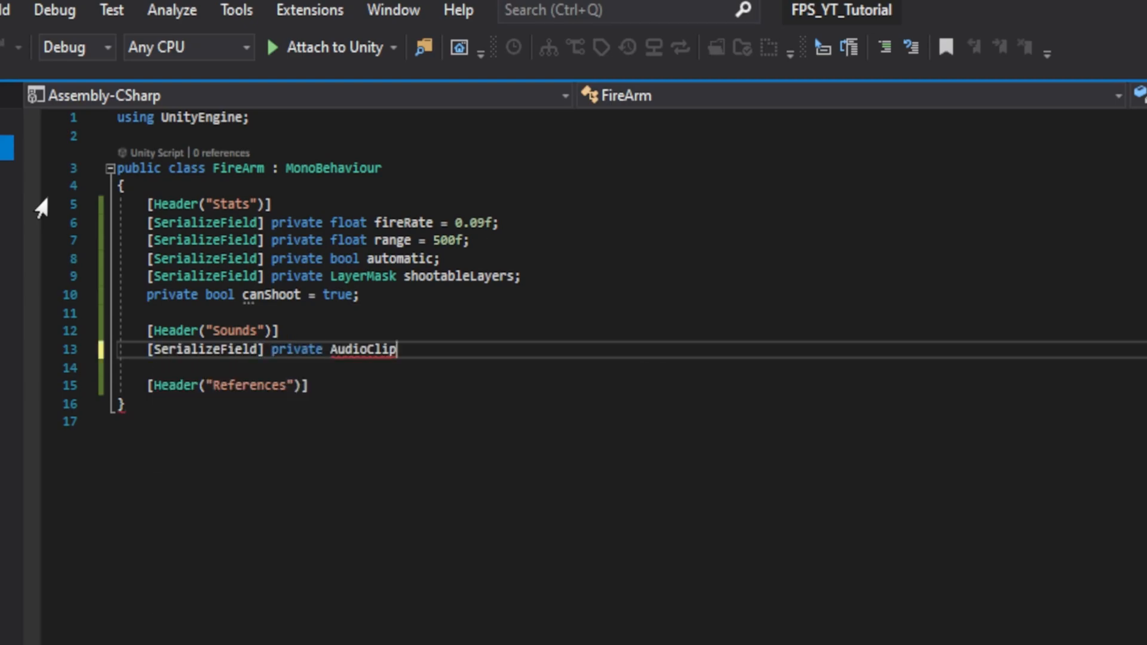
type("shootSound;")
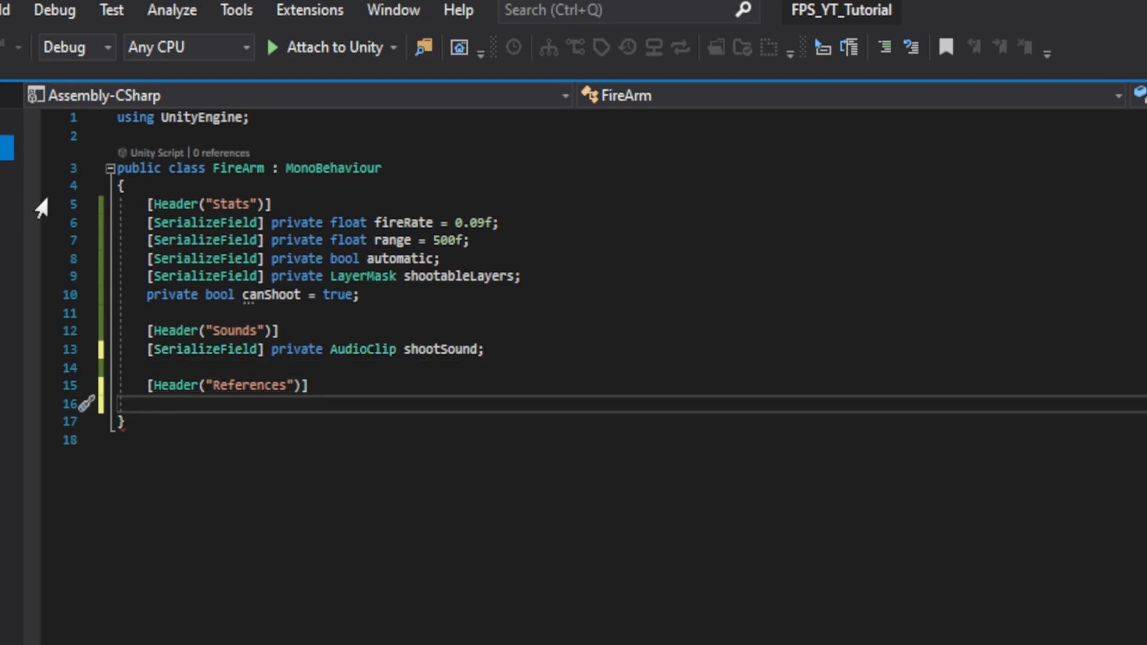
type("[SerializeField] private Animator")
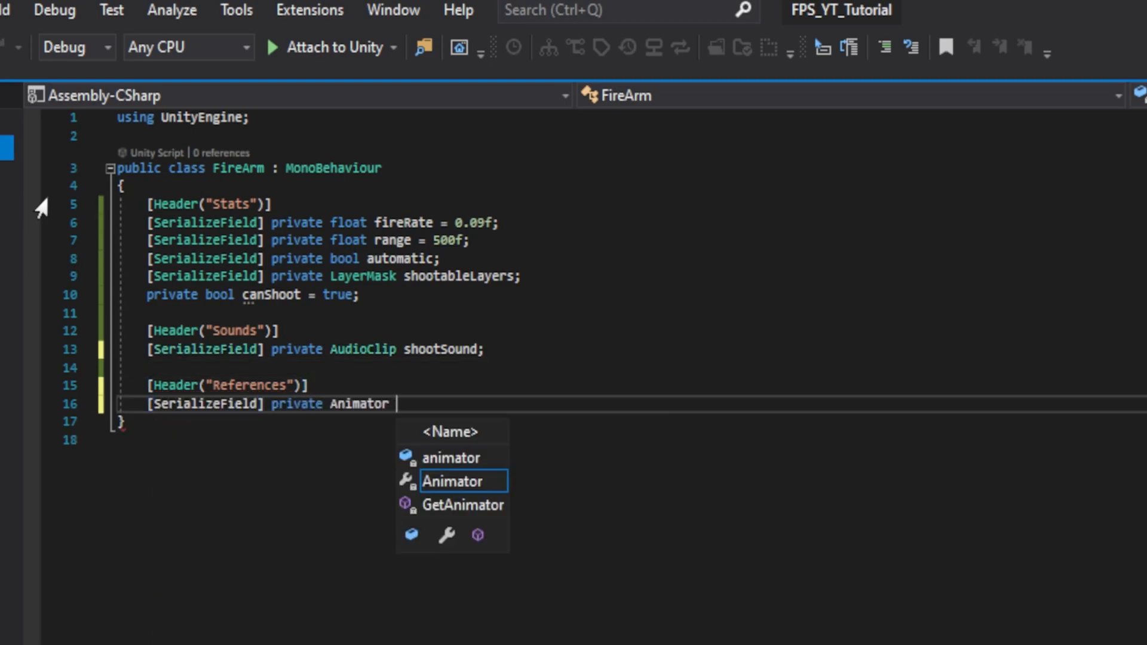
type("anim;")
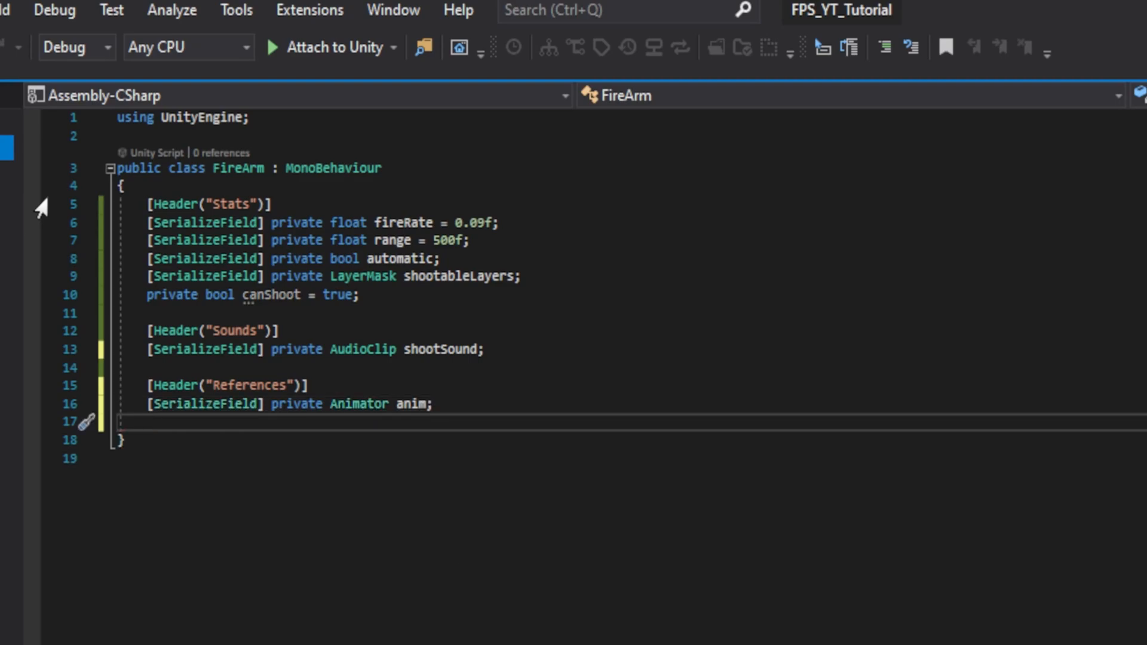
type("[SerializeField] private Transform shootPoint;")
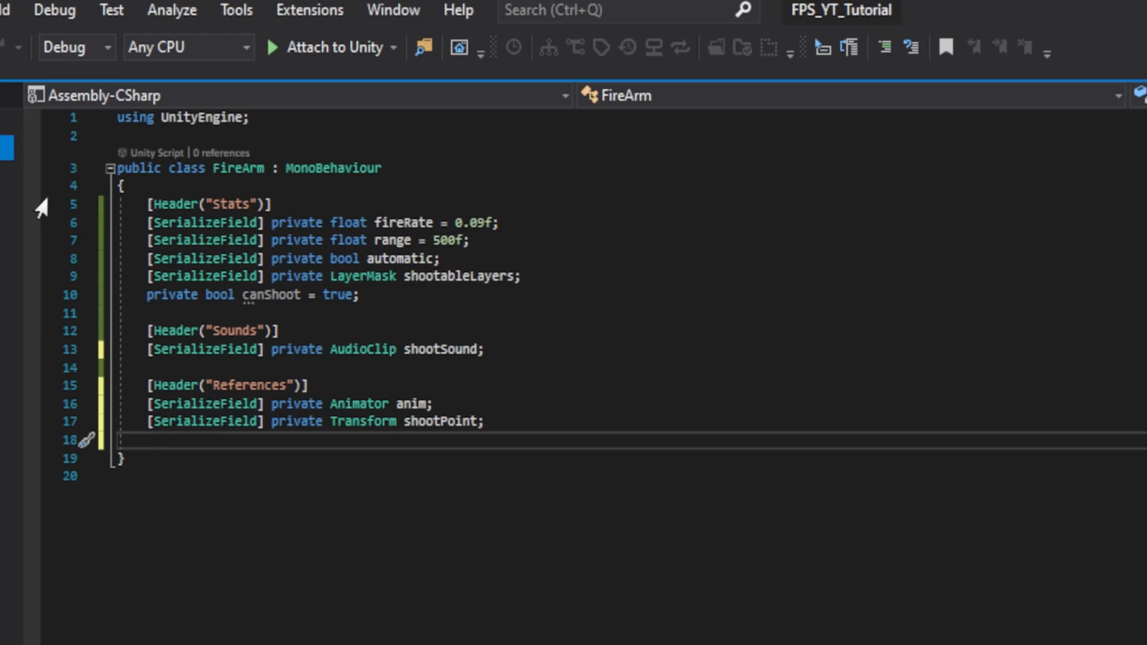
type("[SerializeField] private GameObject bulletHolePrefab;")
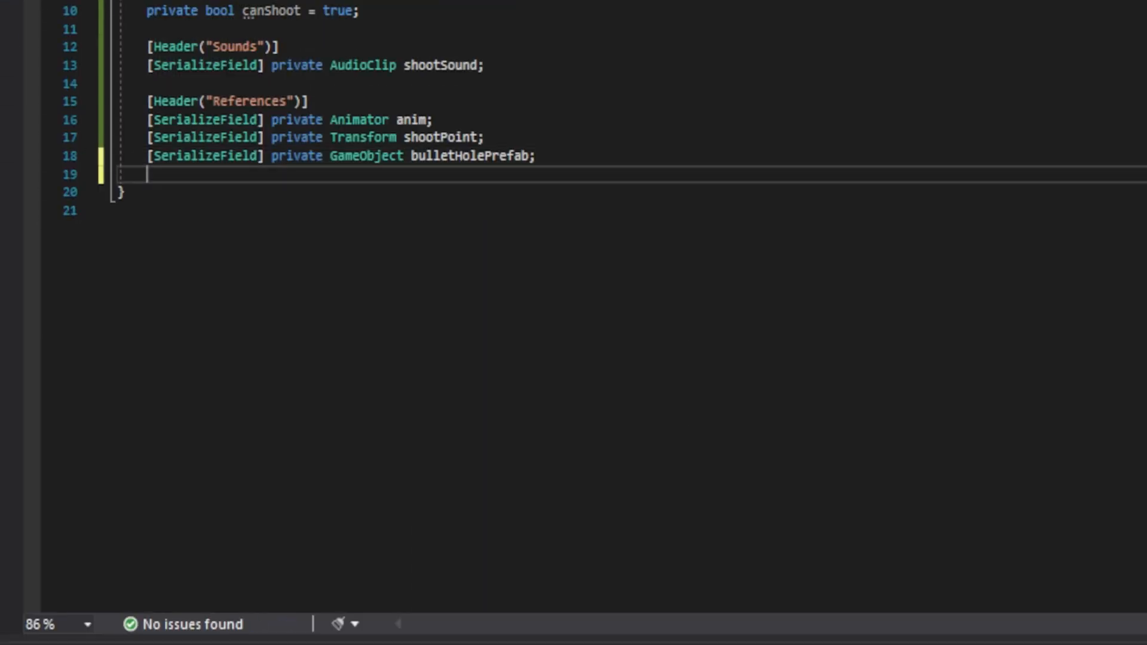
- Add empty Update and Shoot methods to the FireArm class
type("u")
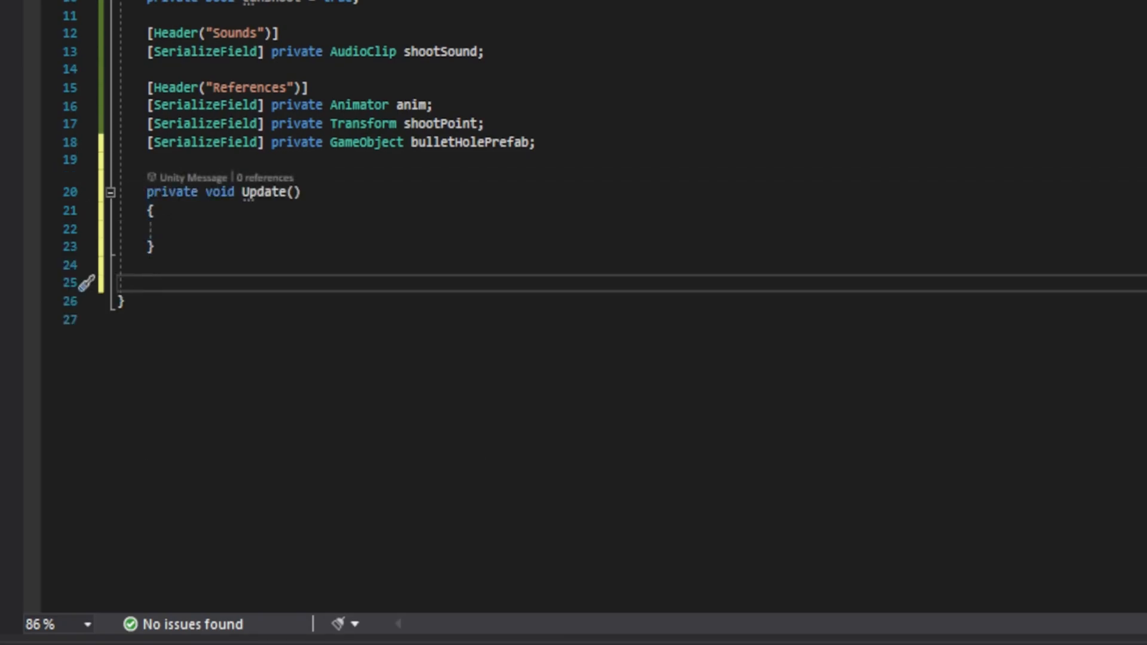
type("private voi")
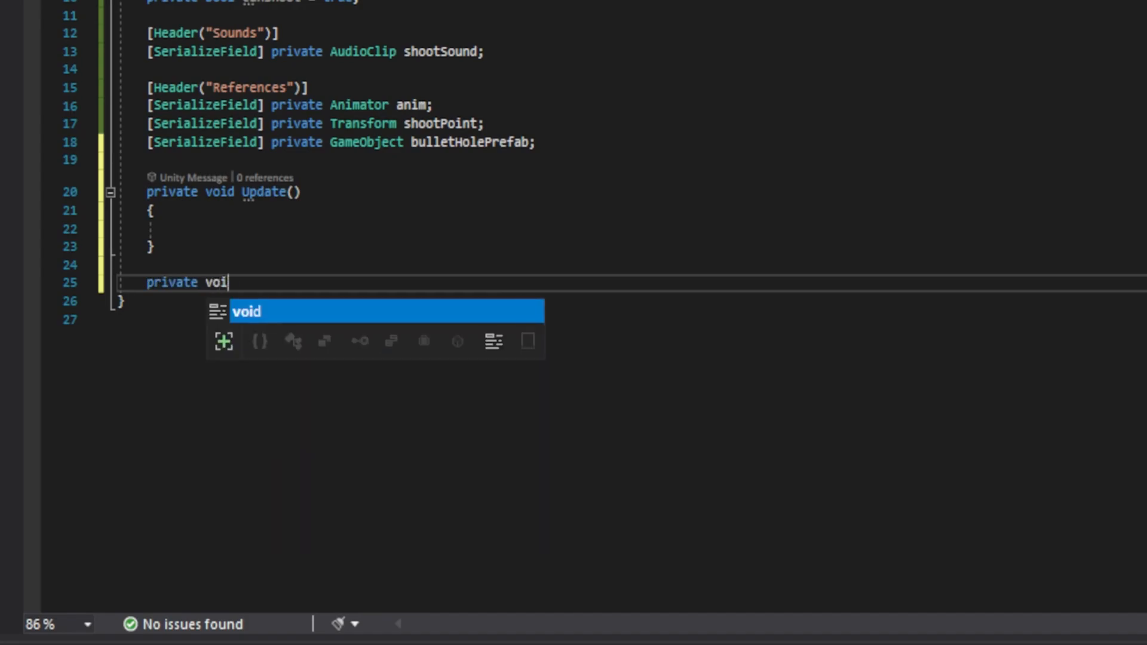
type("d Shoot()")
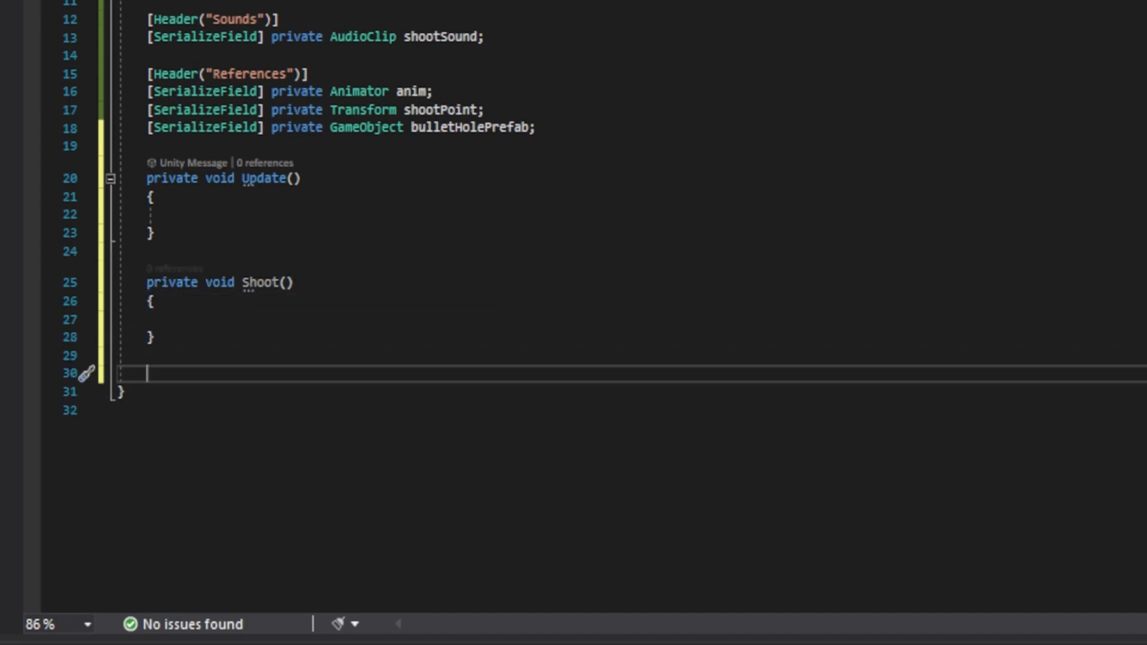
- Add an IEnumerator ResetFireRate coroutine stub and fix the IEnumerator using via Quick Actions
type("private IEnu")
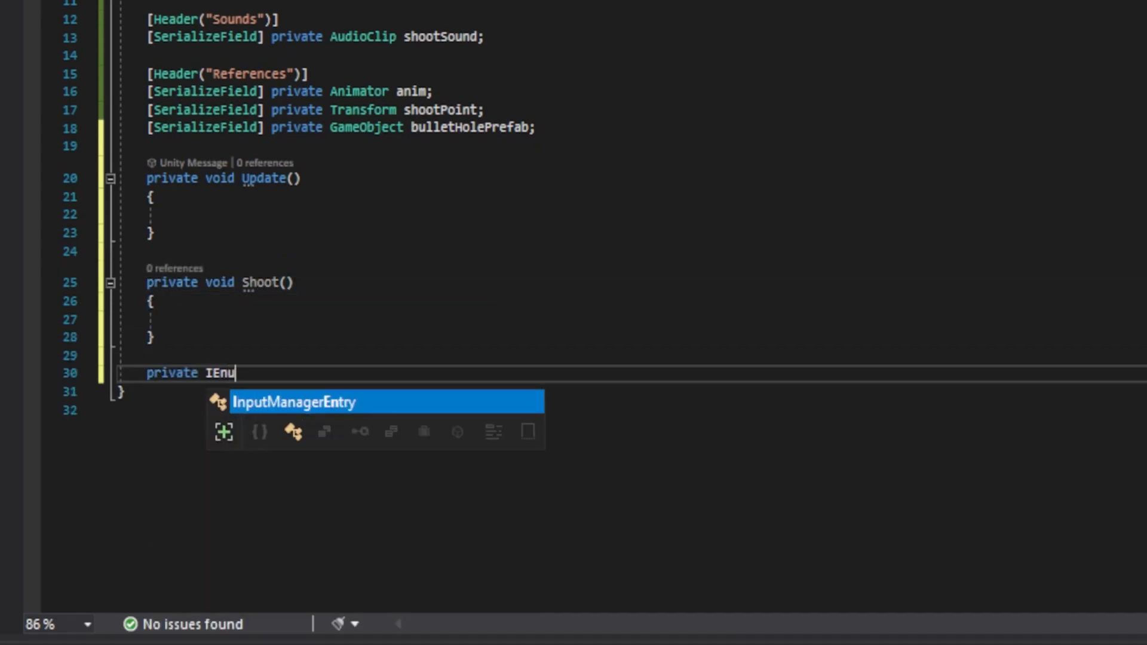
type("merator")
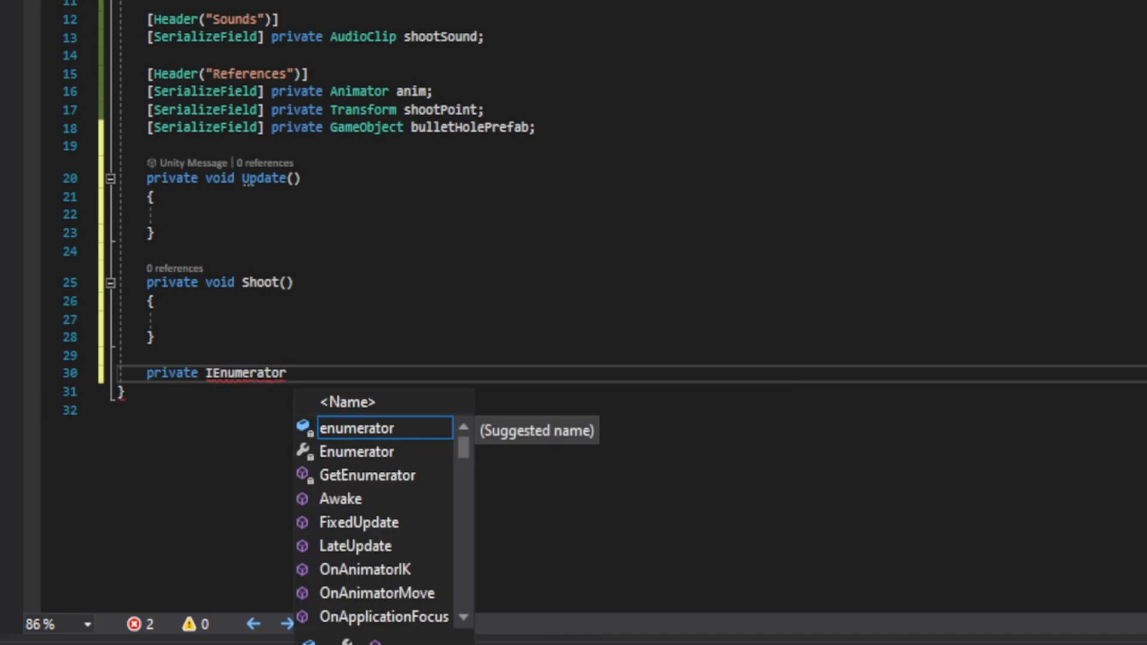
type("ResetFireRate()")
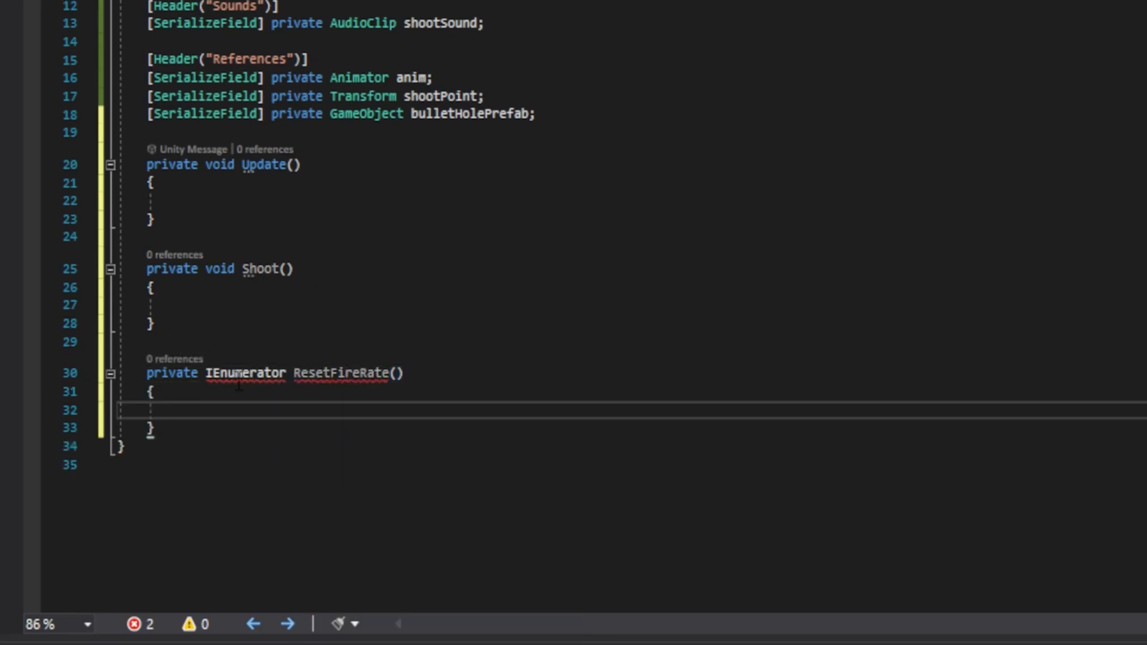
right_click(231, 391)
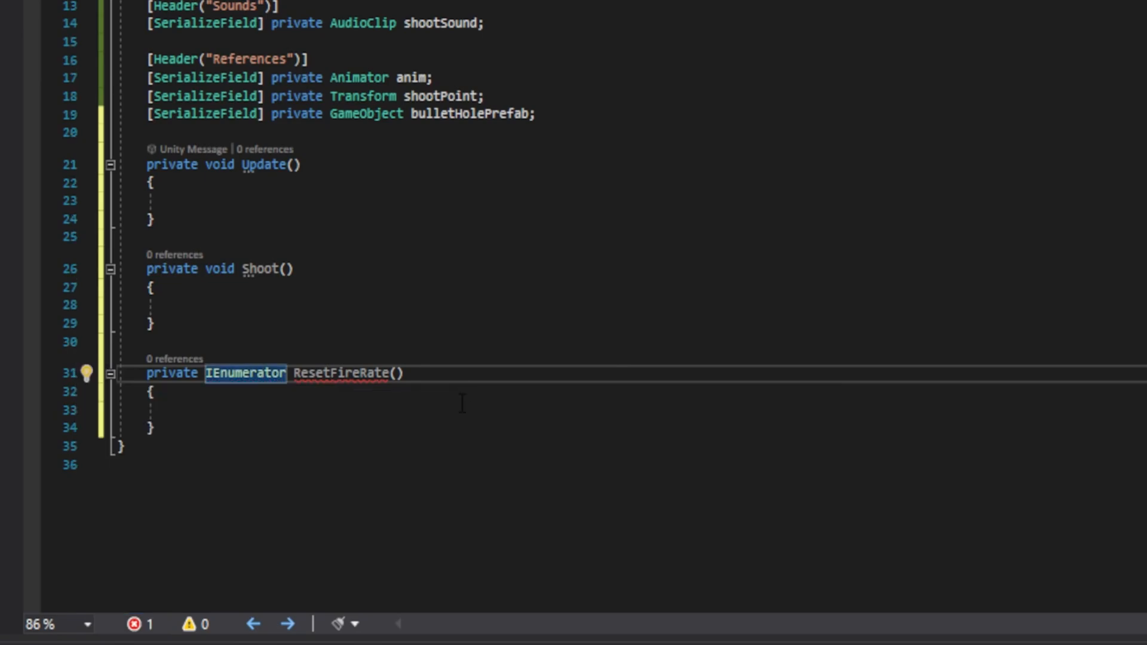
- Make ResetFireRate set canShoot false, wait WaitForSeconds(fireRate), then set canShoot true
left_click(175, 411)
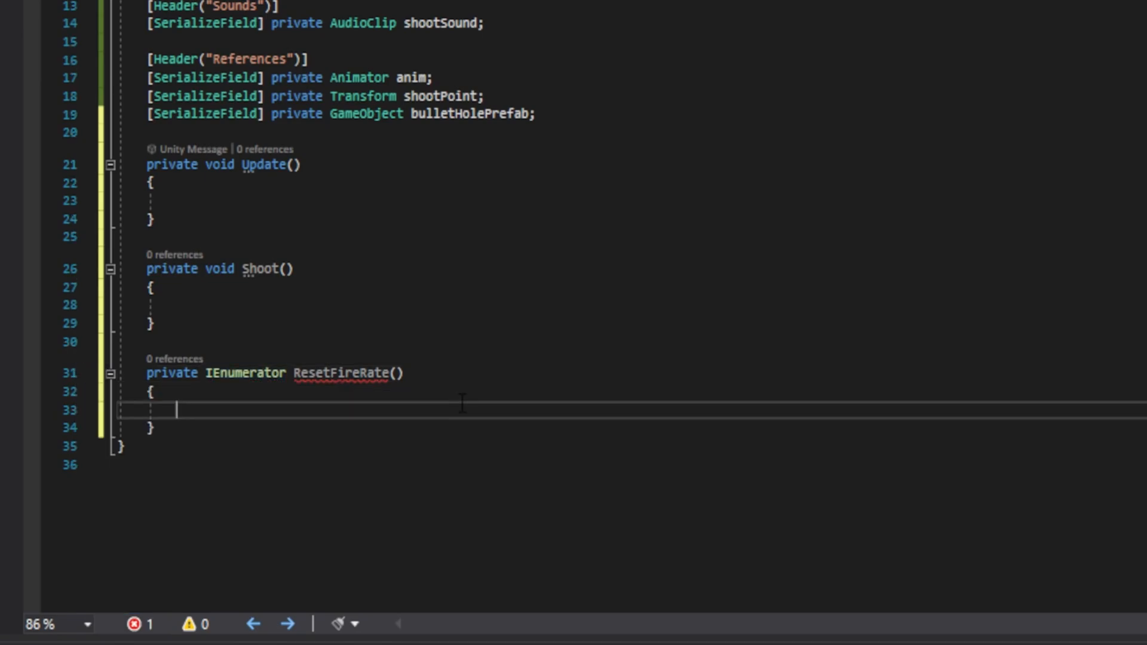
type("canShoot = false;")
type("yield retu")
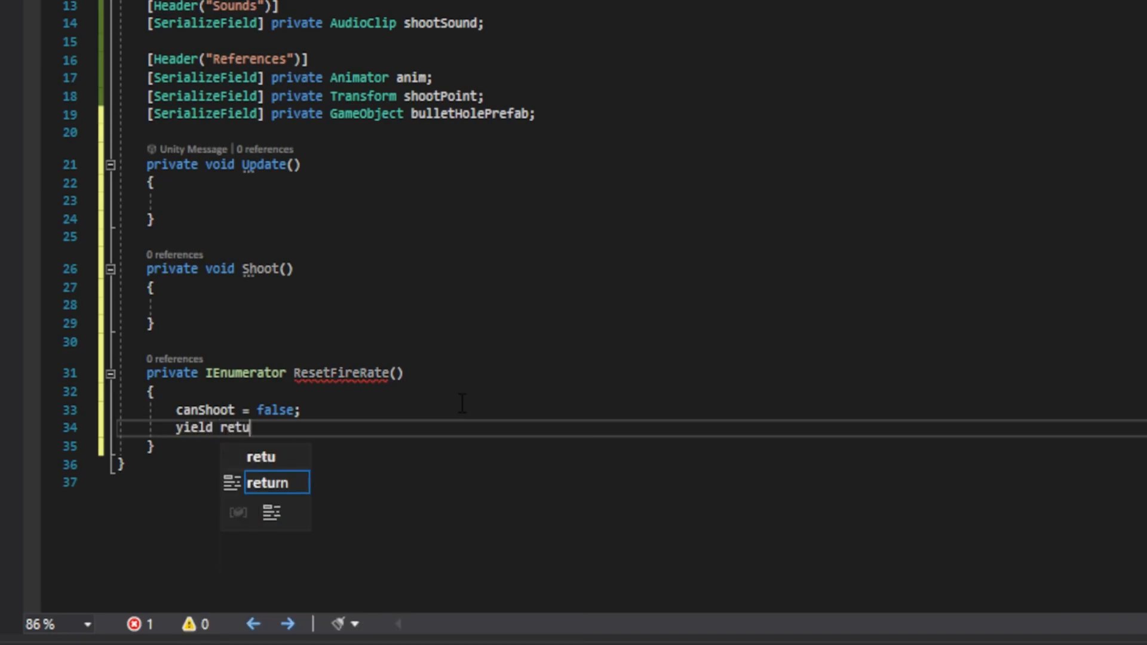
type("rn new WaitForSeconds(")
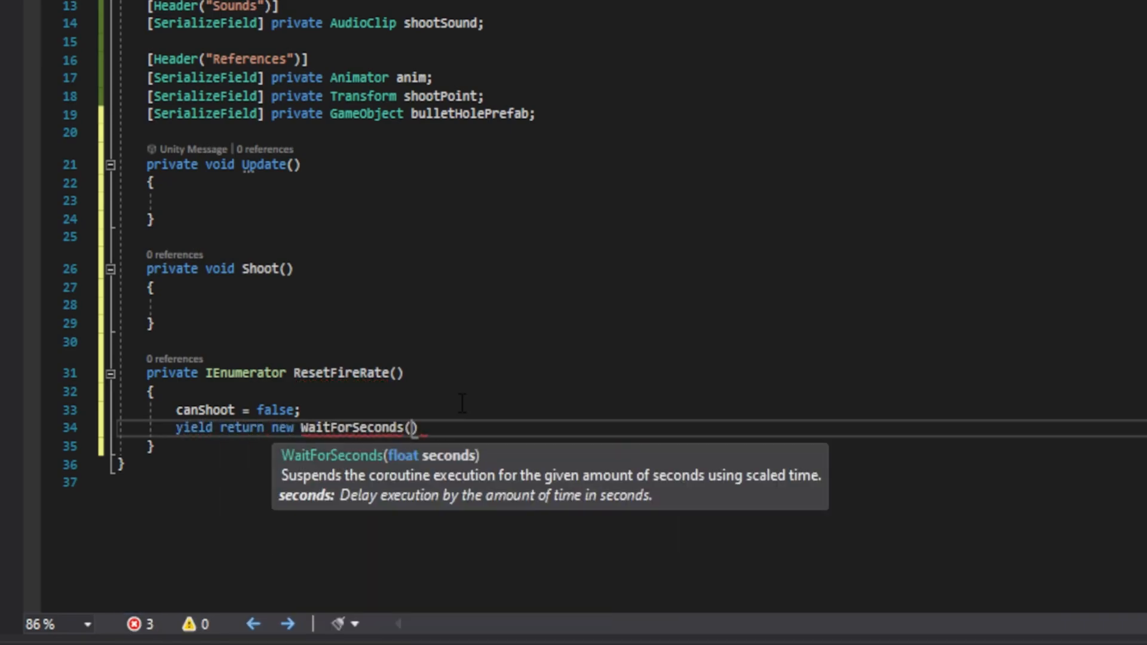
type("fireRate;")
type("ca")
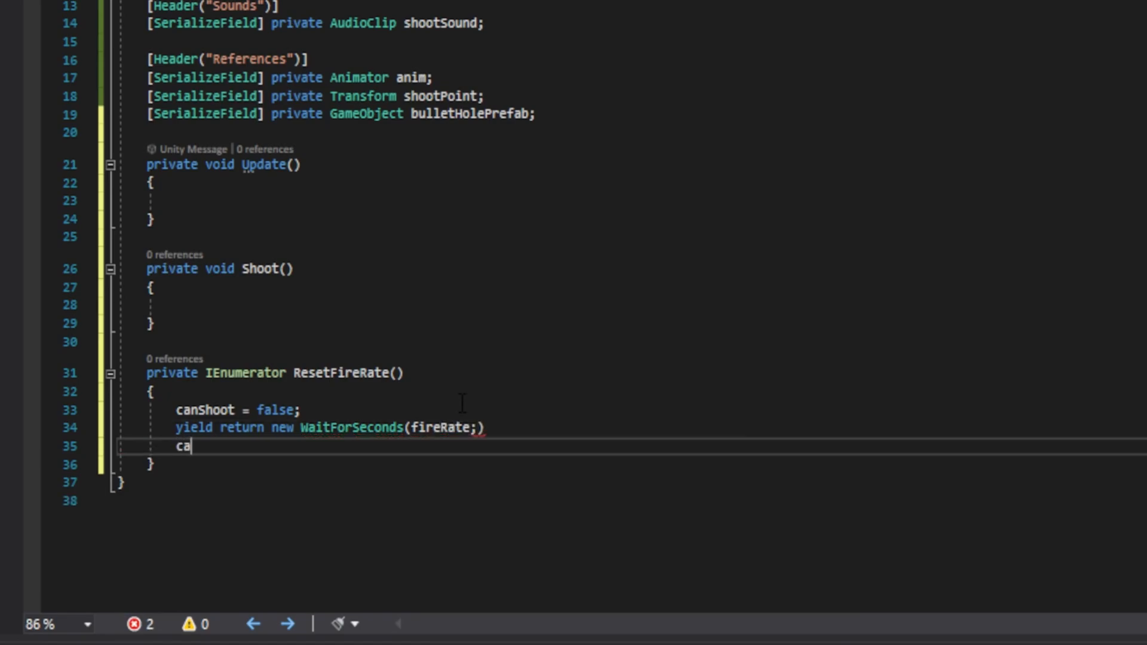
type("nsh")
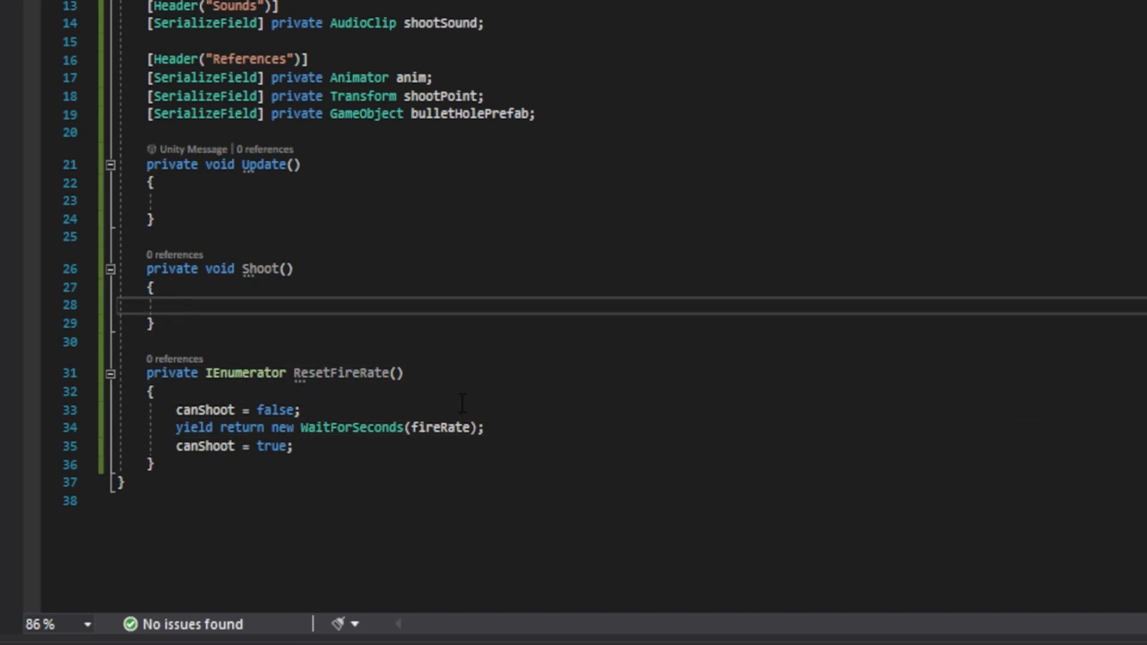
- In Shoot, return early when !canShoot and begin a TECHNICAL Physics.Raycast from shootPoint.position
type("if (!cans")
type("//")
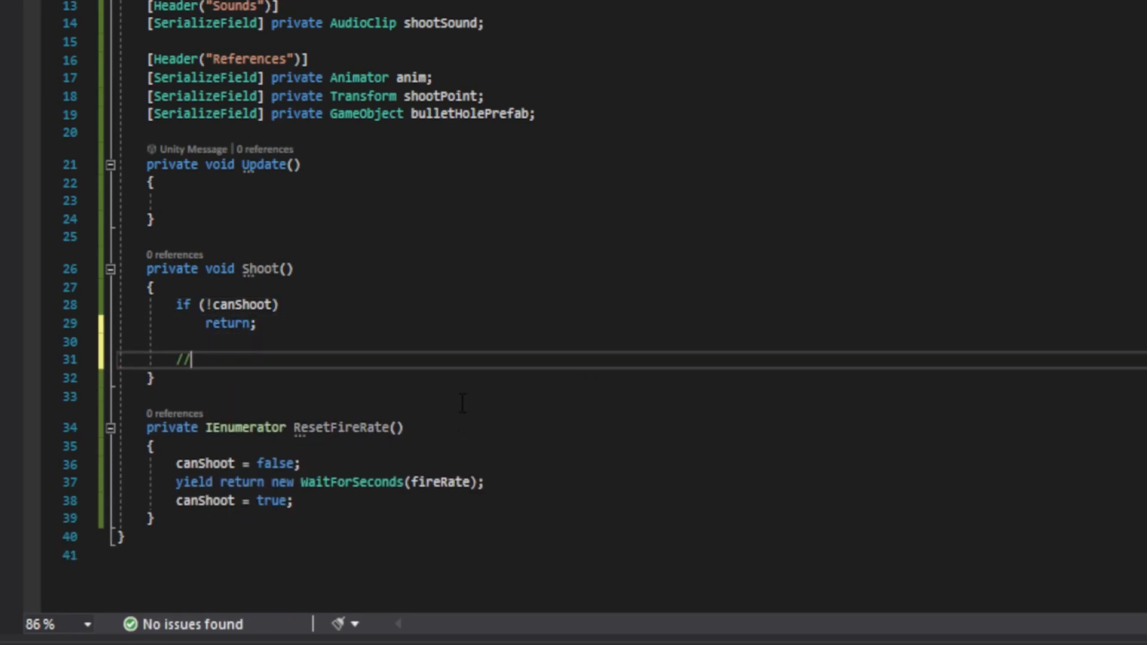
type("TECHNICAL")
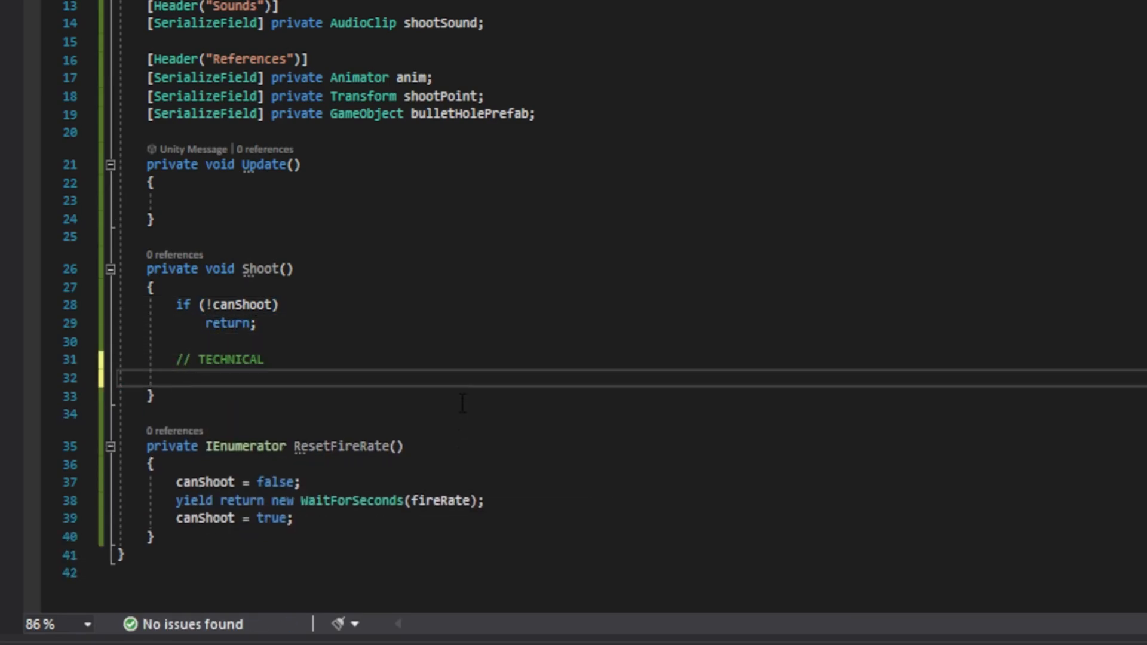
type("if (physcs.Raycast(")
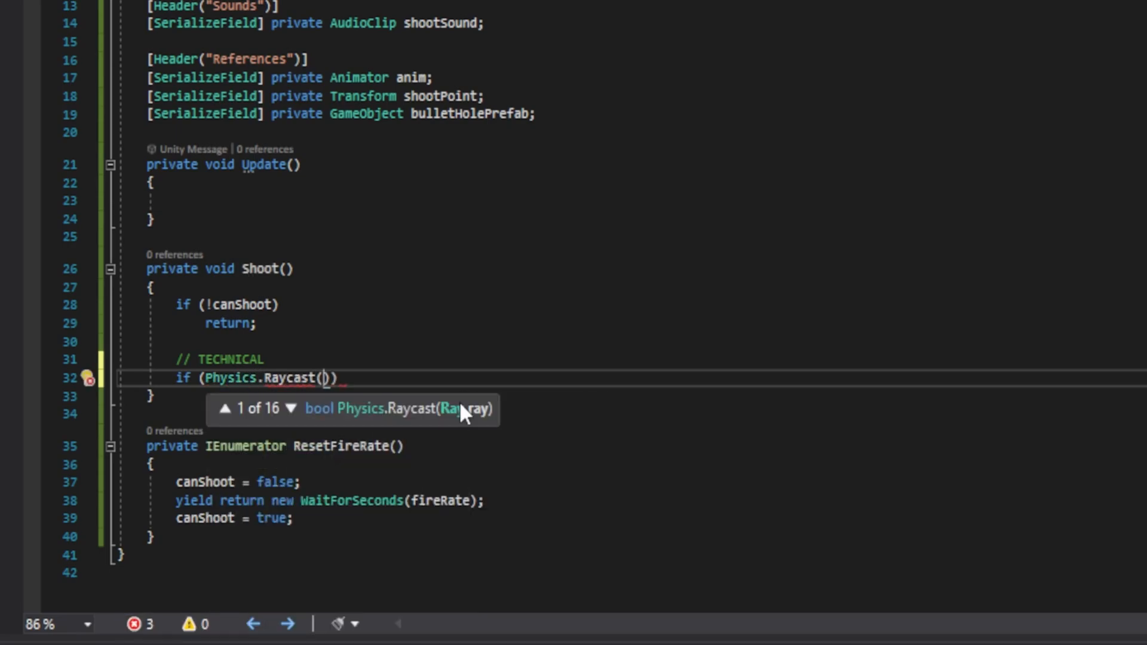
type("shot")
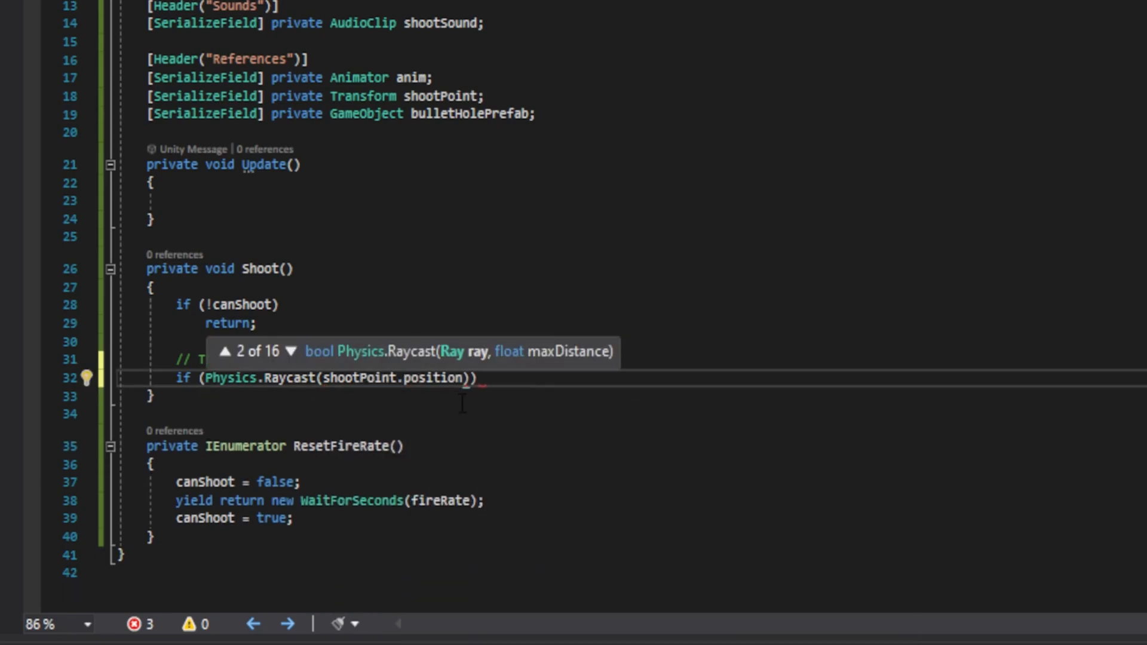
- Complete the raycast with shootPoint.forward, out RaycastHit hit, range and shootableLayers
type(", shootPoint.forward")
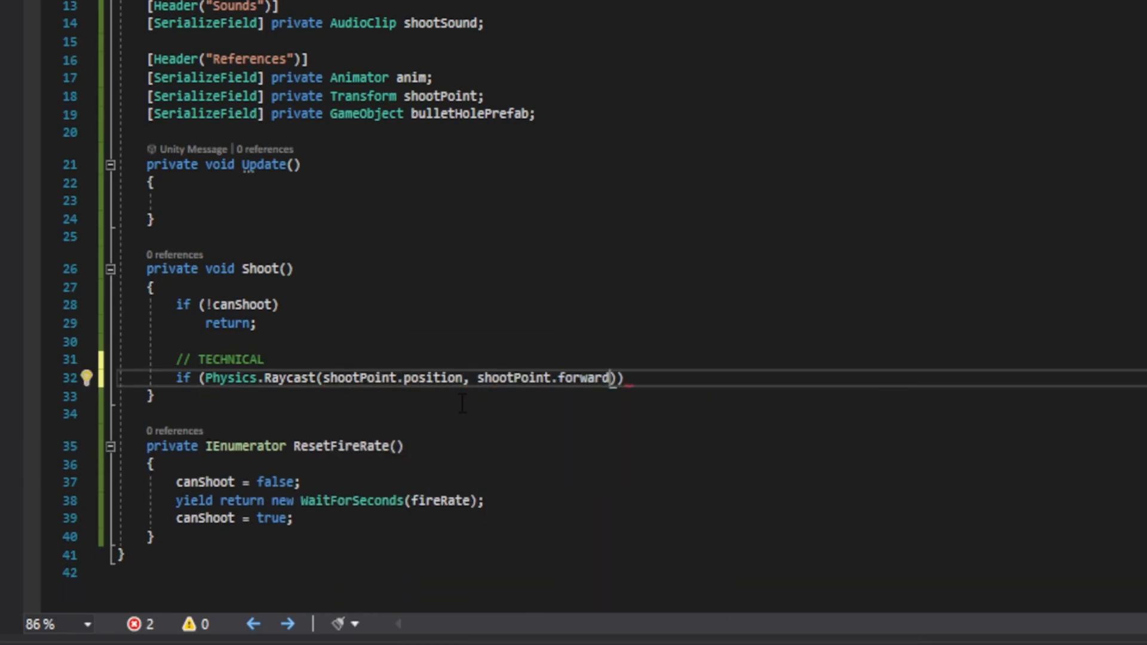
type(", out rayc")
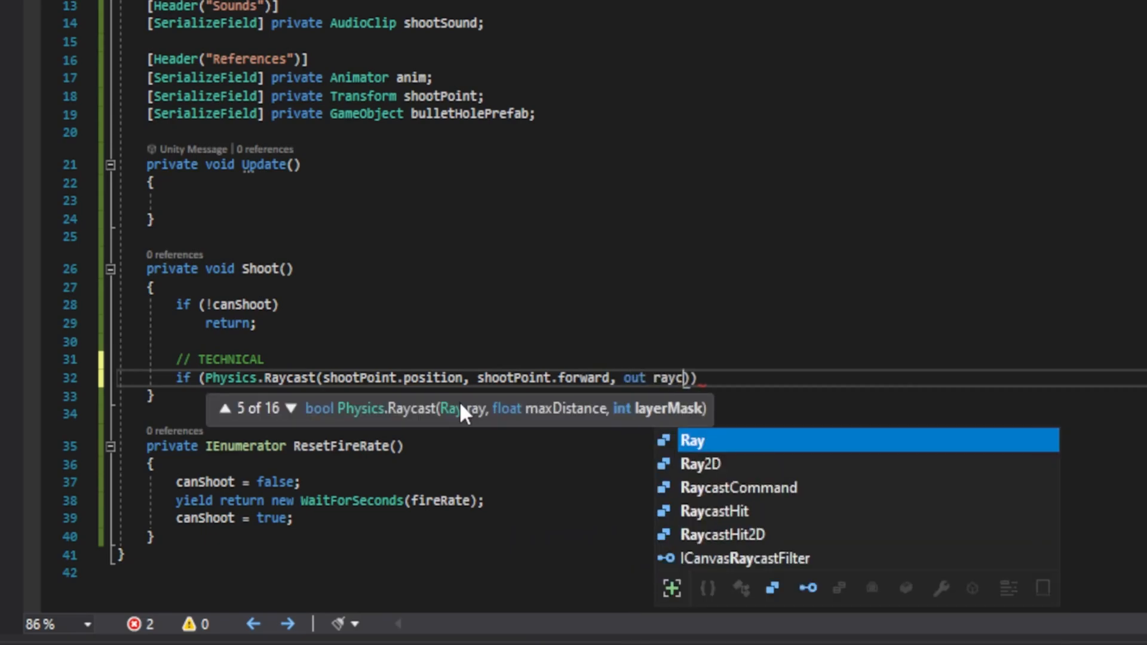
type("RaycastHit hit, range, shootableLayers, QueryTriggerInteraction")
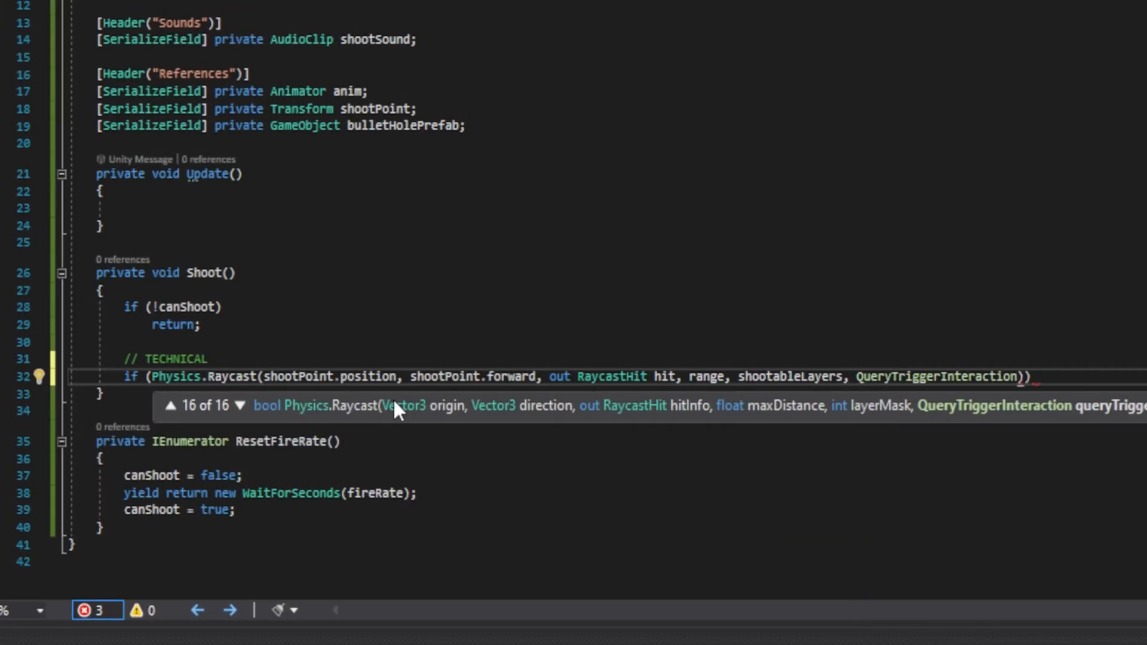
type(".Ignore")
type("{ }")
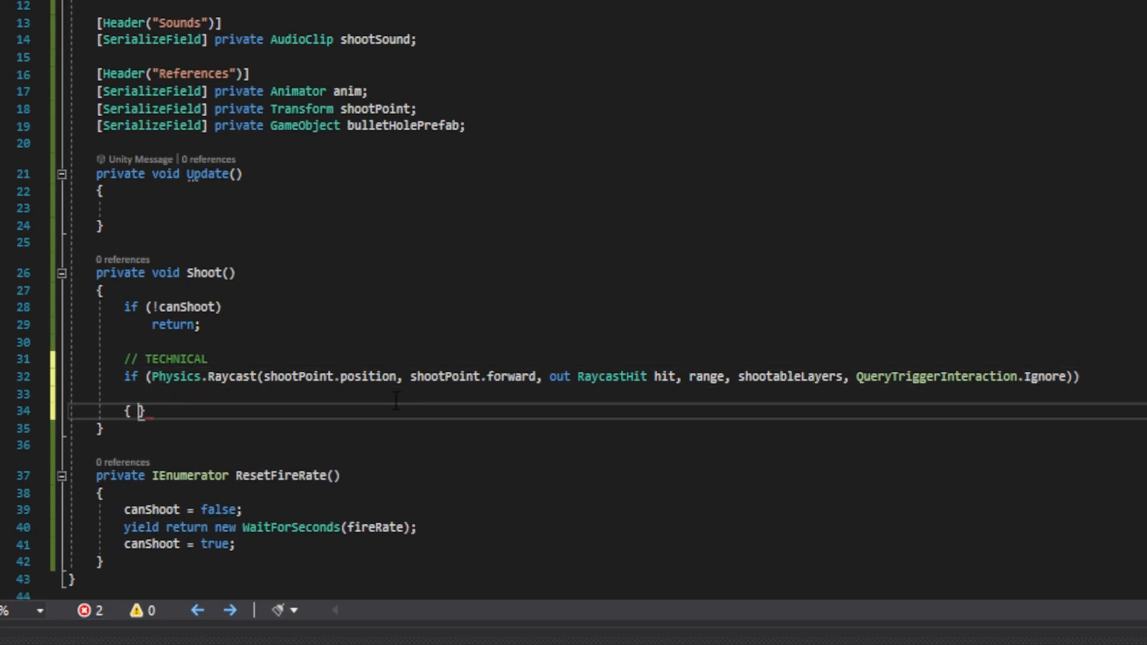
- Instantiate bulletHolePrefab at hit.point, rotated with Quaternion.FromToRotation(Vector3.up, hit.normal), stored as impact
key("Enter")
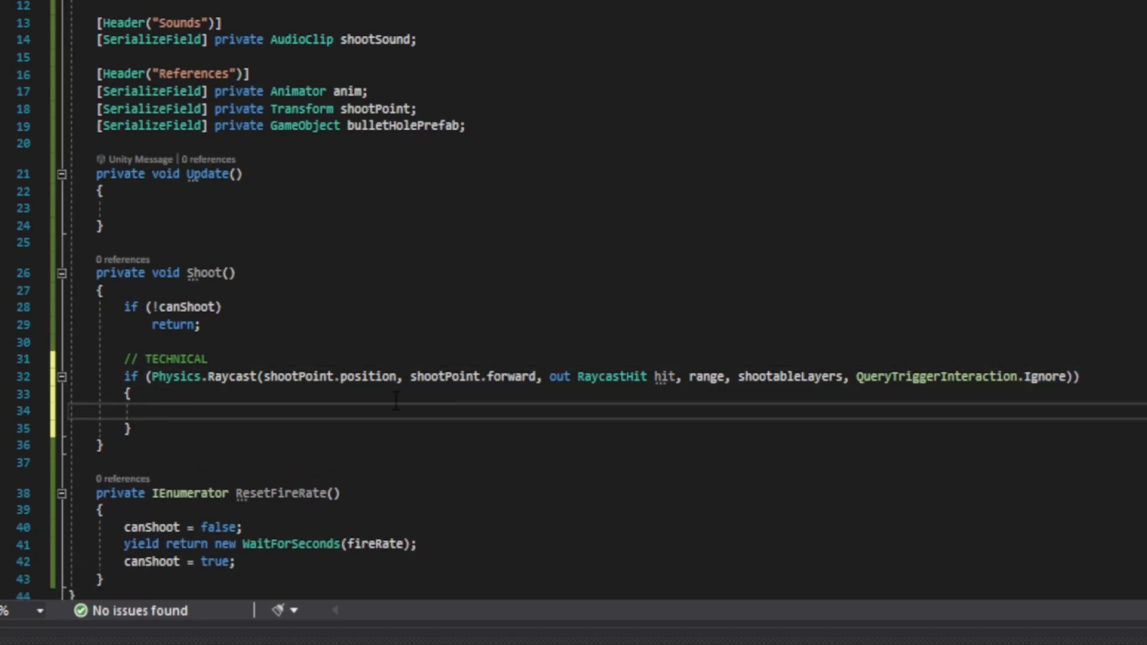
type("game")
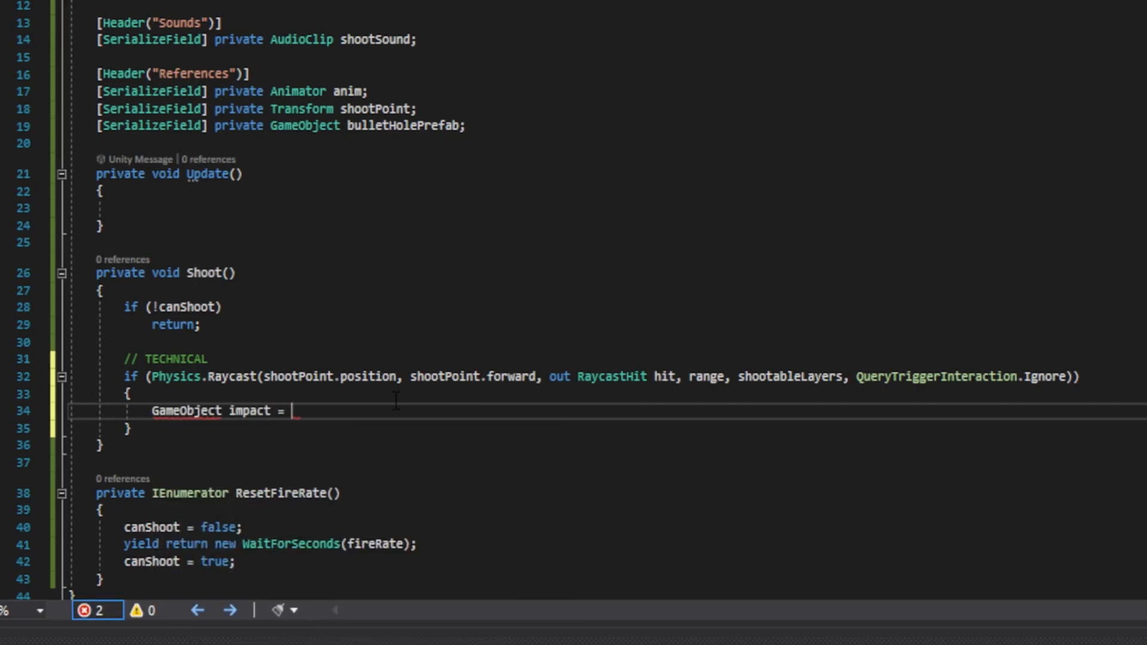
type("Instantiate(")
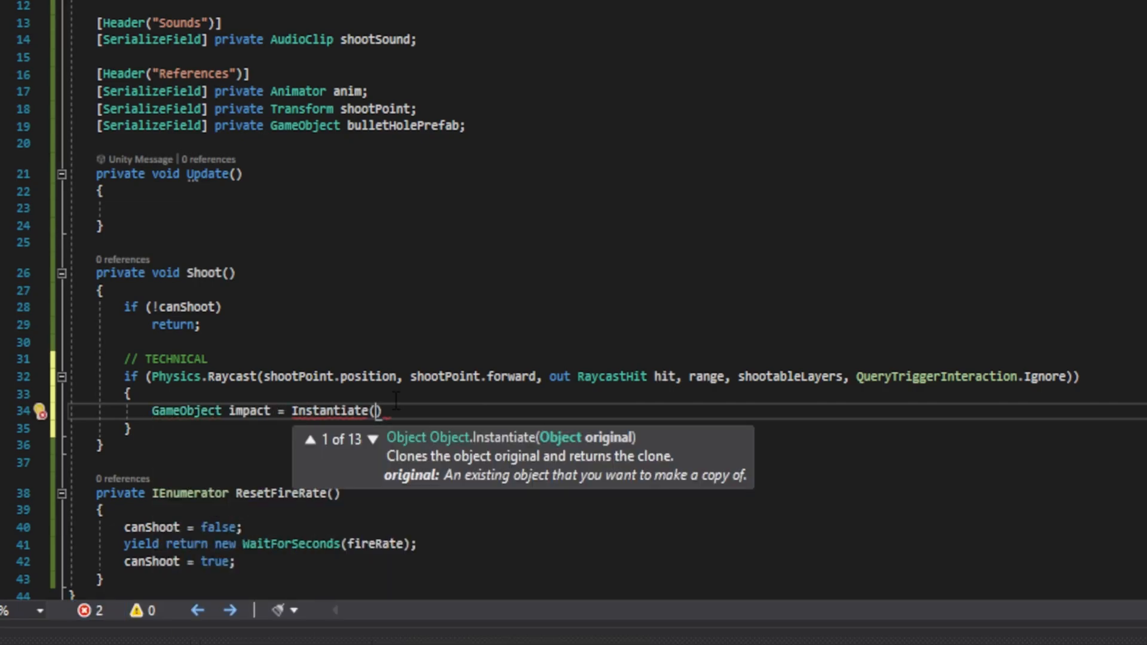
type("bulletHolePrefab")
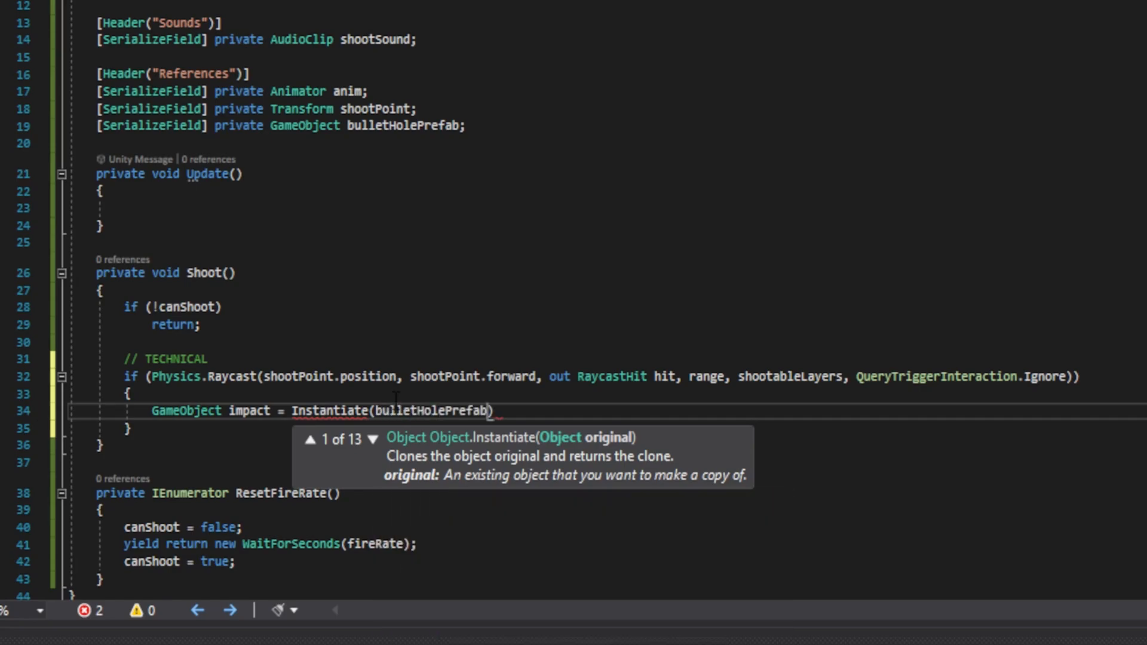
type(", hit")
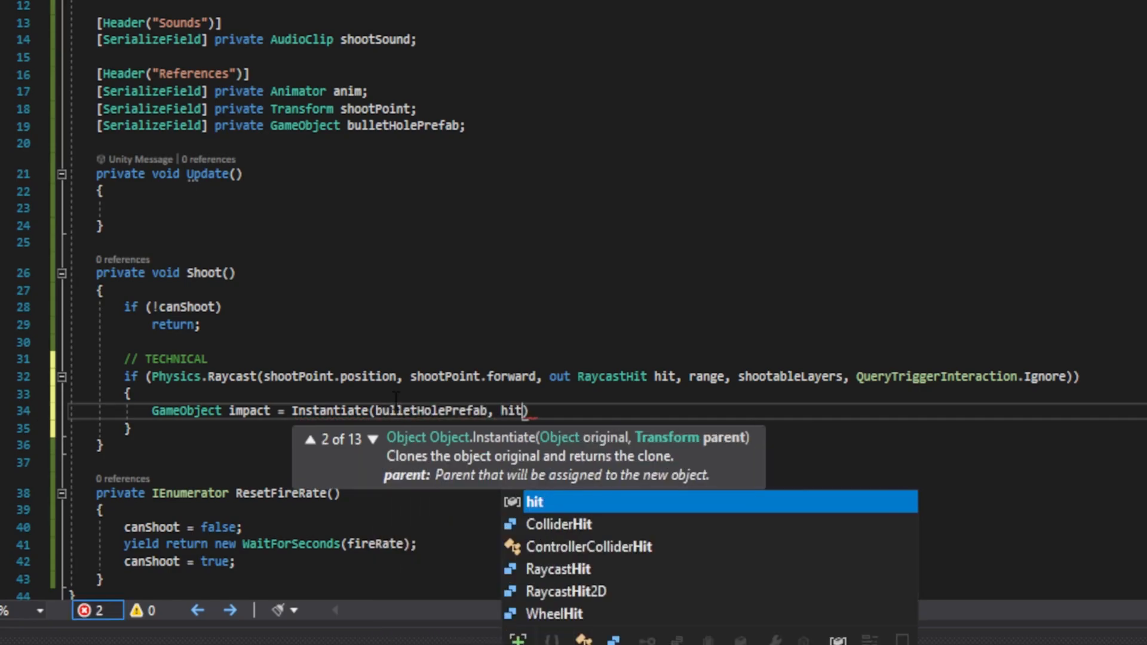
type(".point,")
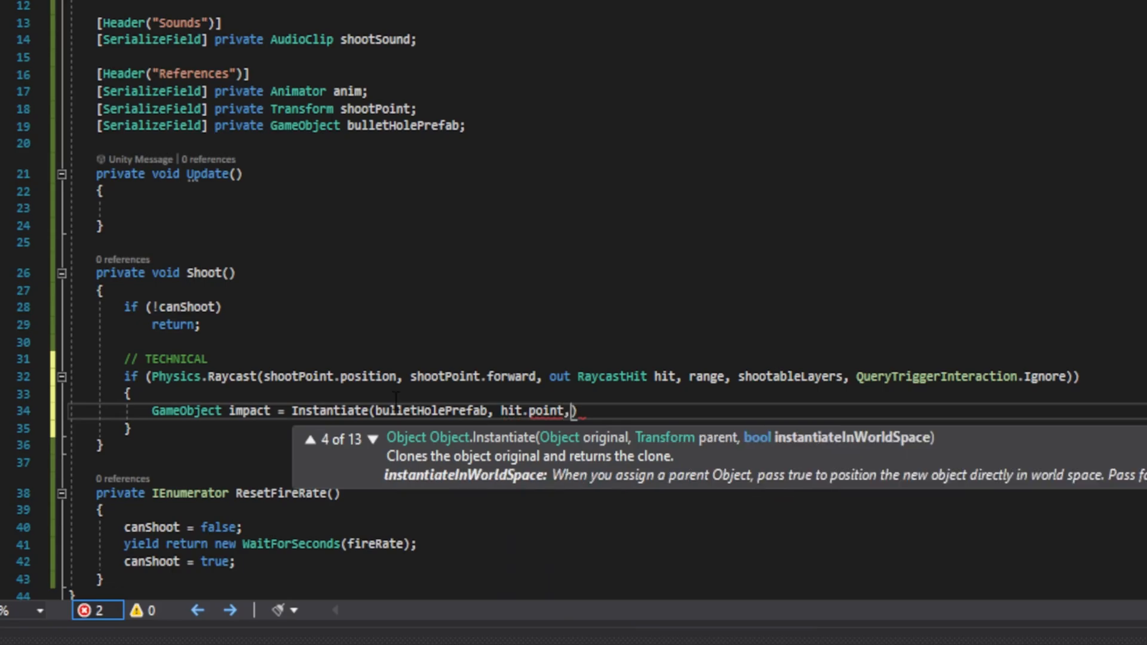
type("Quaternion.fromToRotation(")
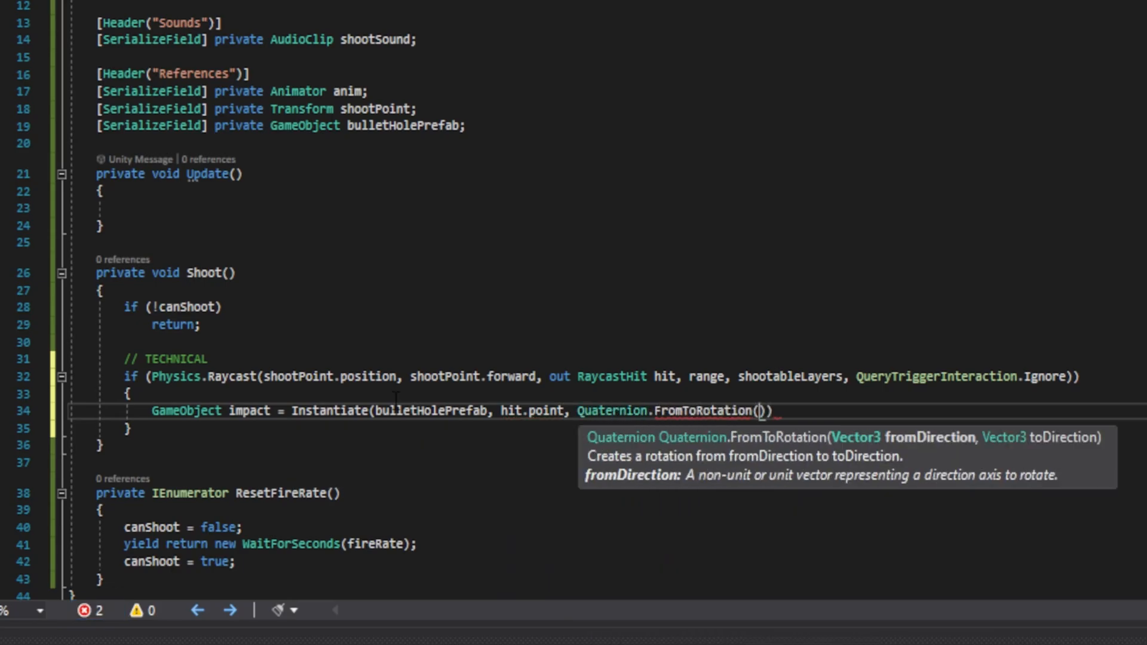
type("Vector3.up,")
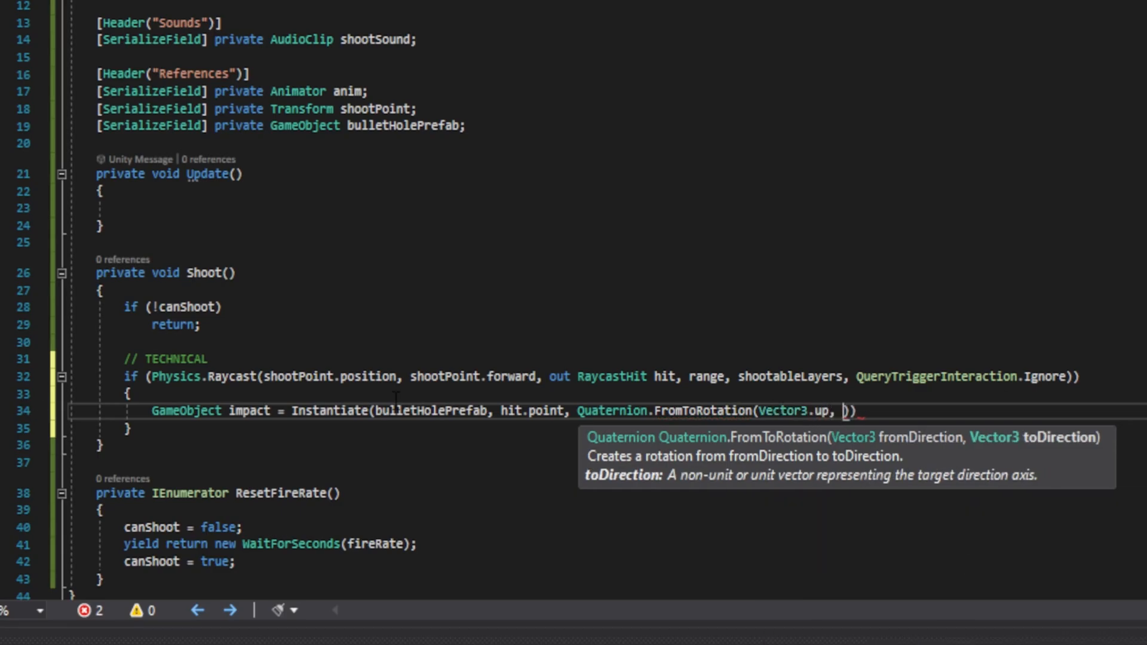
type("hit.normal)")
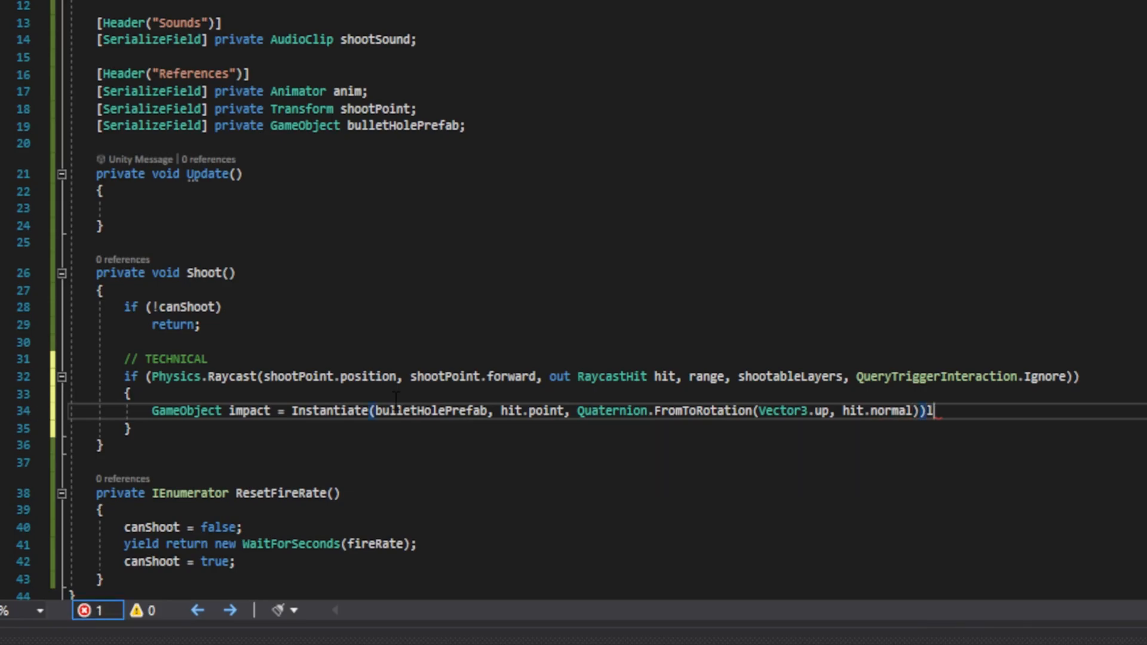
type(";")
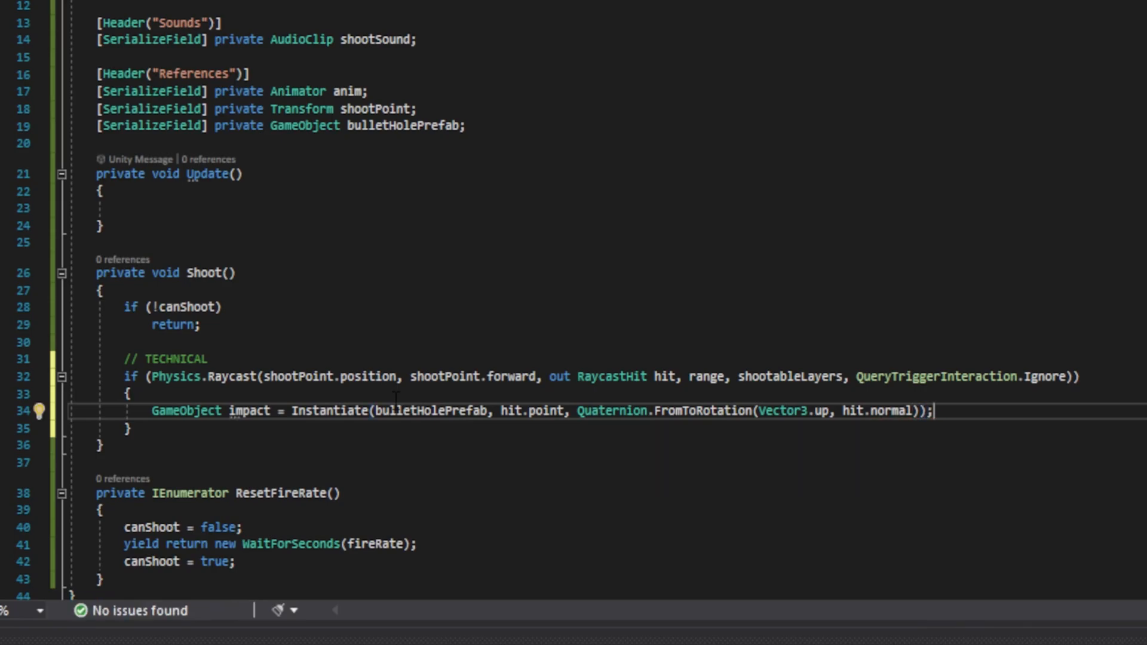
- Destroy the impact object after 10f seconds and begin the following statement
type("Destroy(impact")
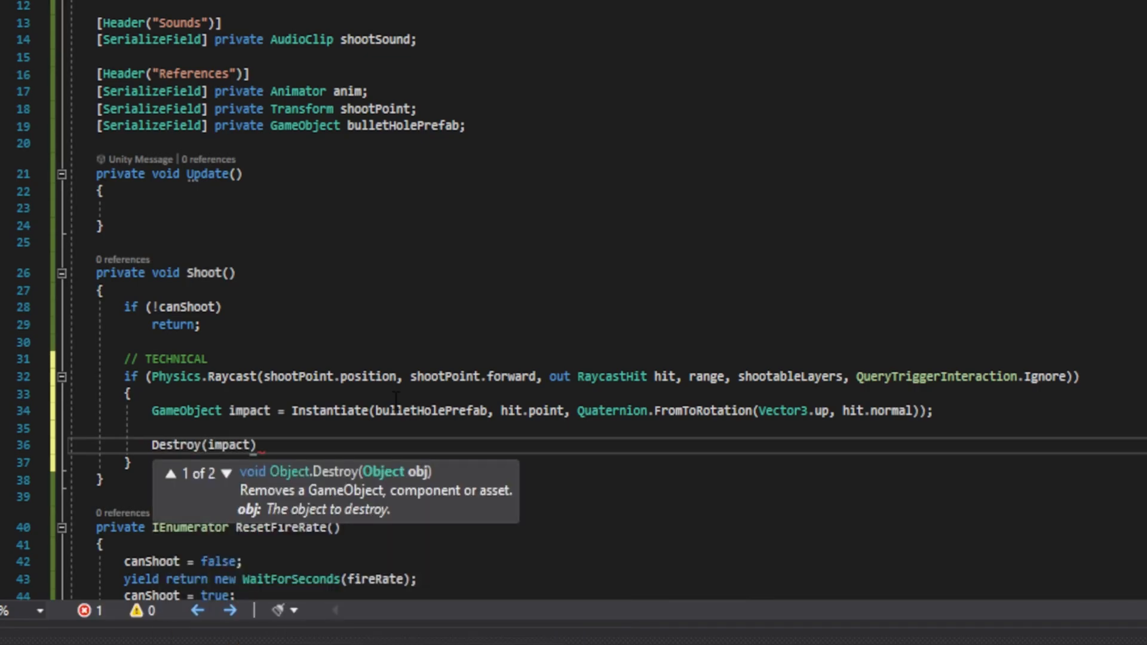
type(", 10")
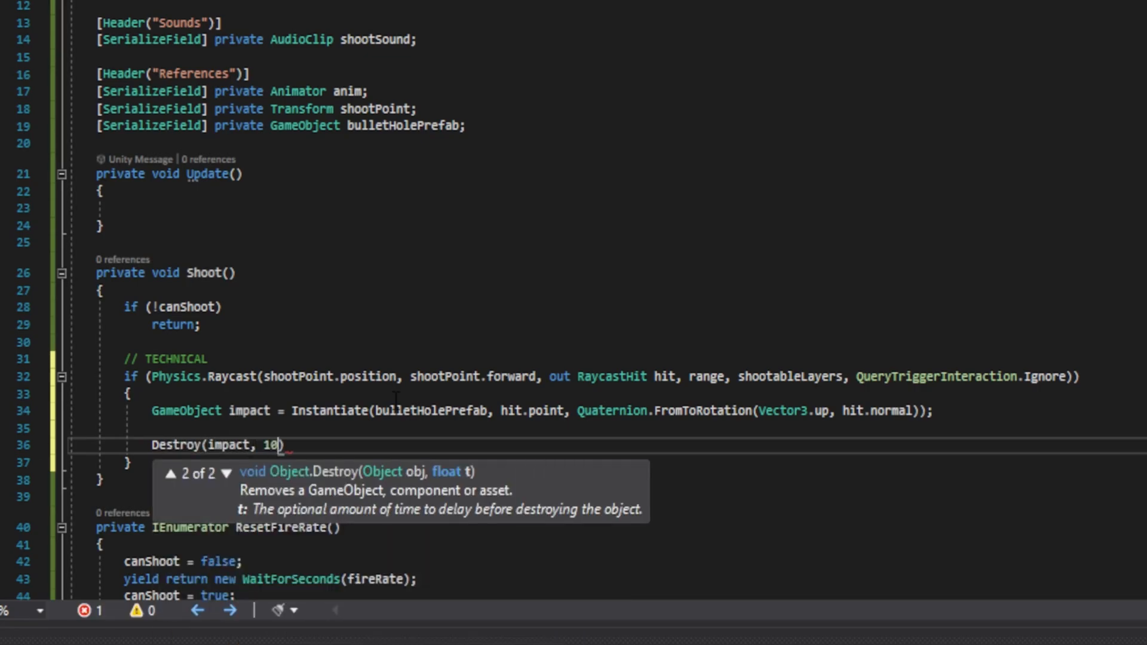
type("f)")
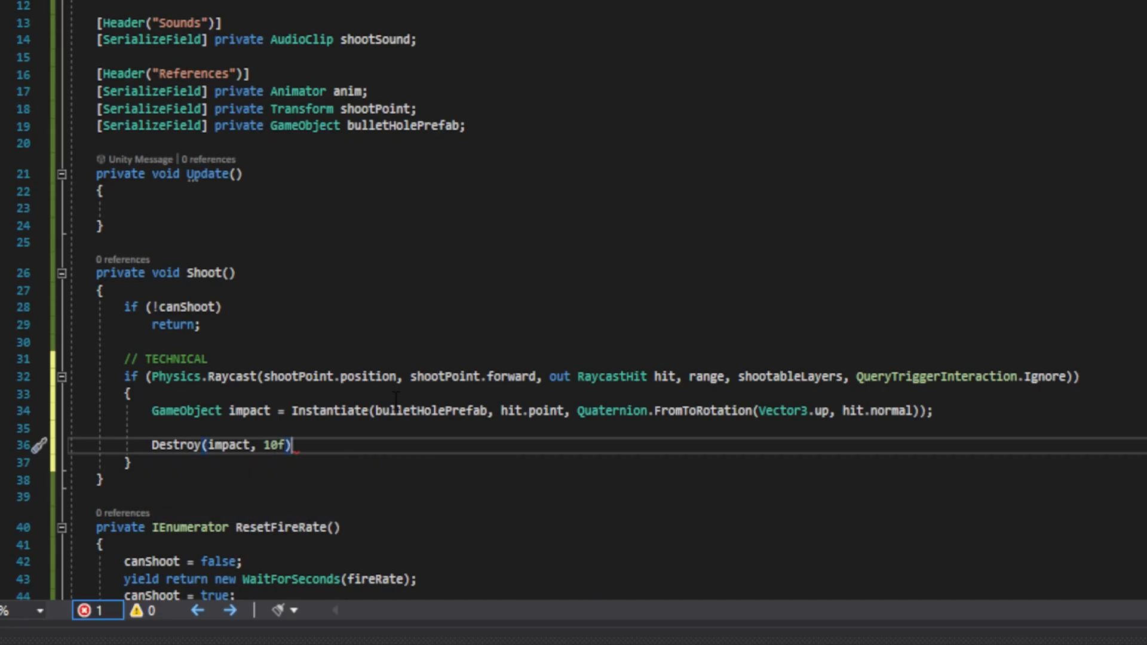
type(";")
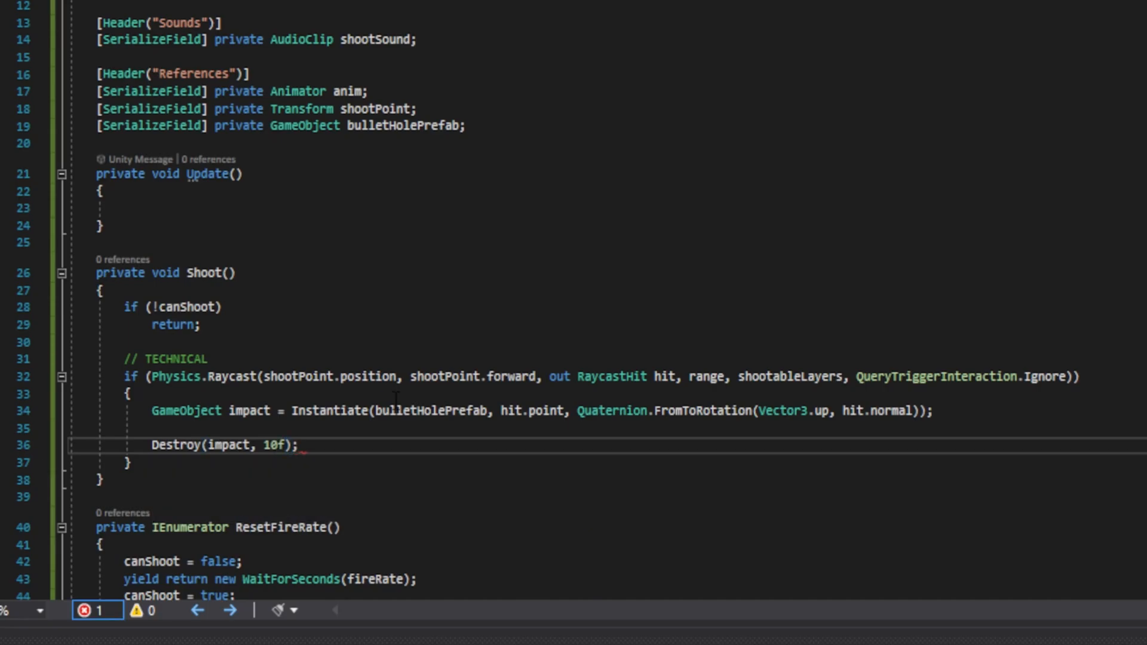
type("setFireRate\");")
type("// EFFECTS")
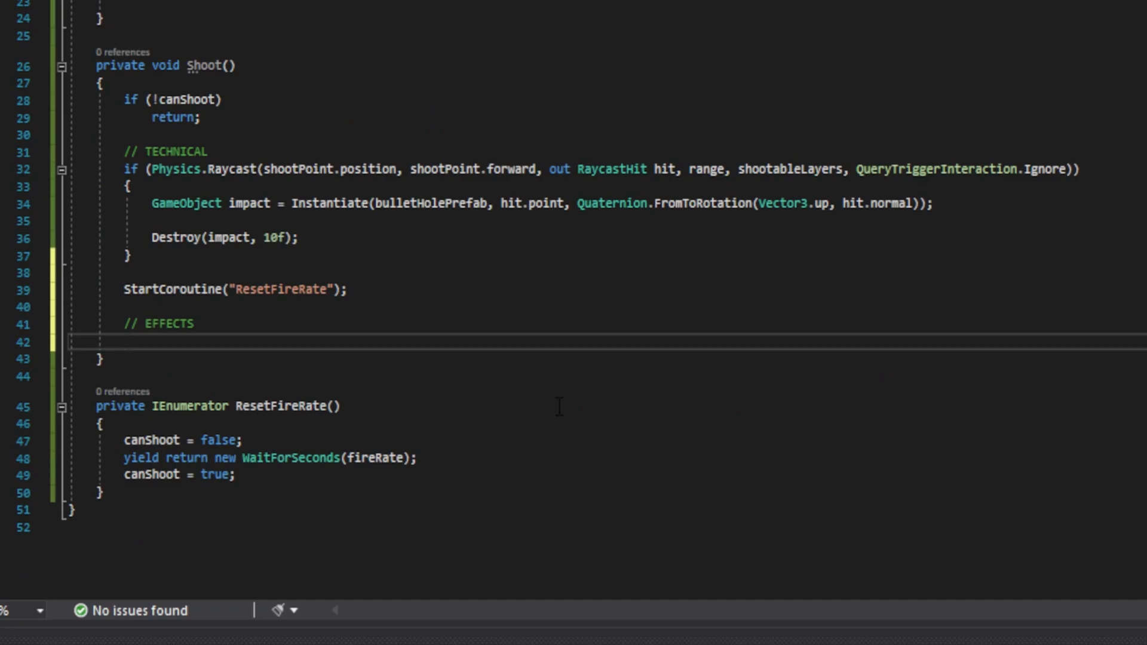
- Crossfade the animator to the Shoot state in 0.1 seconds under EFFECTS
type("anim.crossFadeInFixedTime(\"\")")
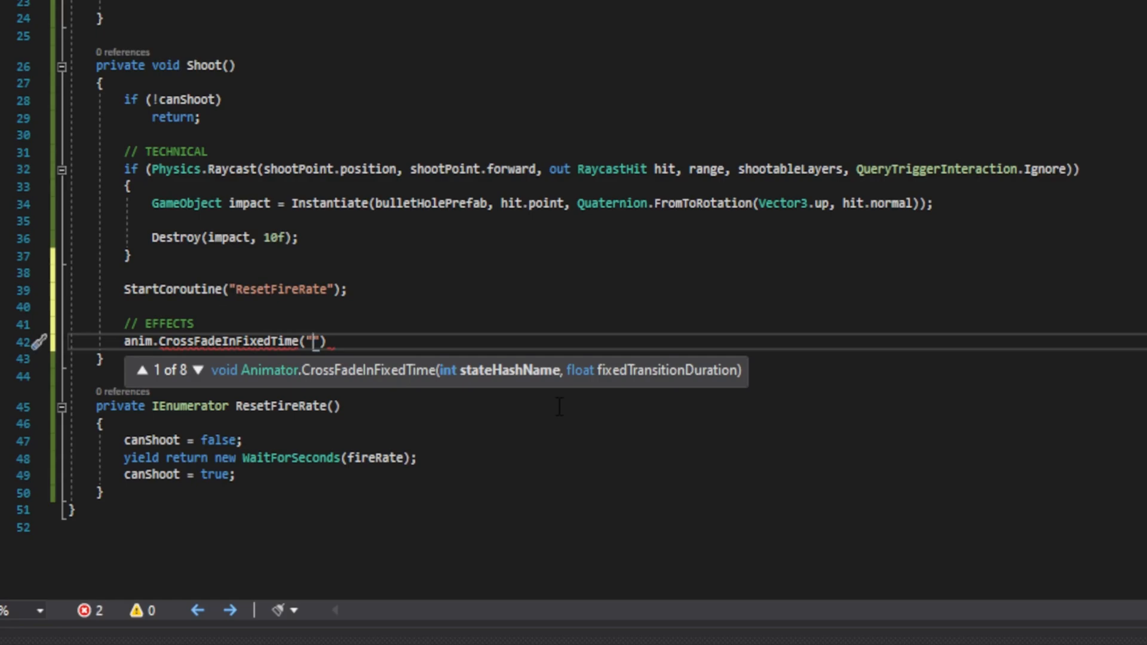
type("Shoot")
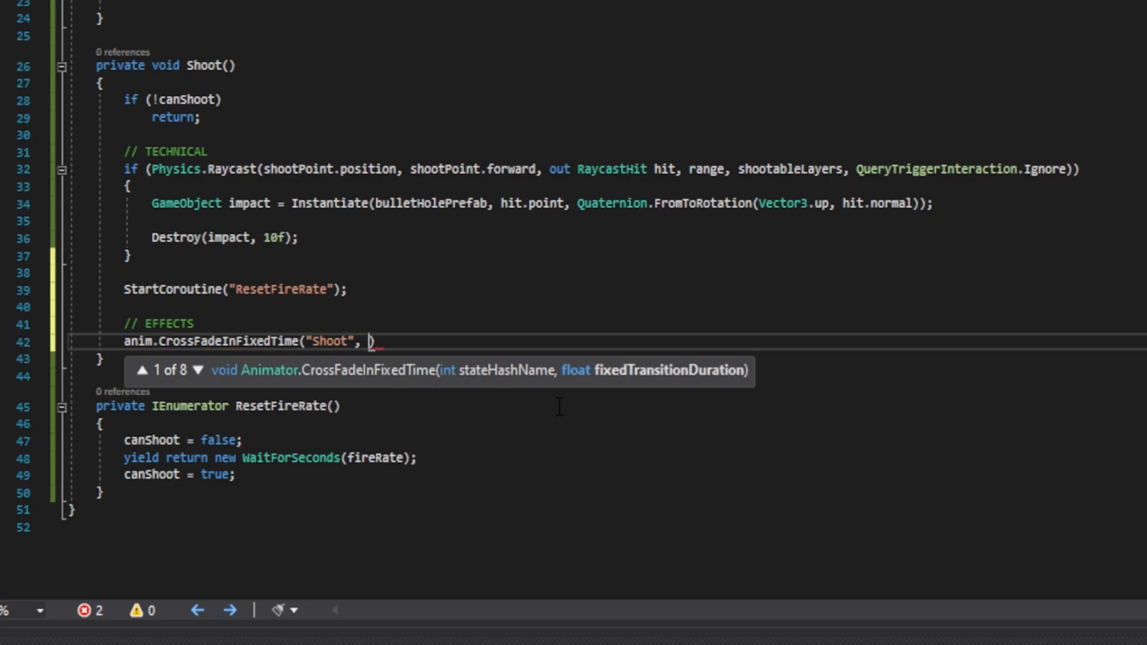
type("0.1f")
type("AudioSource")
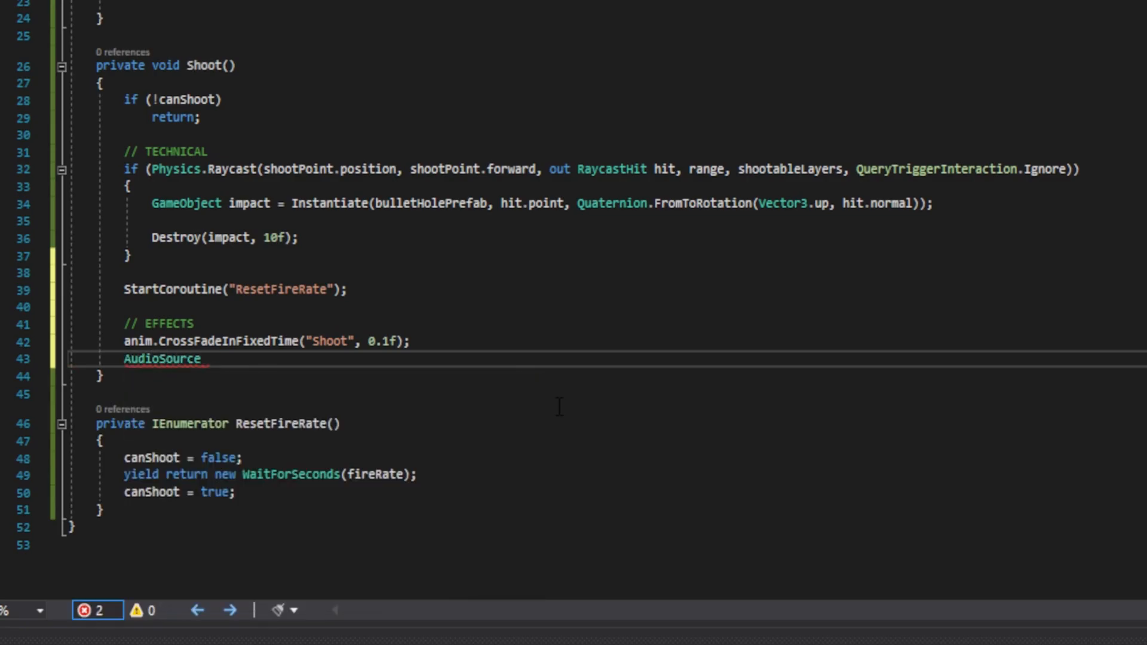
- Play shootSound with AudioSource.PlayClipAtPoint at transform.position
type(".PlayClipAtPoint()")
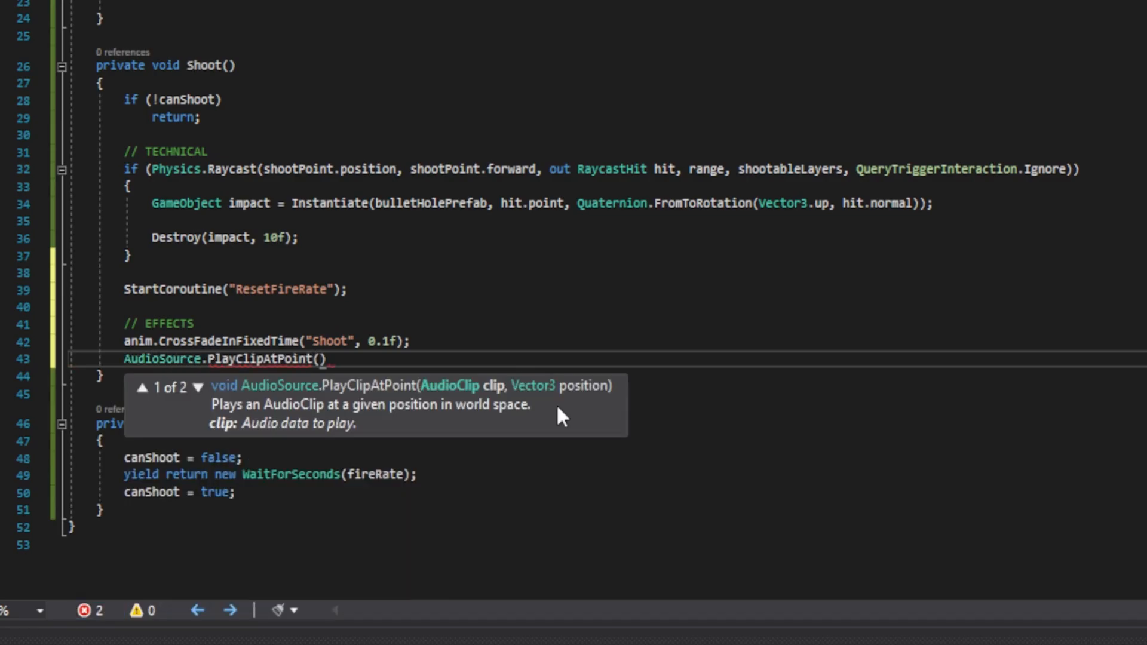
type("shootSound")
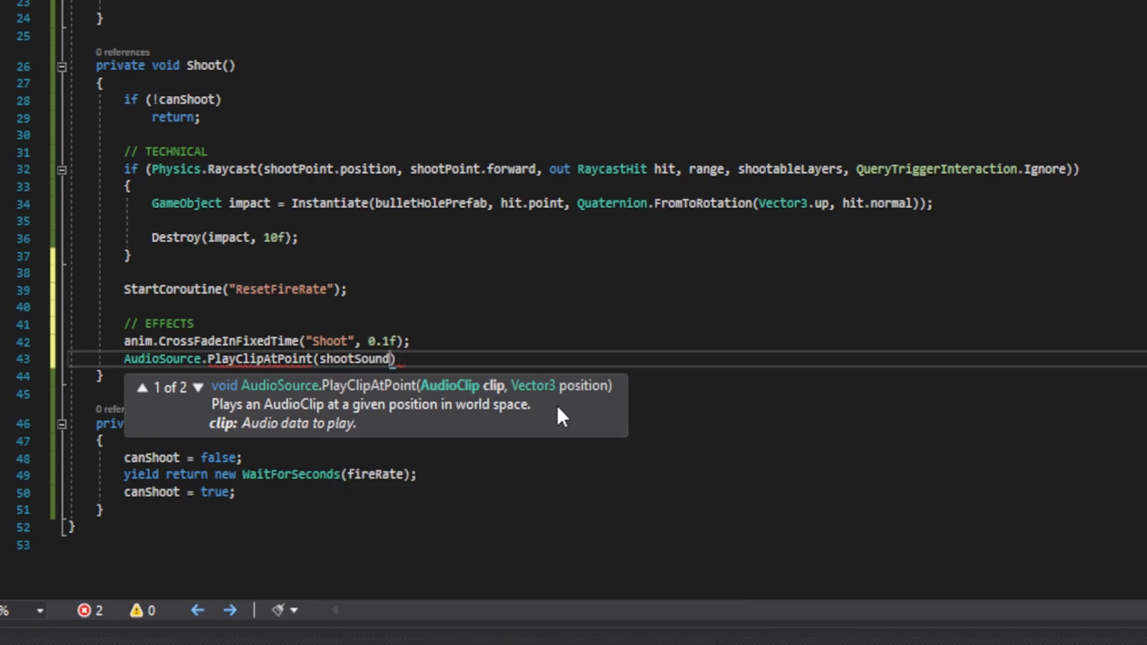
type(", transform.")
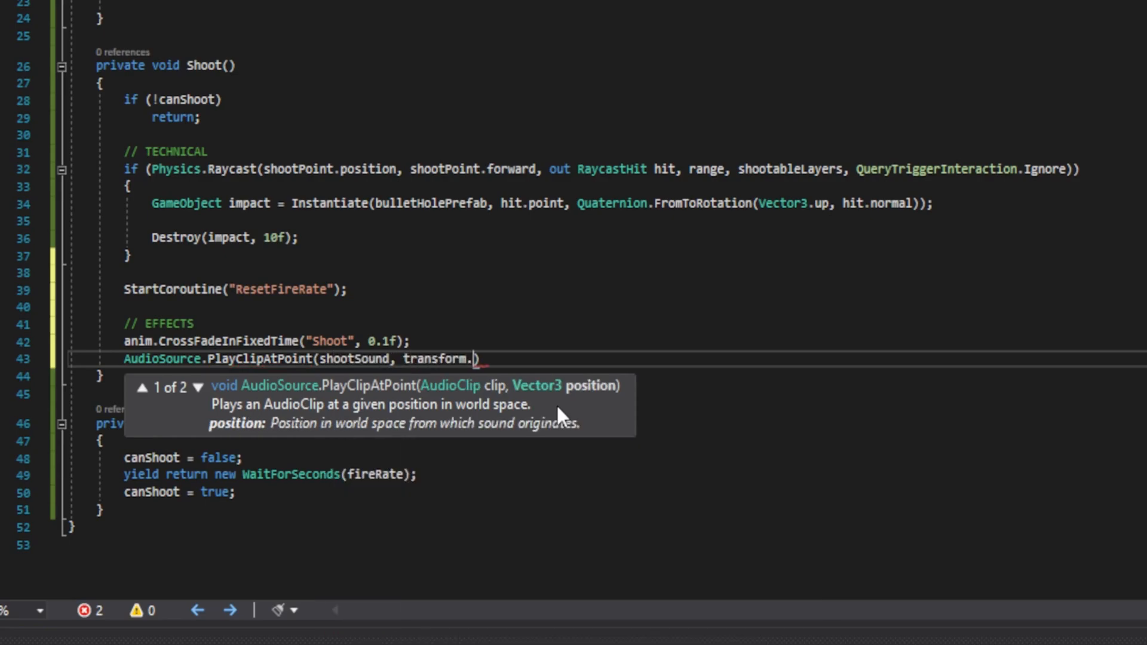
type("position)")
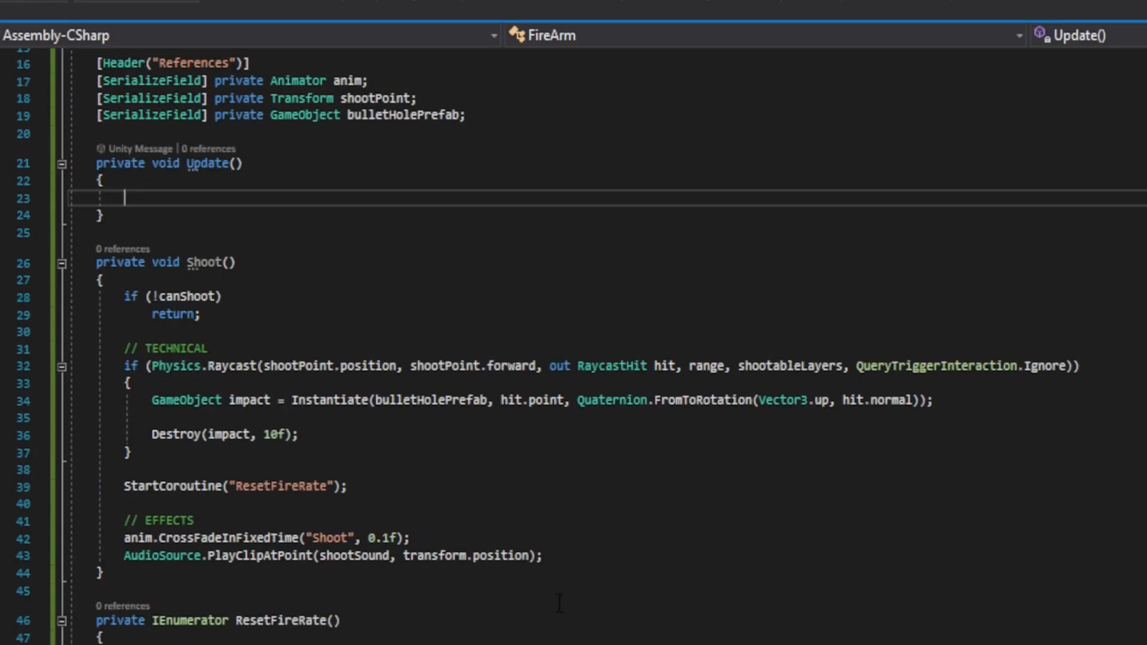
- In Update, call Shoot on Fire1 GetButtonDown when !automatic, else on GetButton while automatic
type("if (Input.GetButtonDown(\"\"))")
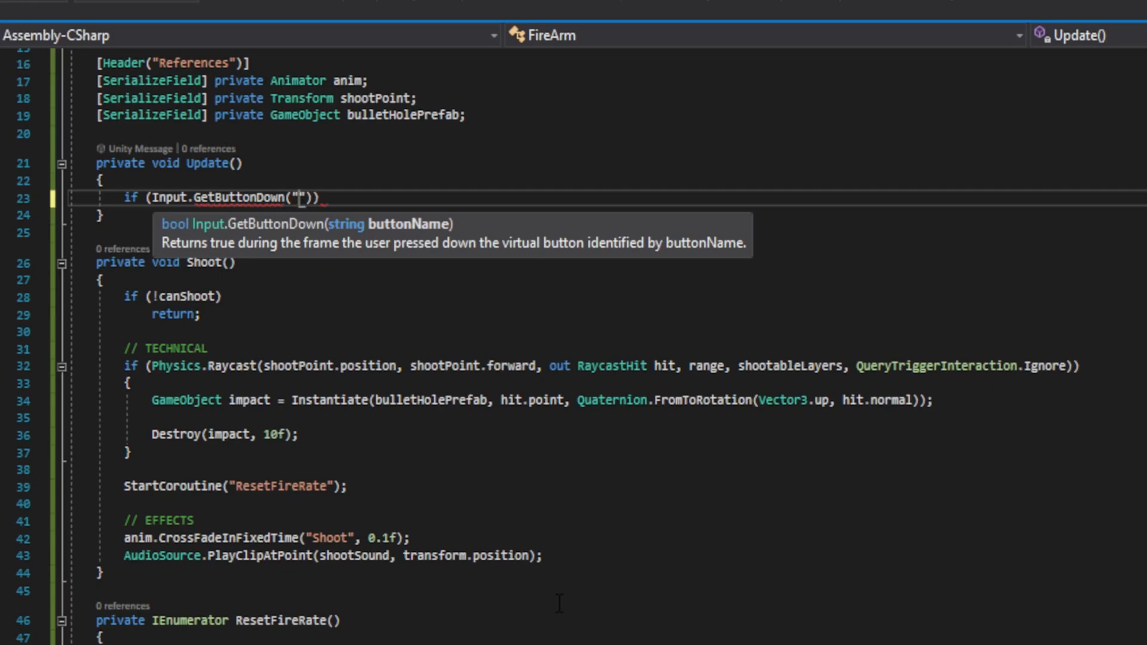
type("Fire1")
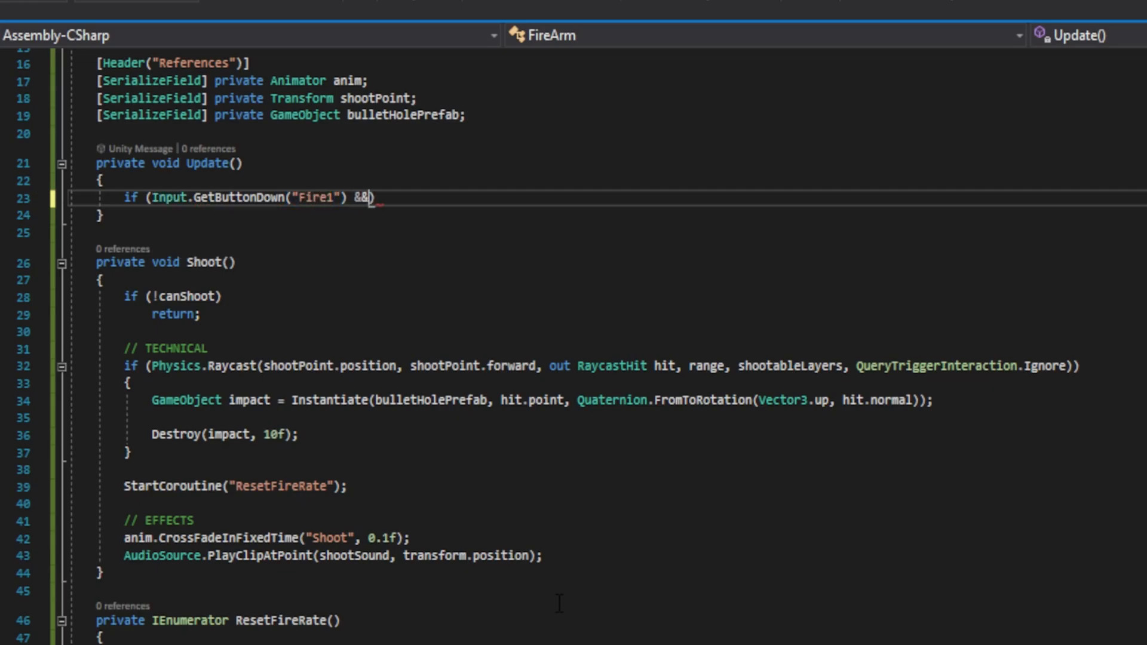
type("!automatic")
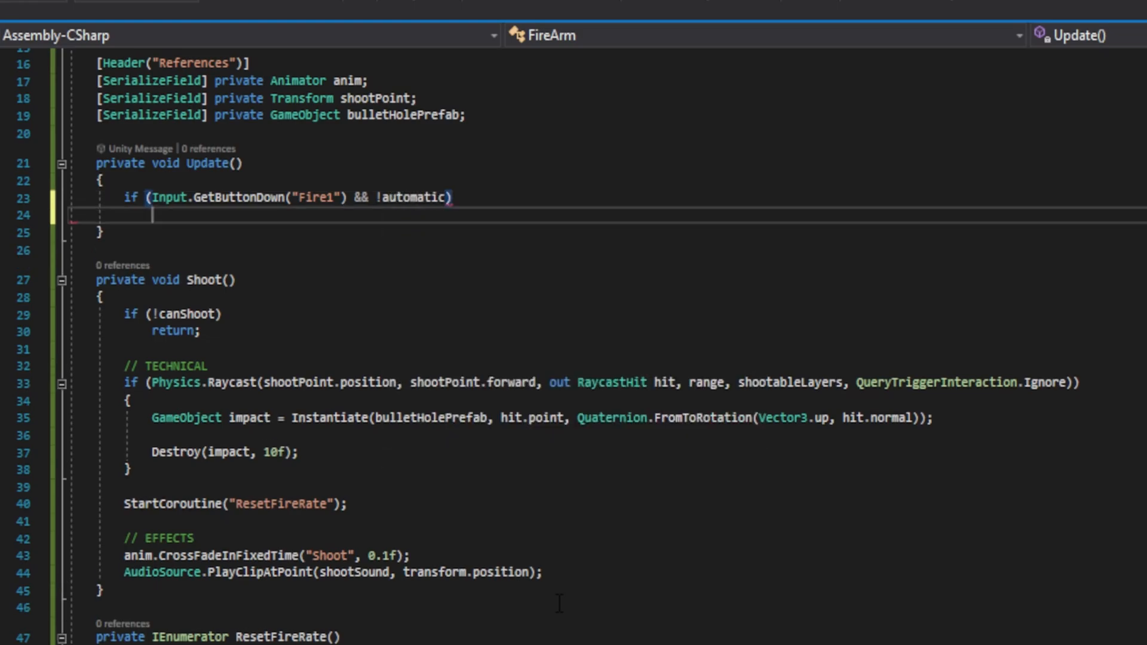
type("Shoot();")
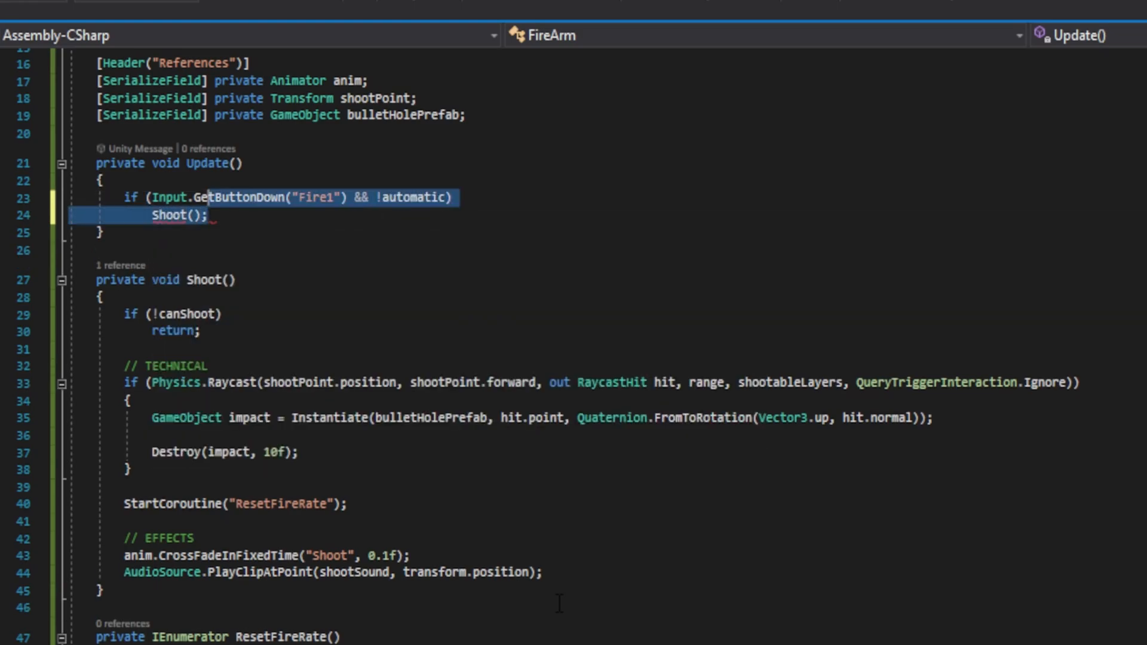
type("else if (Input.GetButton(\"Fire1\") && automatic)")
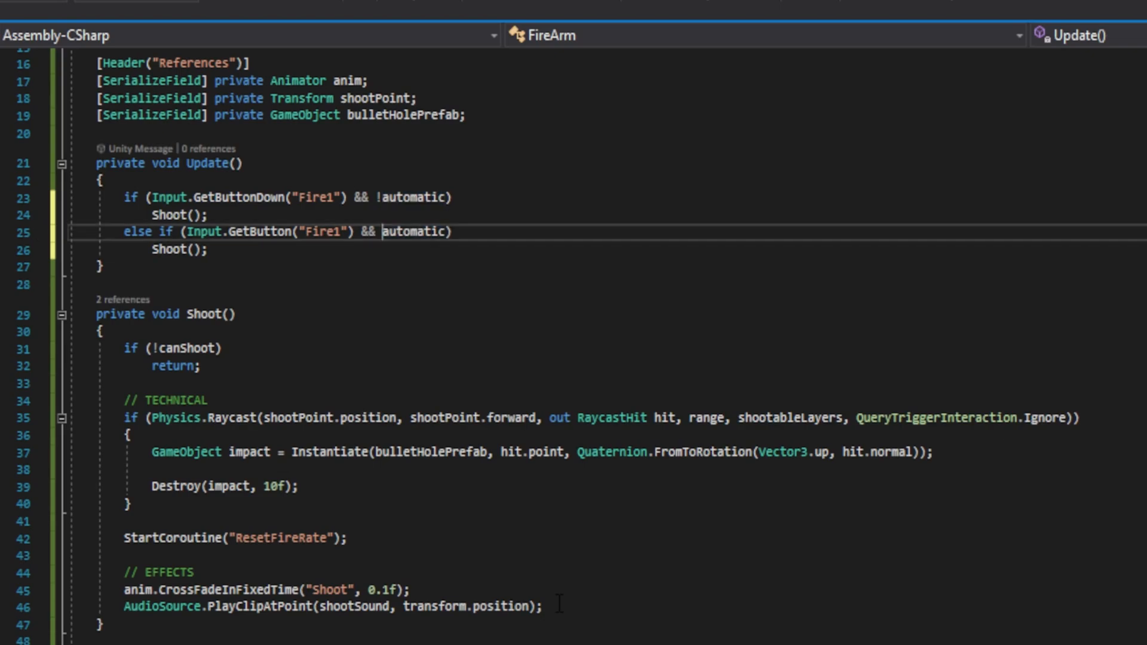
double_click(425, 231)
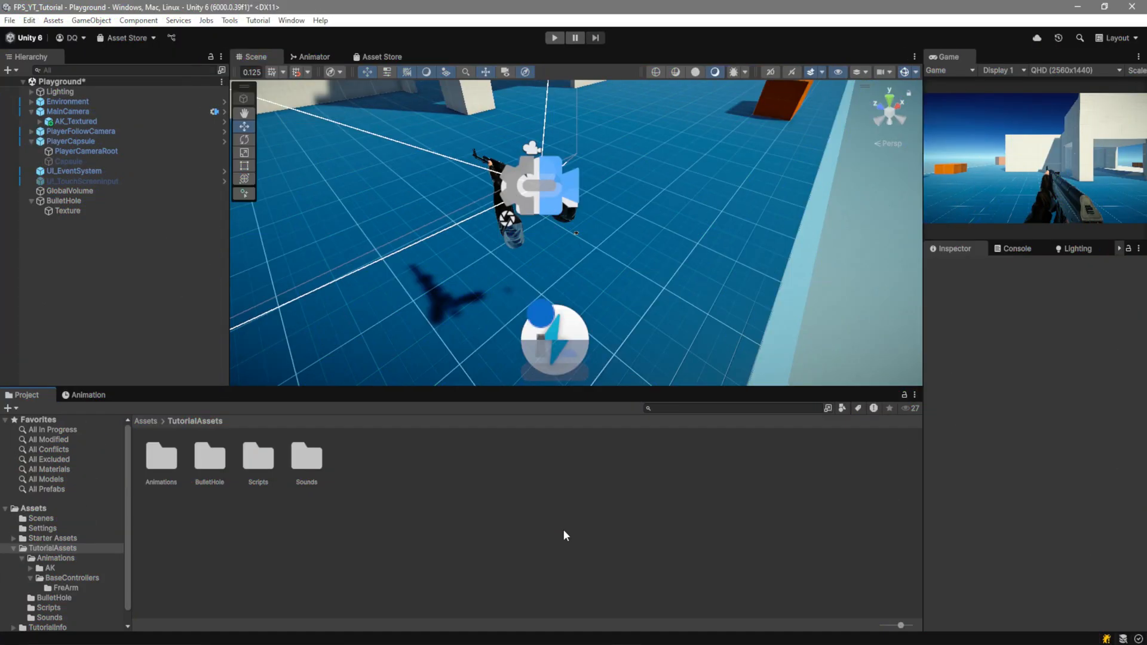
- Give AK_Textured the AK animator controller, a Fire Arm component, and Shootable Layers Everything
left_click(76, 121)
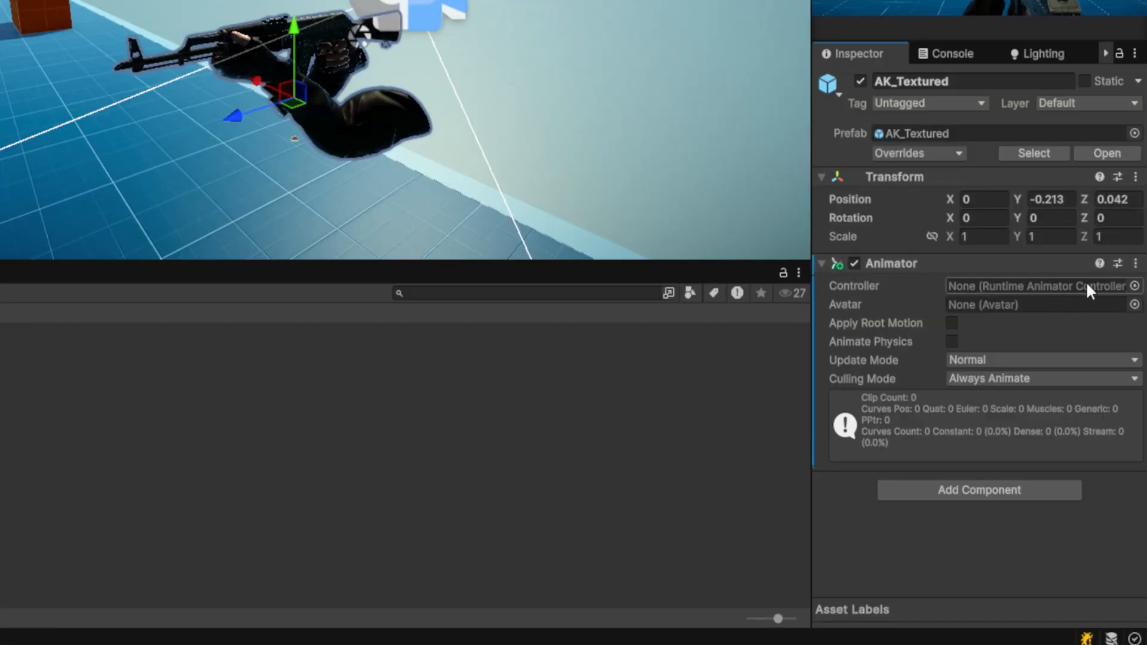
left_click(1039, 286)
type("Fire")
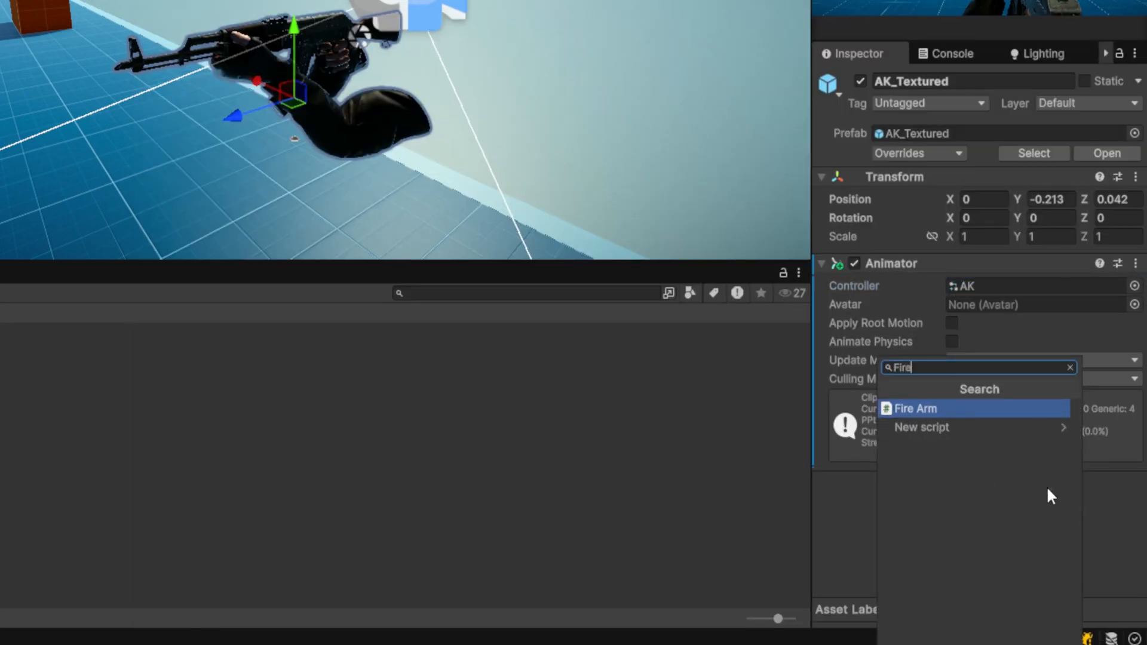
left_click(916, 408)
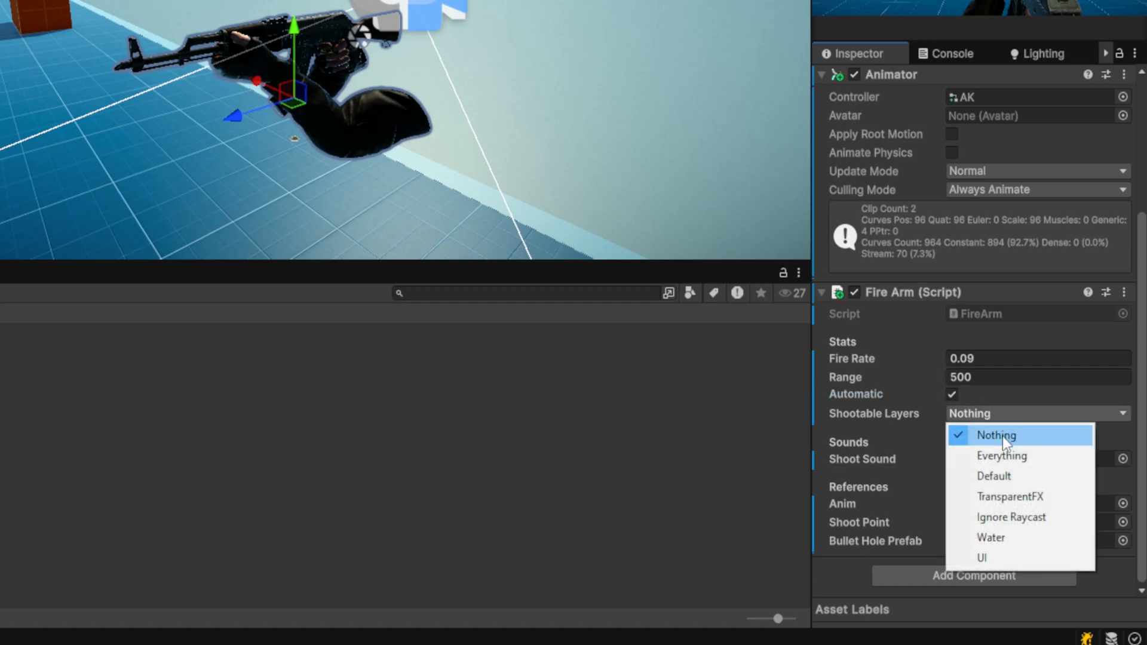
left_click(1001, 456)
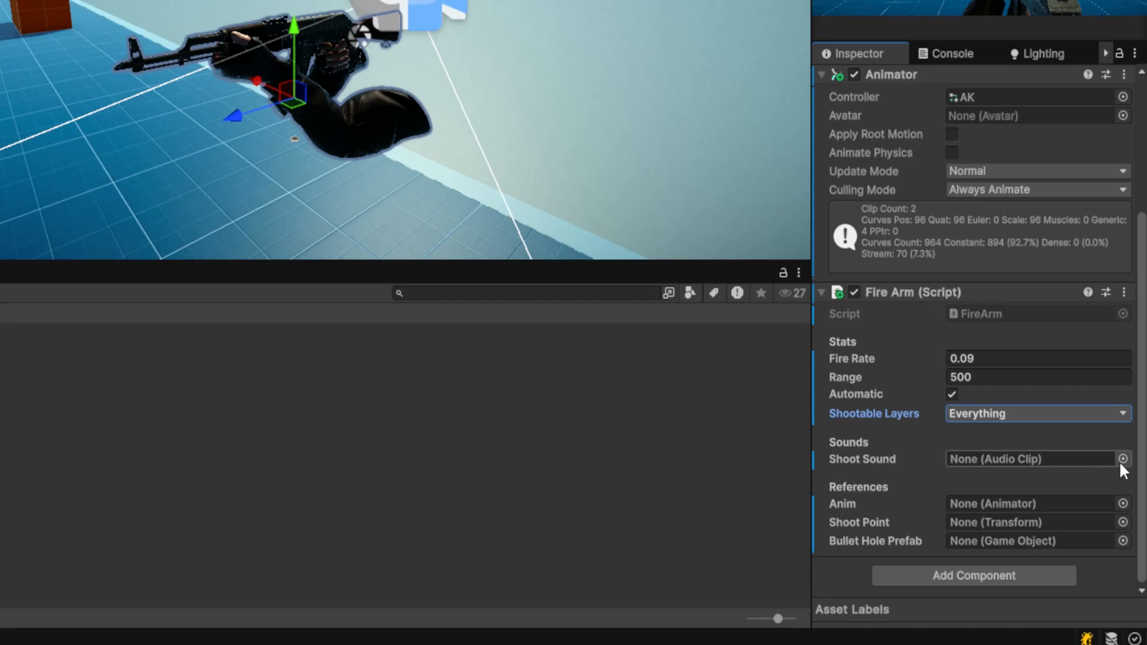
- Assign AK_Shoot as the shoot sound, save BulletHole as a prefab asset, and run the game
left_click(1124, 459)
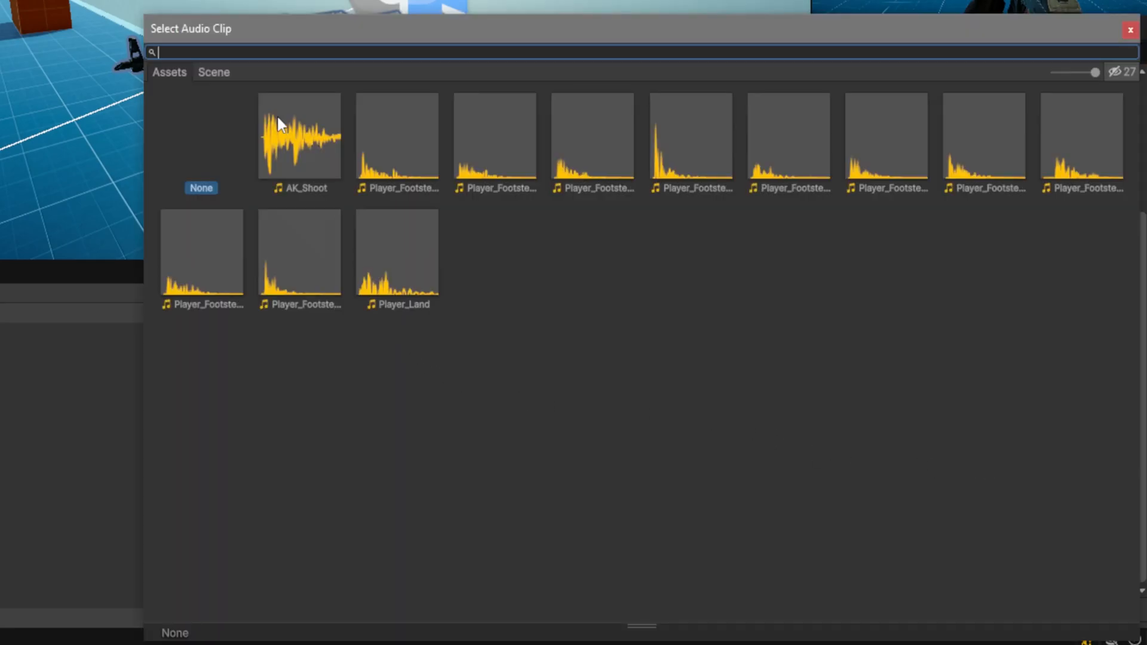
double_click(300, 136)
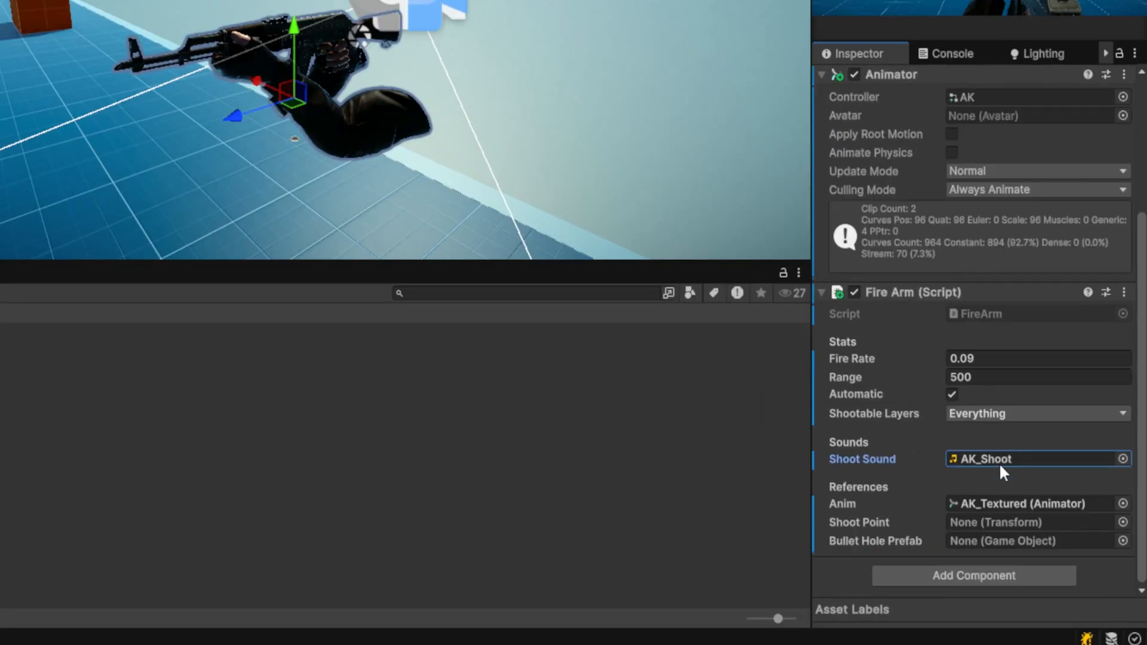
mouse_move(969, 529)
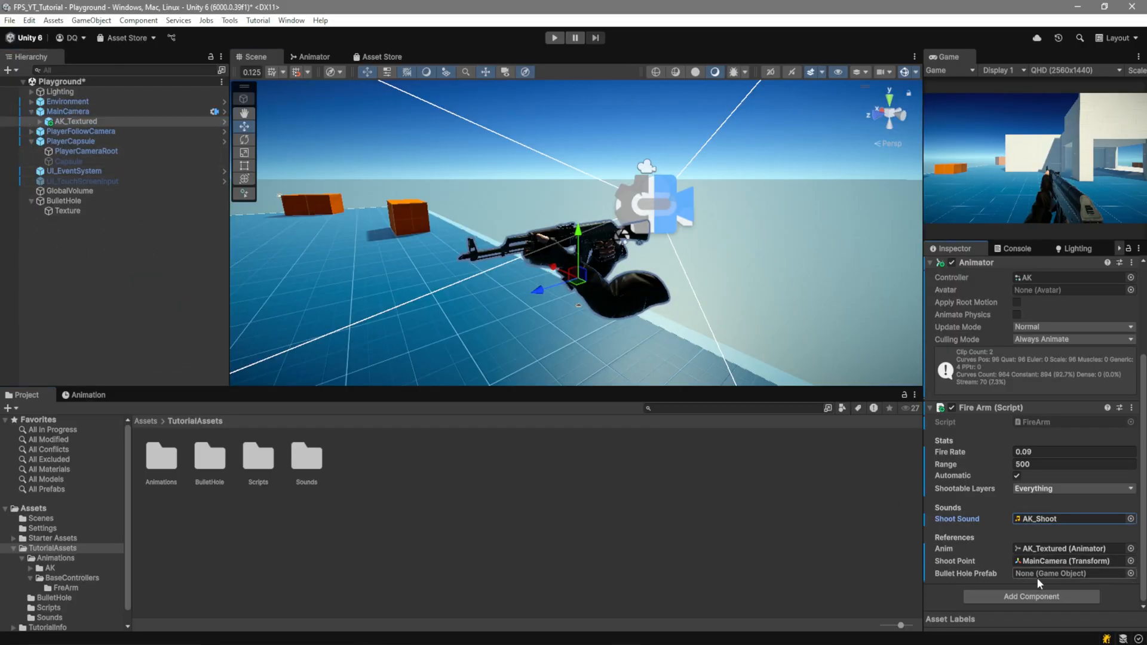
left_click(64, 200)
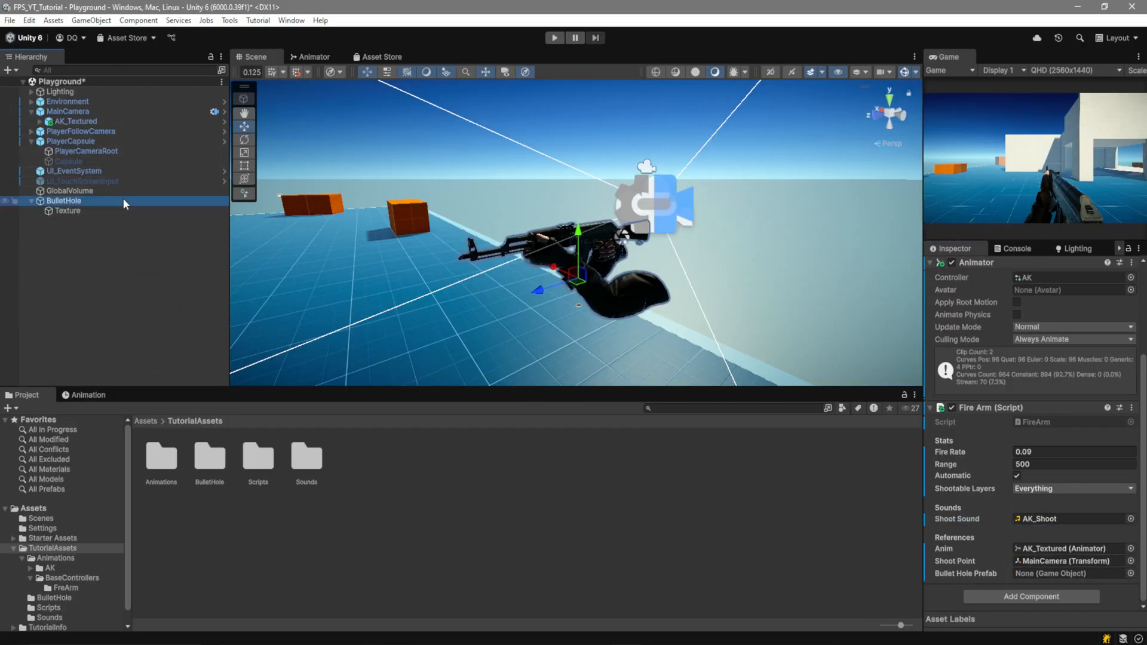
left_click(64, 201)
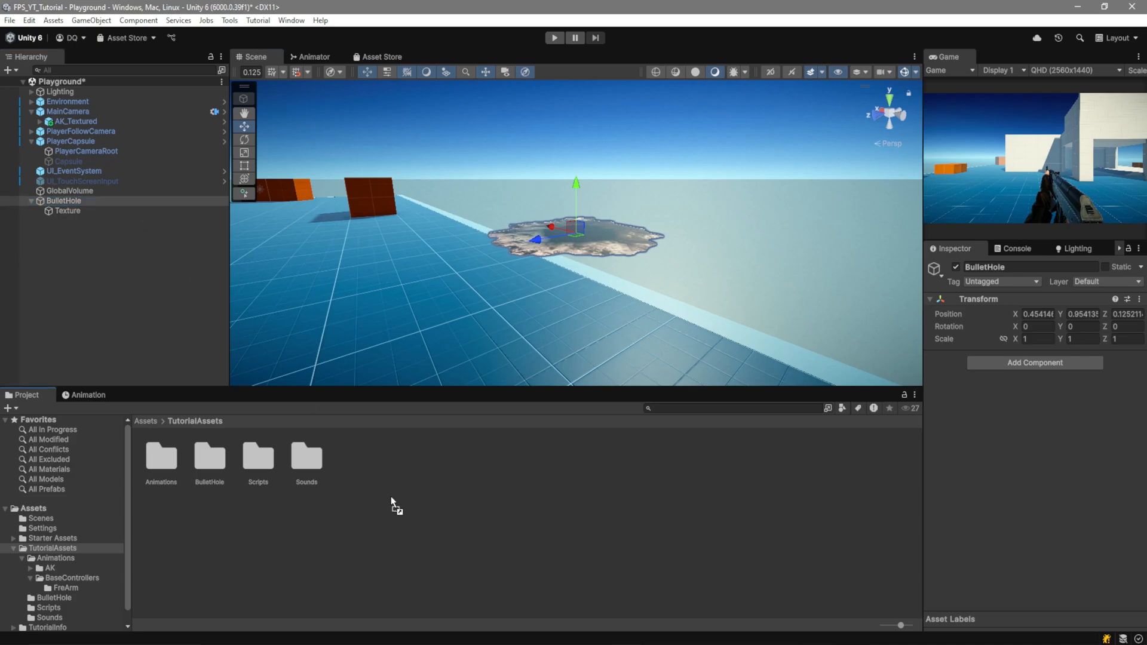
left_click(76, 120)
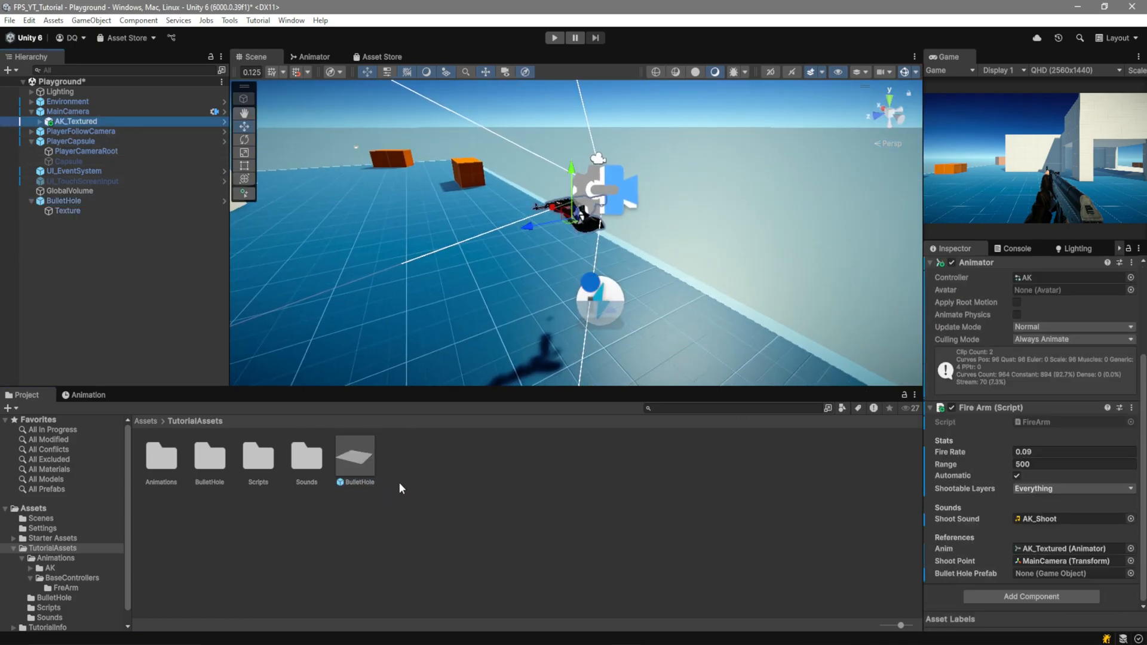
left_click(554, 37)
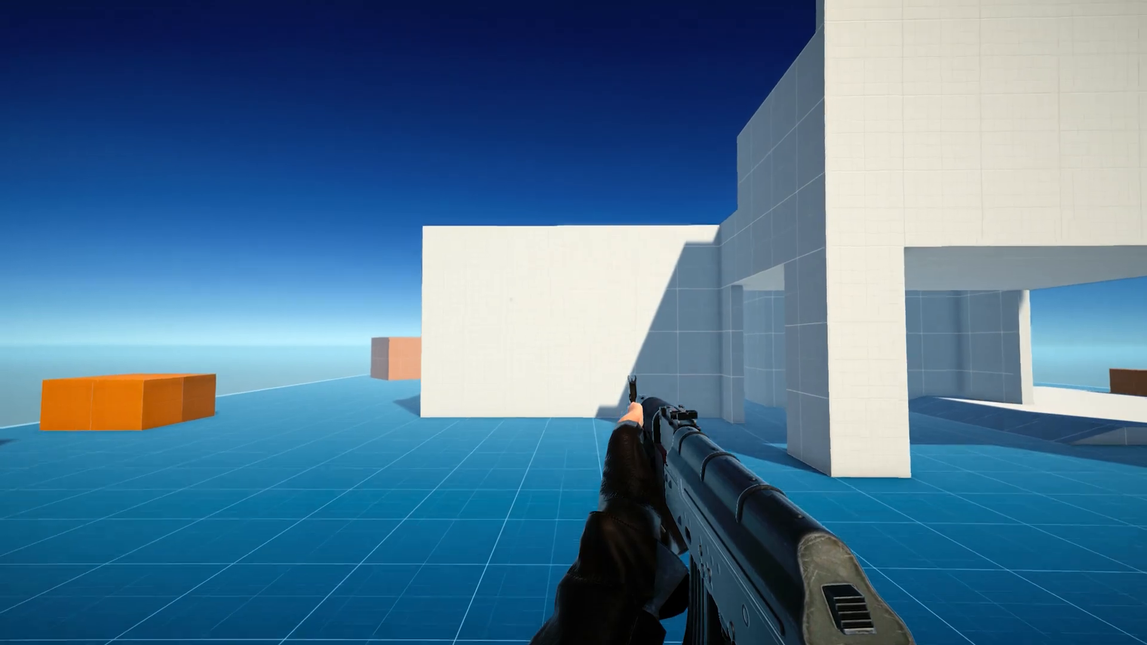